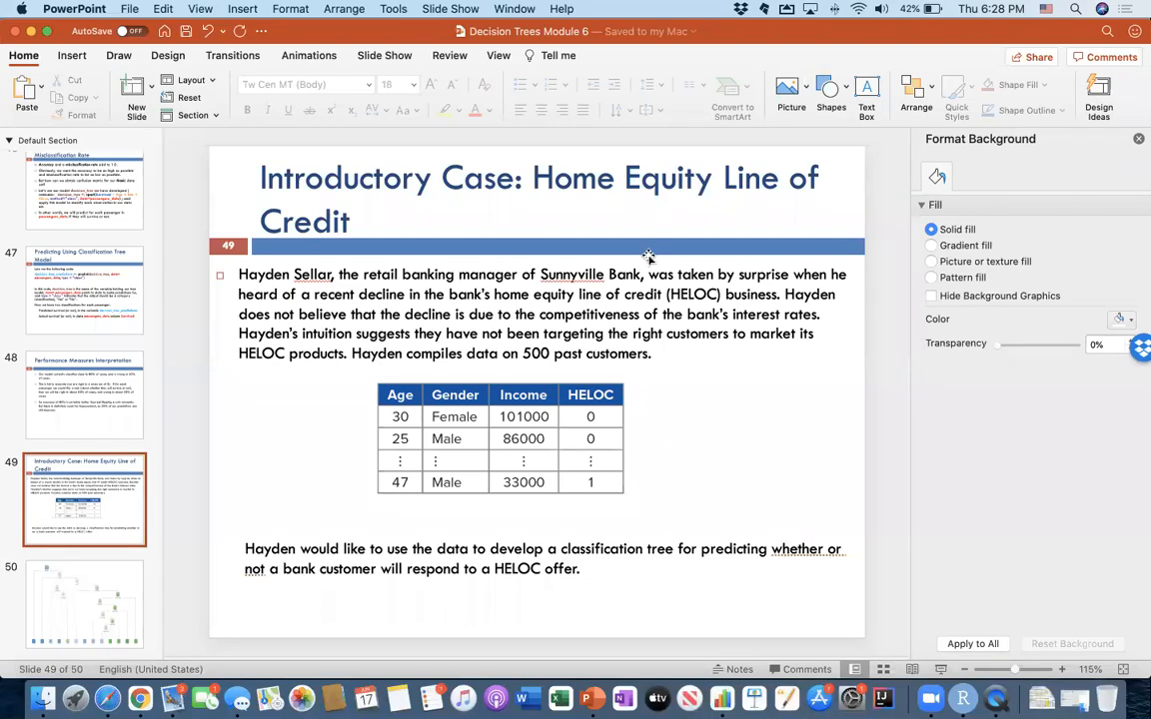
mouse_move(659, 294)
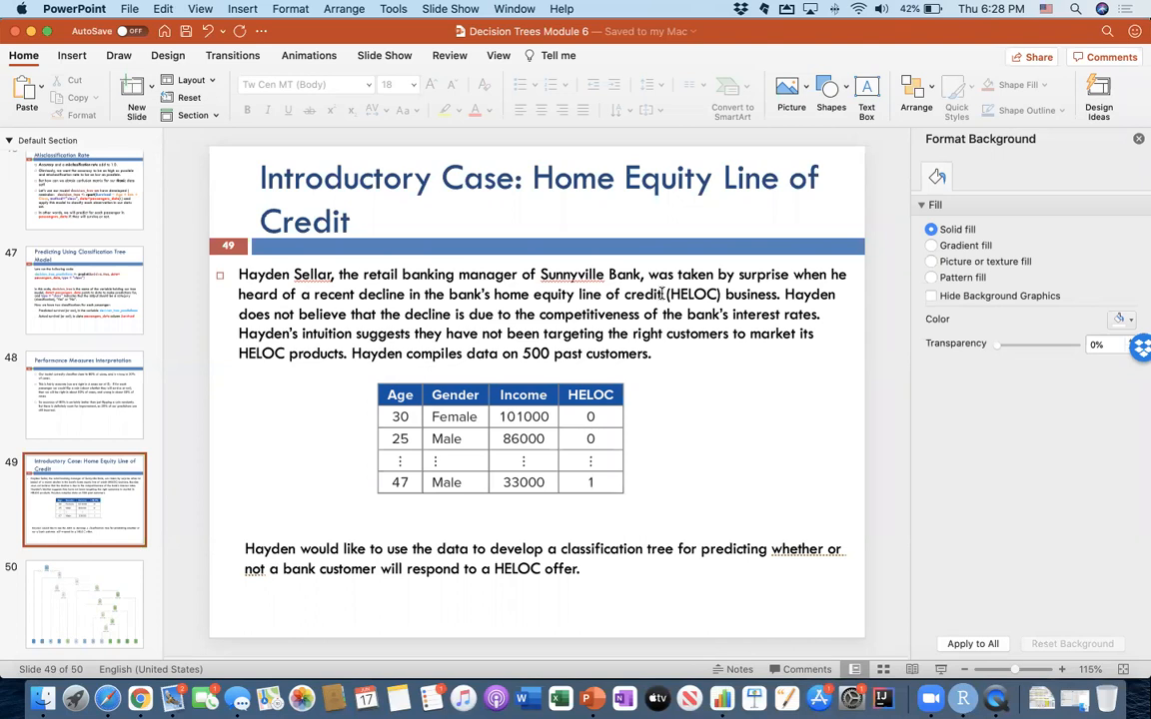
mouse_move(369, 313)
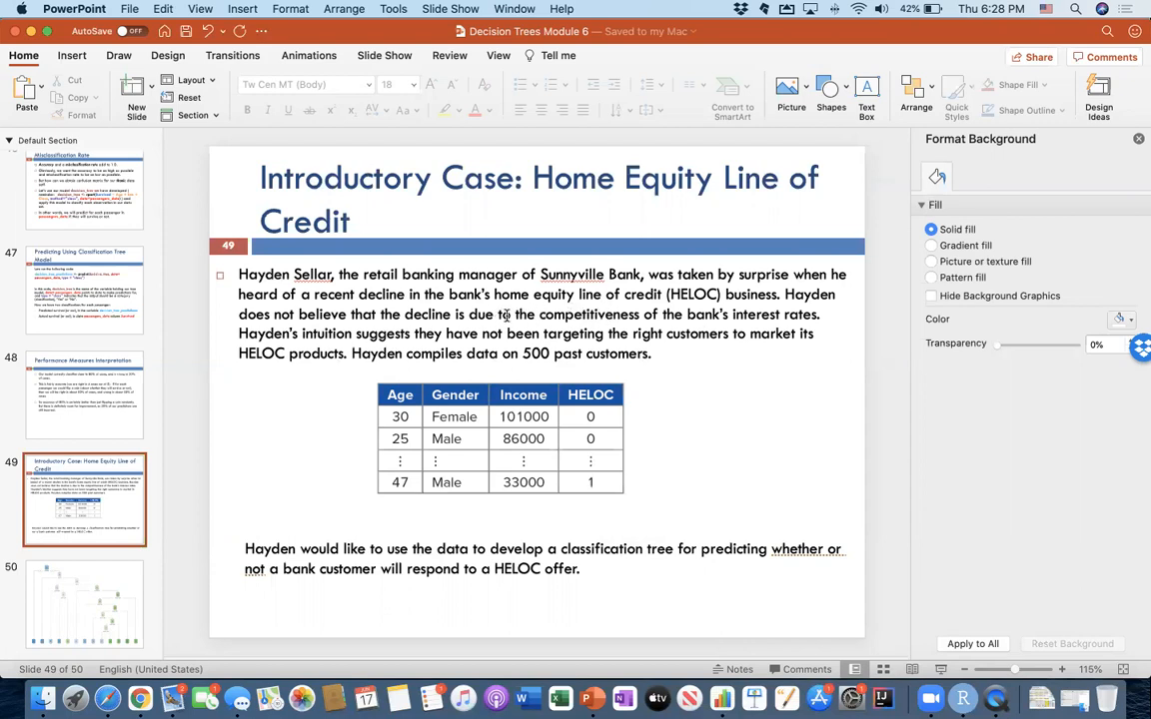
mouse_move(549, 333)
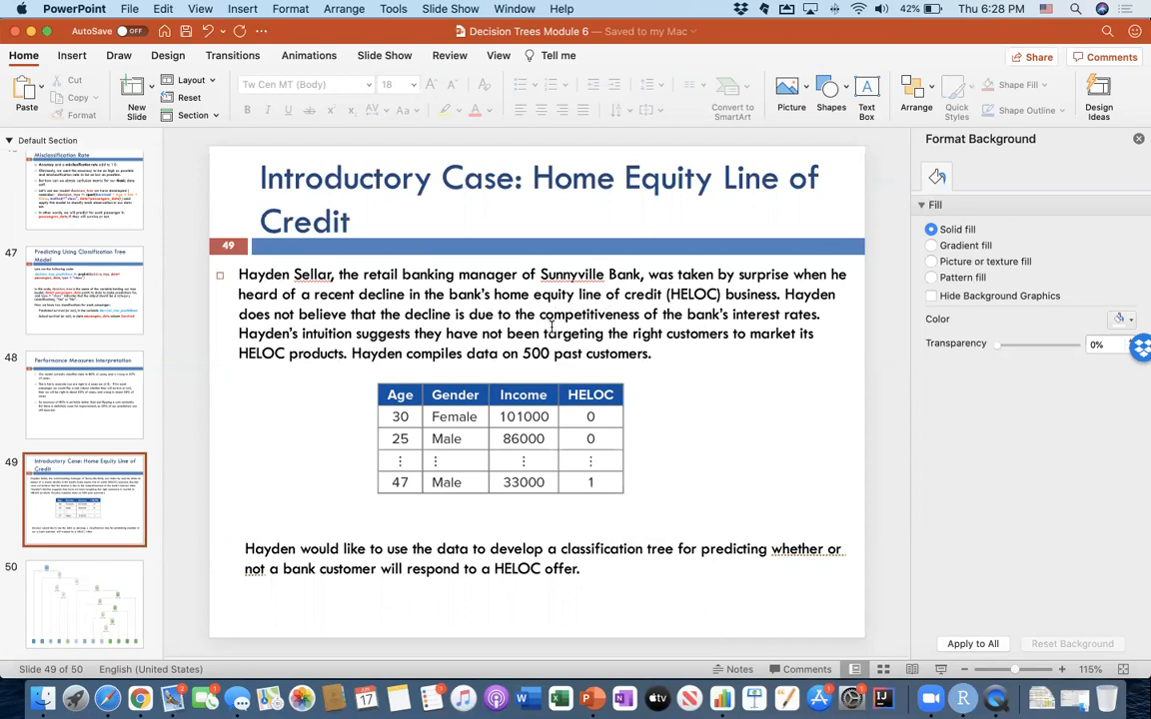
mouse_move(556, 390)
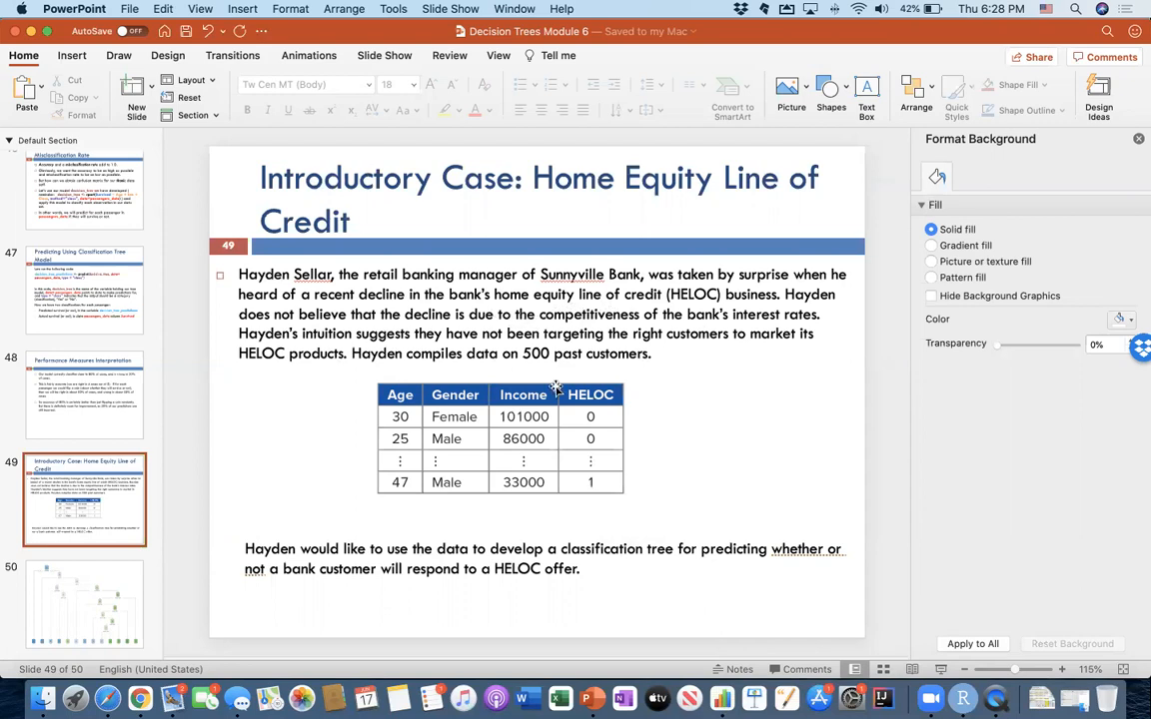
mouse_move(507, 394)
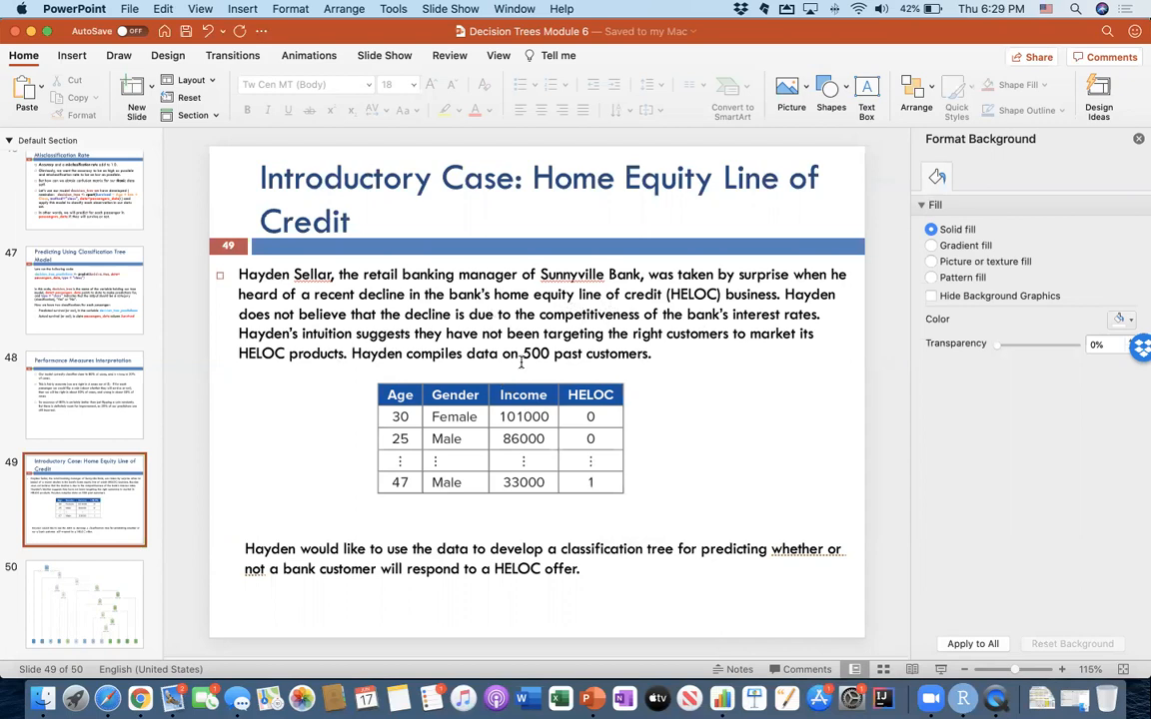
mouse_move(448, 394)
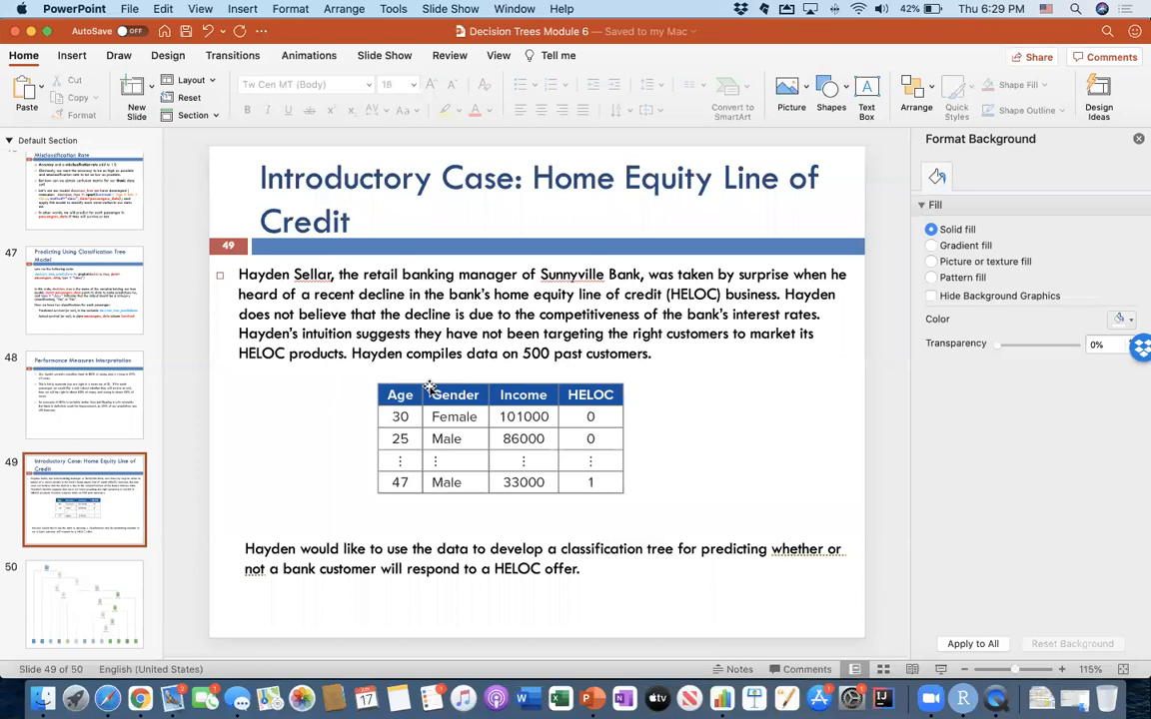
mouse_move(429, 395)
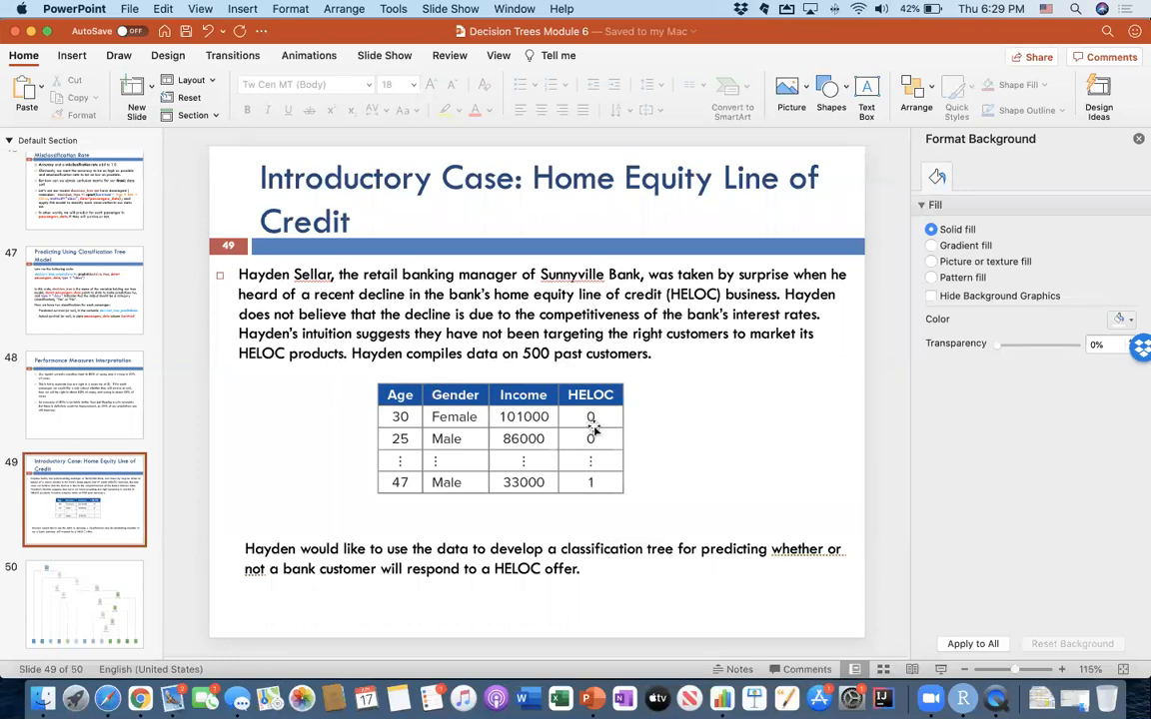
mouse_move(603, 466)
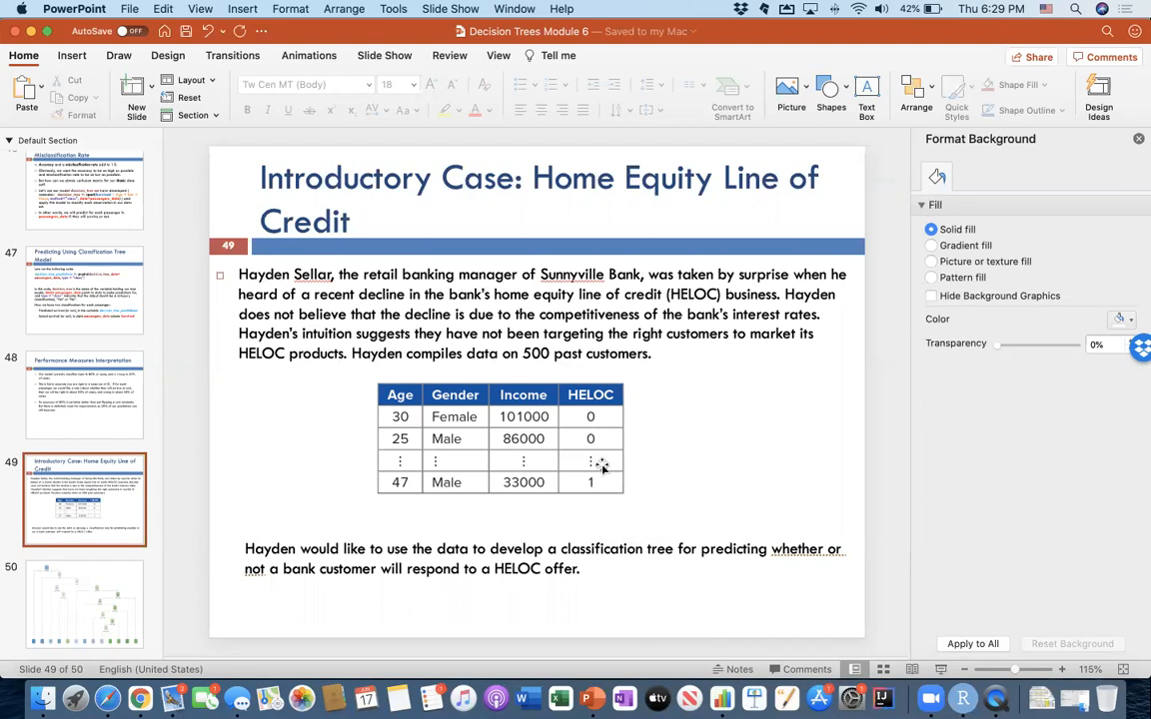
mouse_move(537, 511)
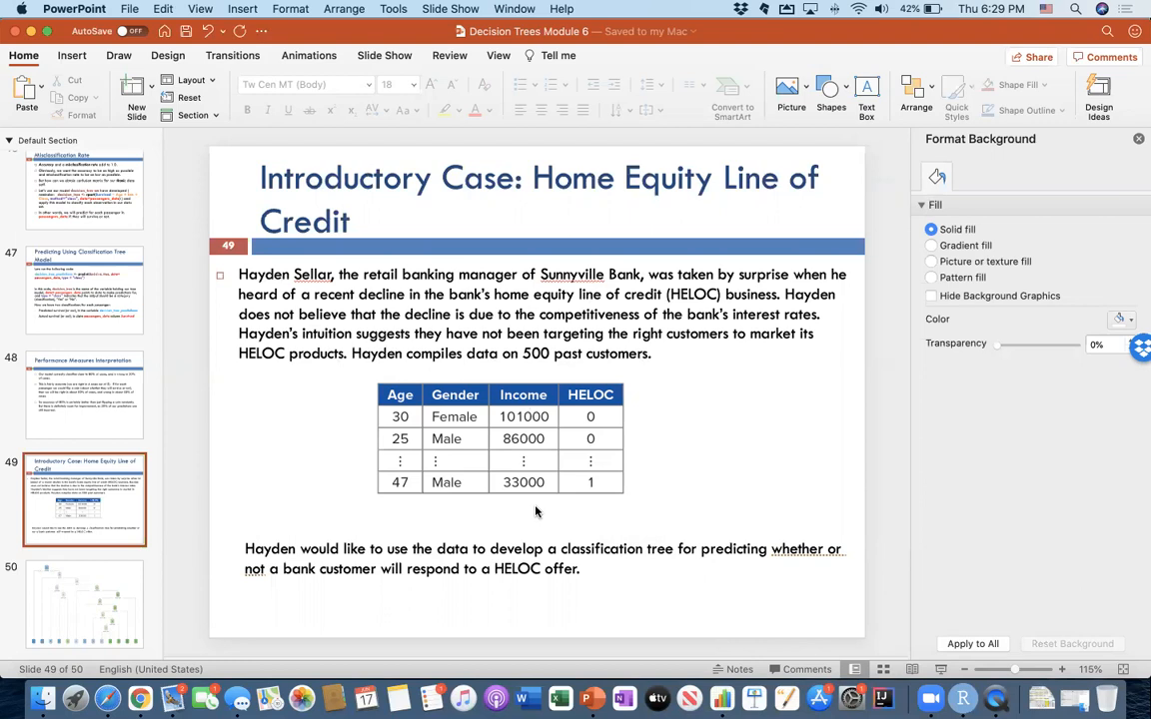
mouse_move(501, 508)
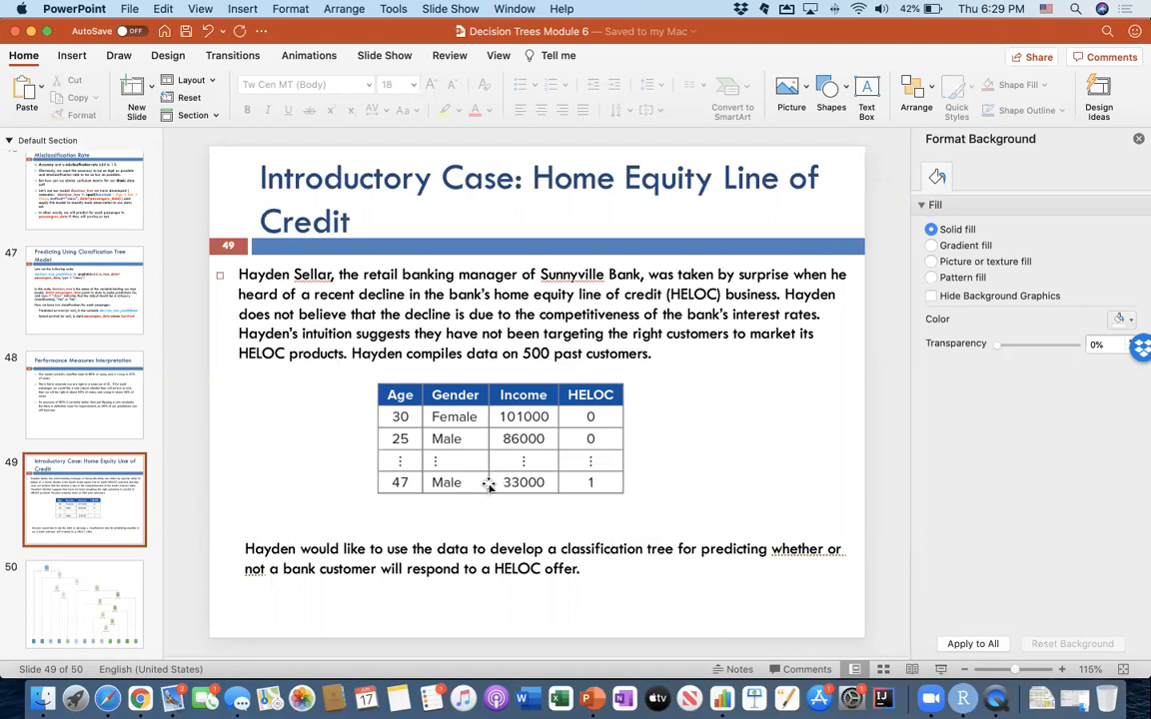
mouse_move(512, 530)
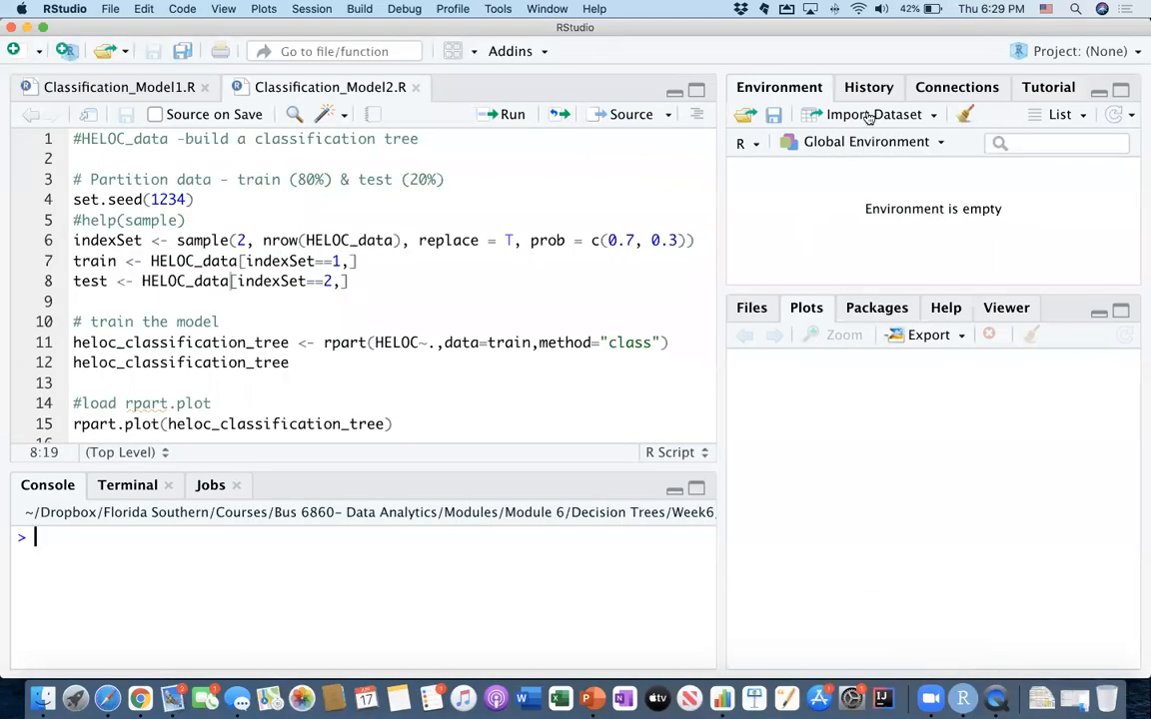
- Import HELOC_data.csv from text (base) as a 500-row, 4-variable data frame
left_click(875, 114)
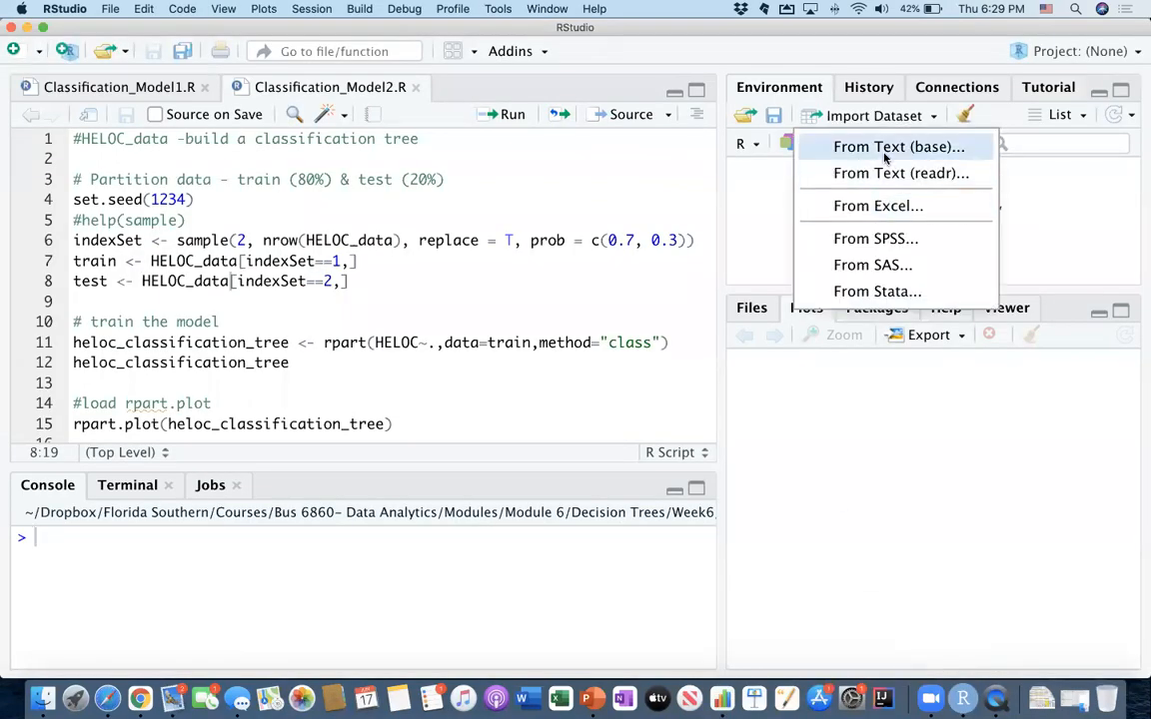
left_click(899, 146)
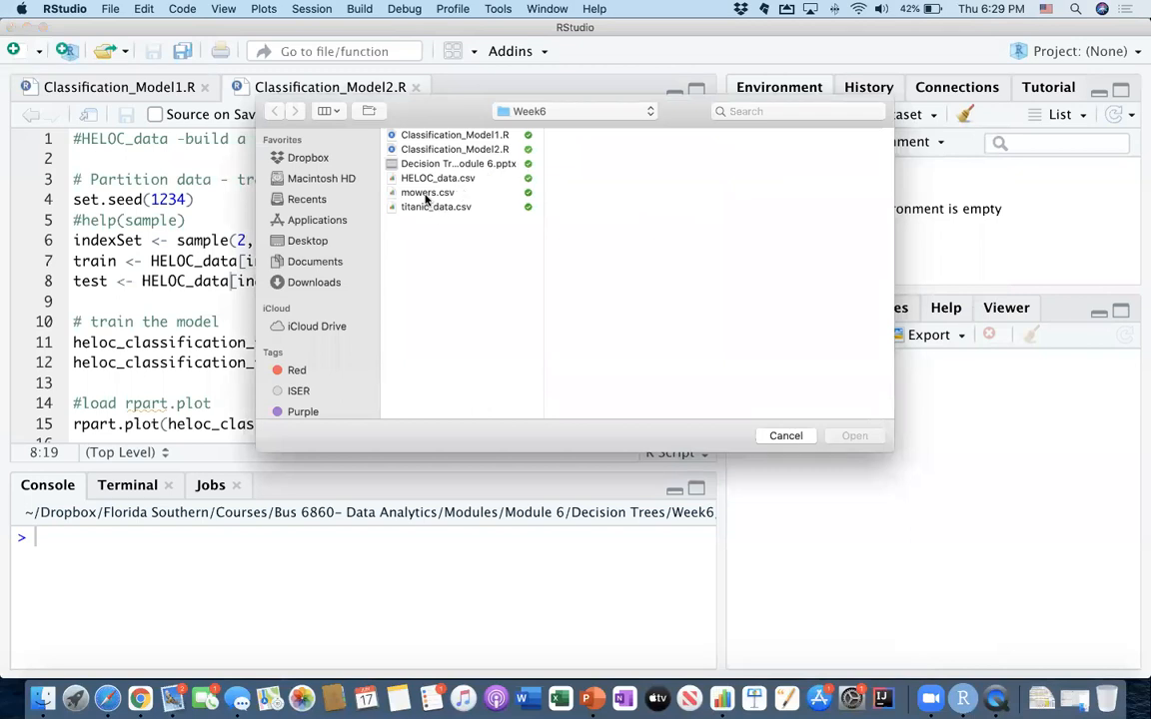
left_click(786, 435)
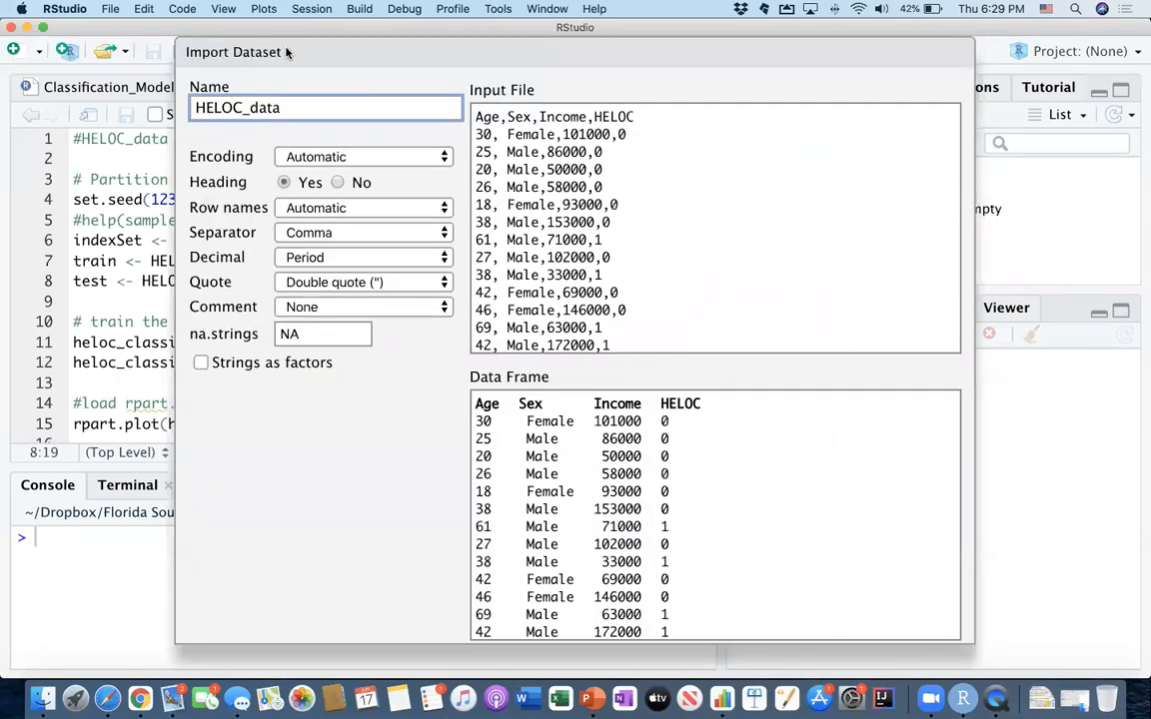
mouse_move(557, 492)
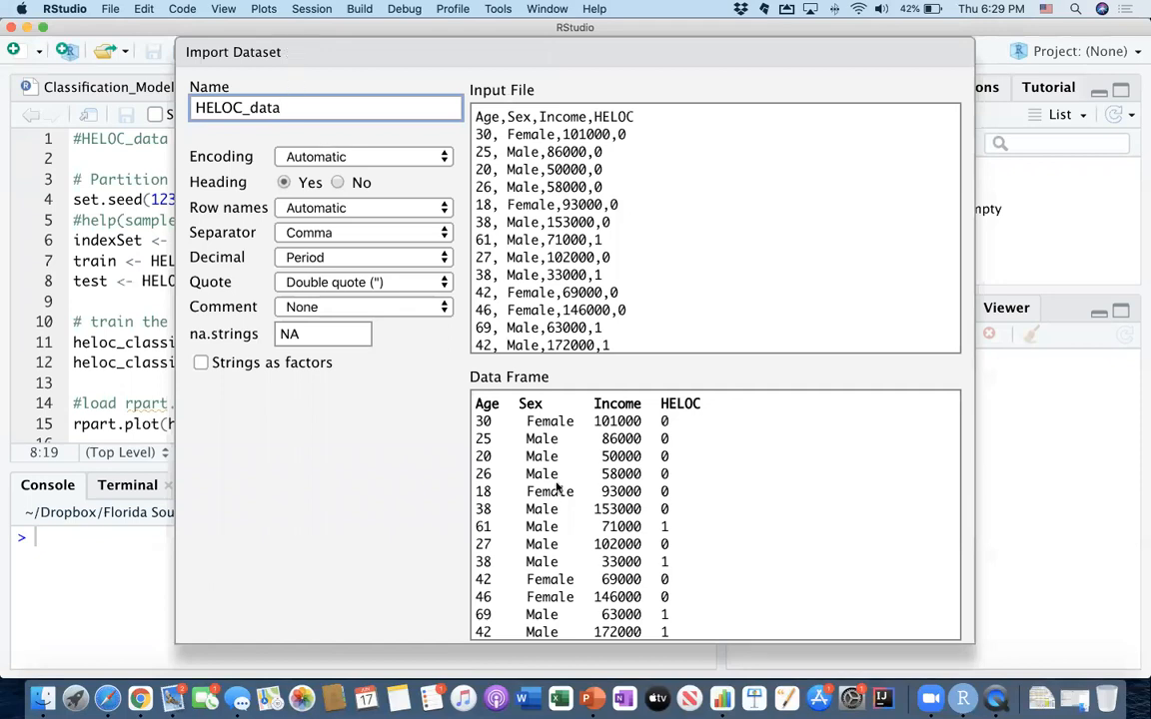
scroll("down", 3)
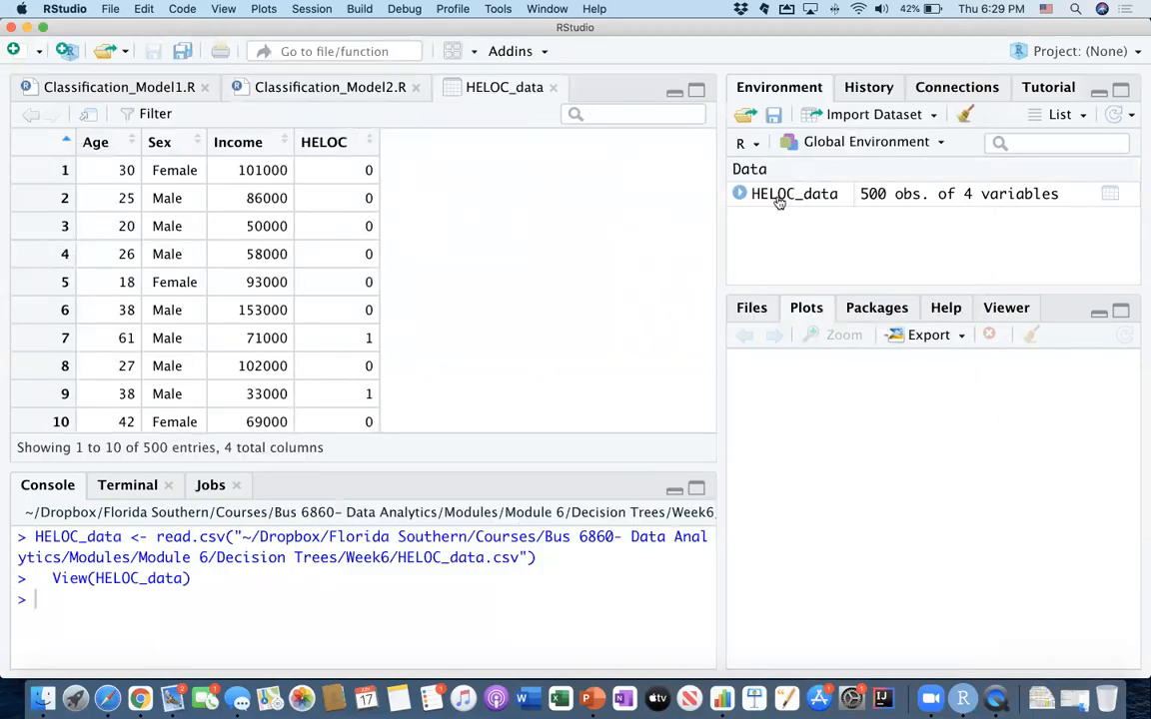
mouse_move(196, 188)
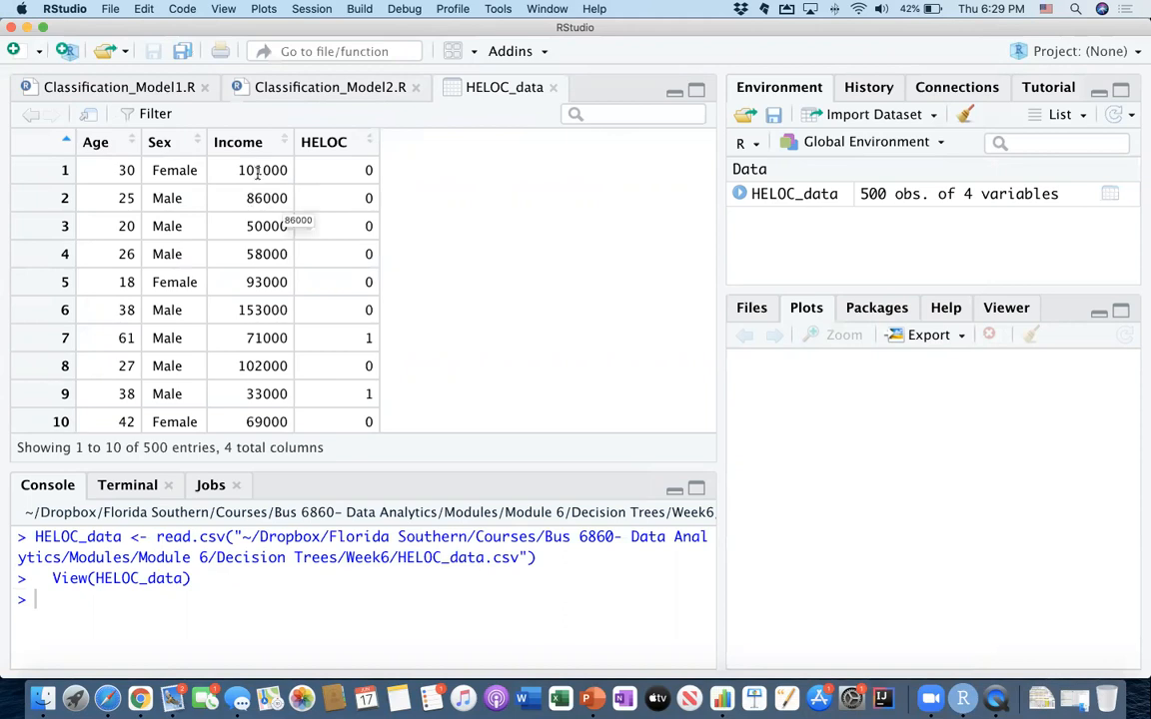
mouse_move(343, 225)
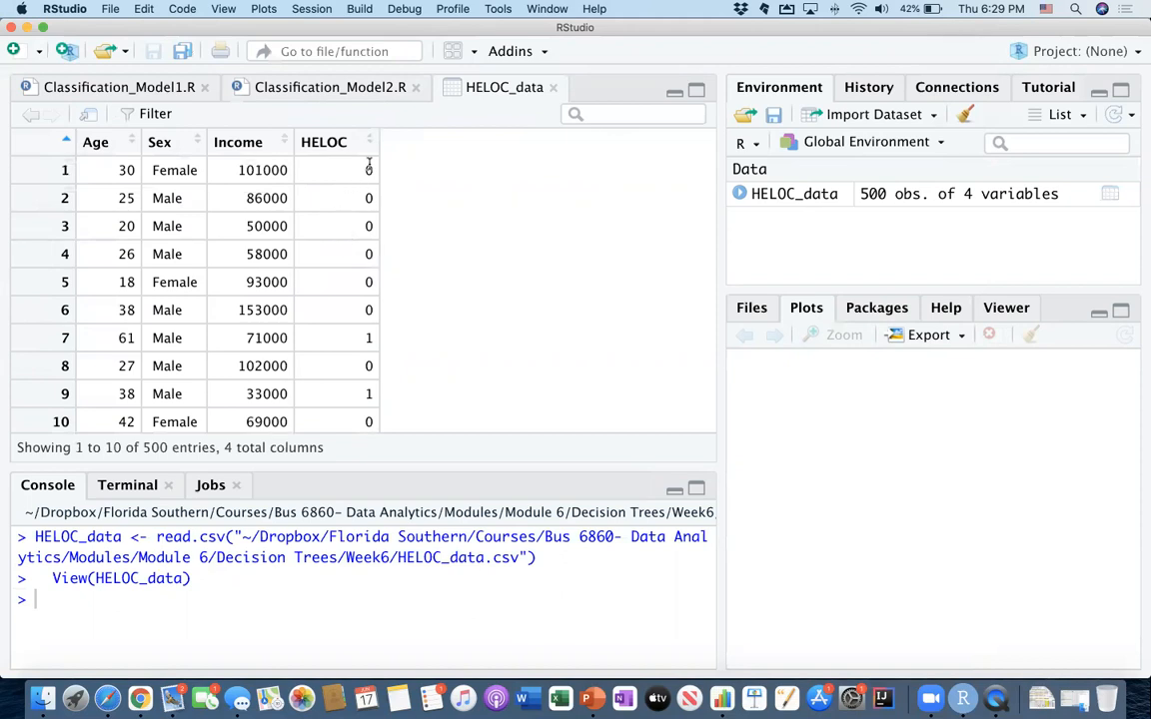
mouse_move(227, 231)
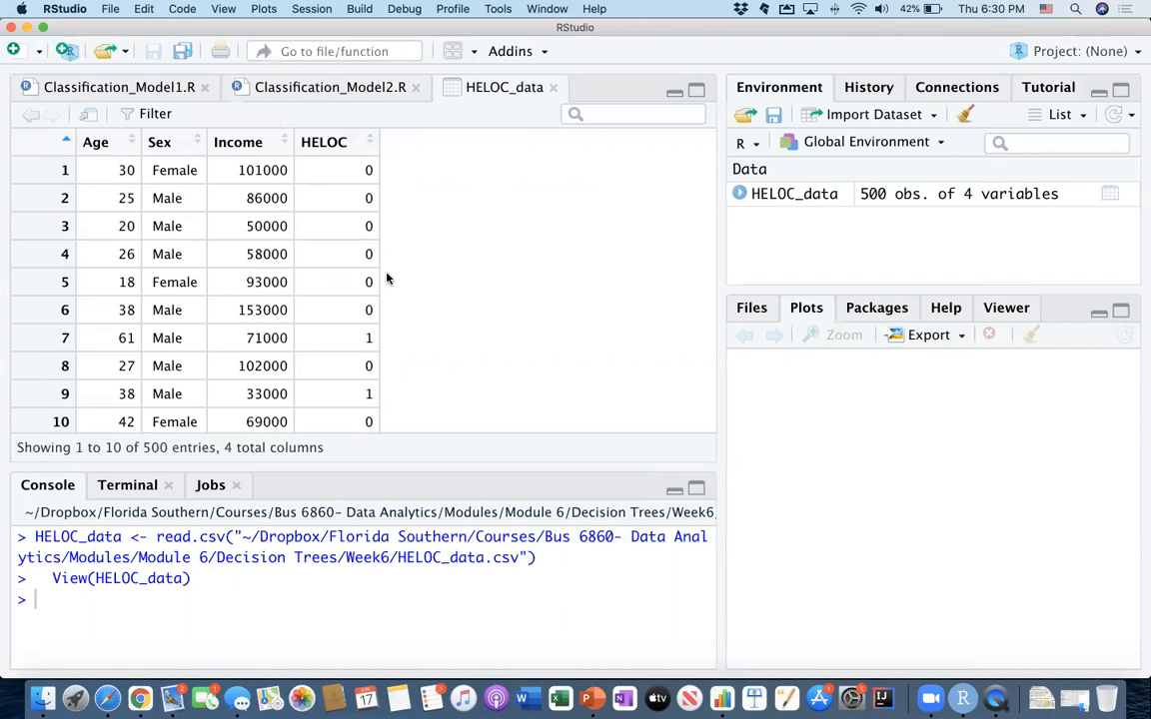
mouse_move(317, 222)
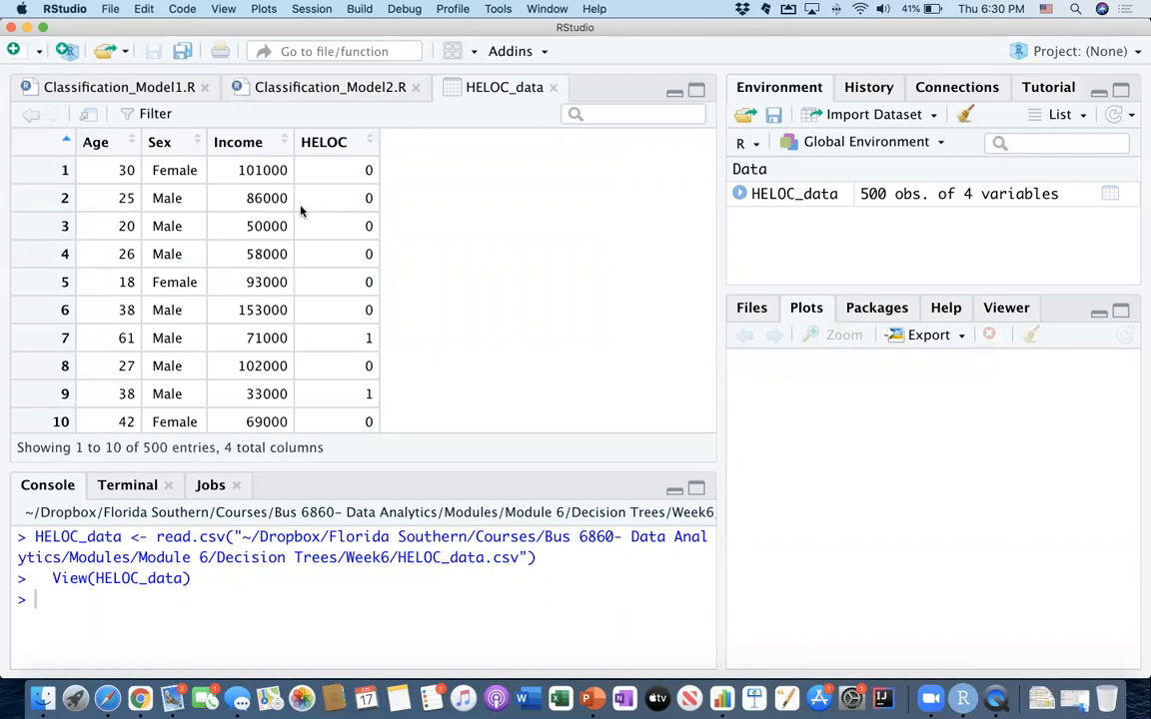
mouse_move(287, 132)
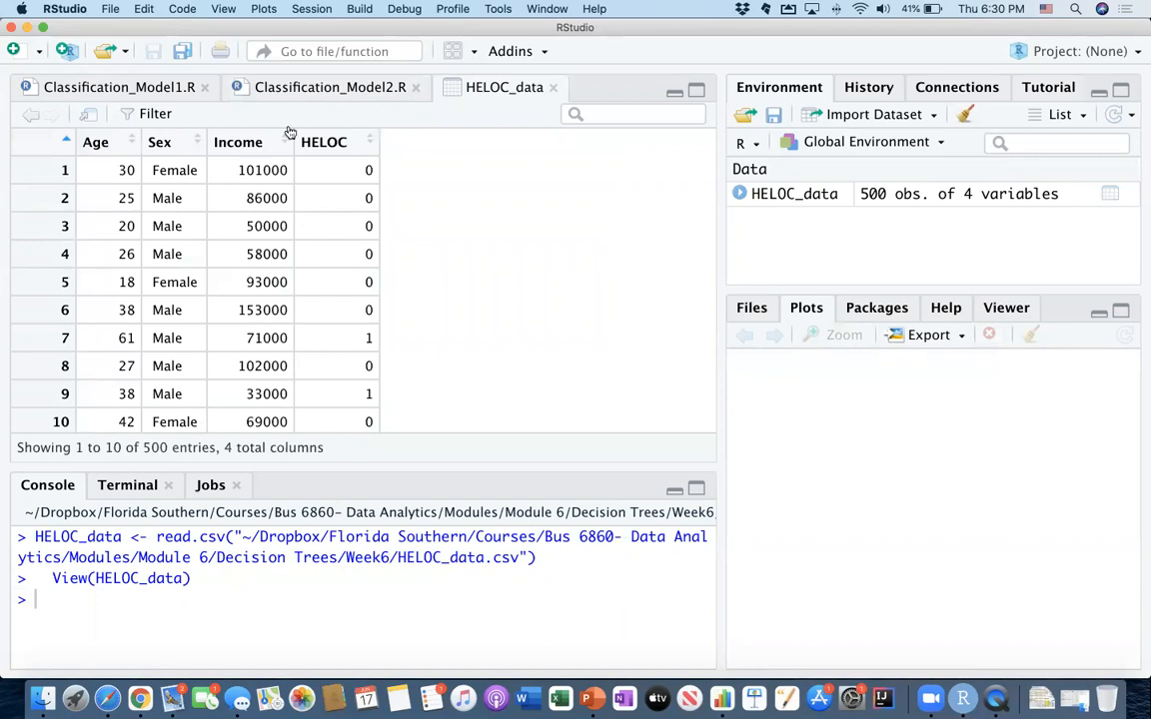
- Switch from the HELOC_data viewer back to the Classification_Model2.R script
left_click(330, 87)
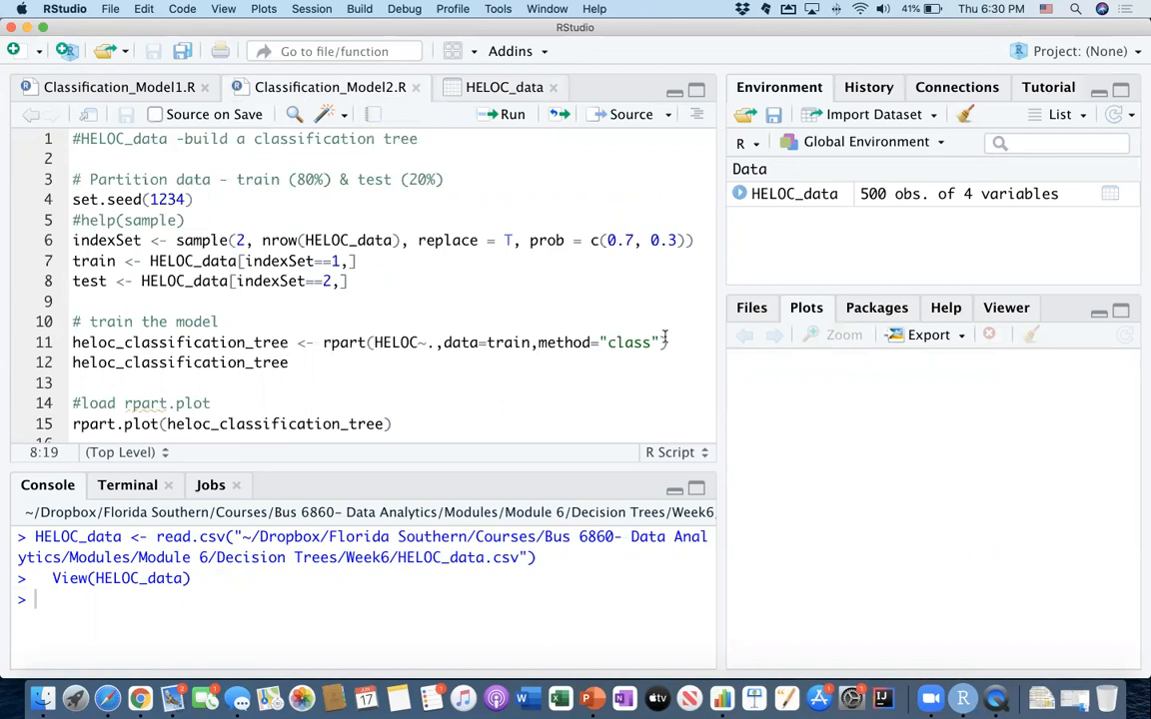
mouse_move(596, 254)
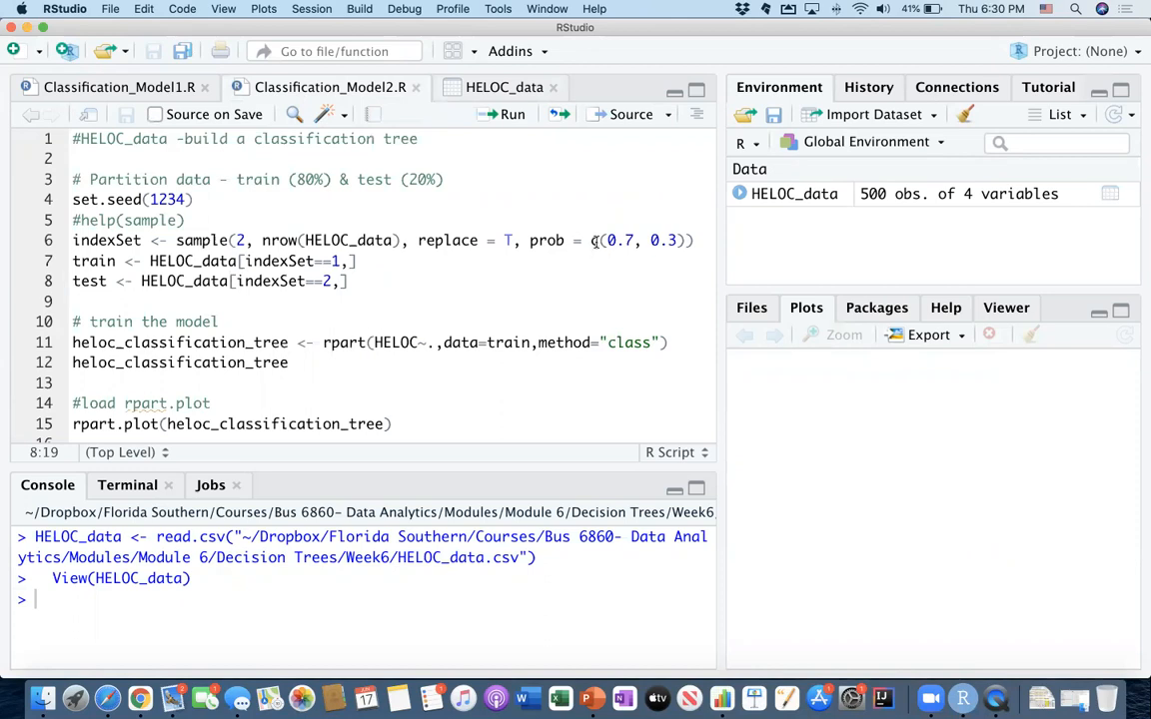
mouse_move(459, 224)
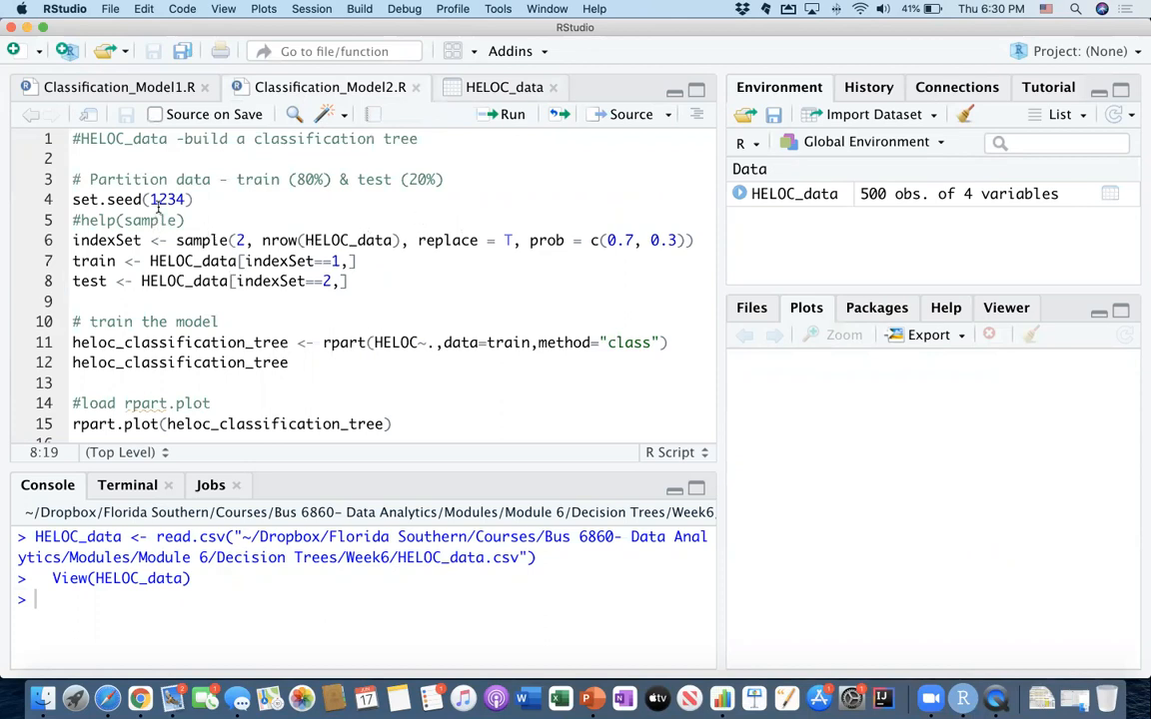
- Run script lines 3–8 to split HELOC_data into train (352) and test (148)
left_click(70, 179)
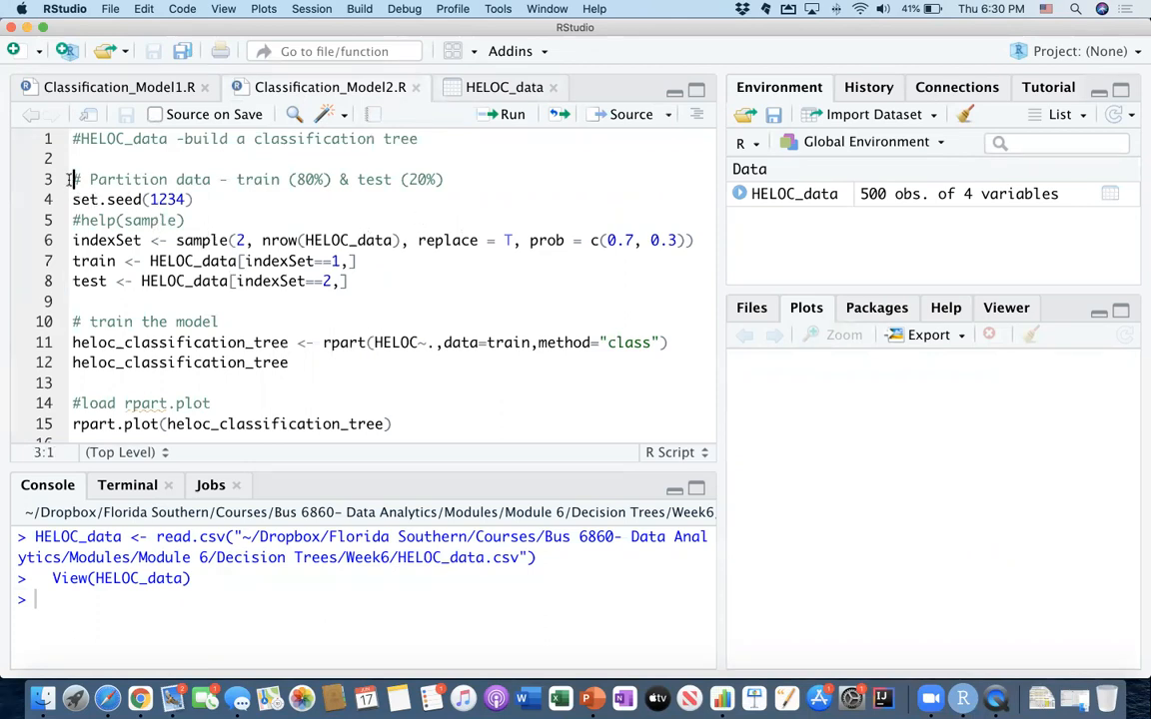
left_click_drag(72, 179, 352, 281)
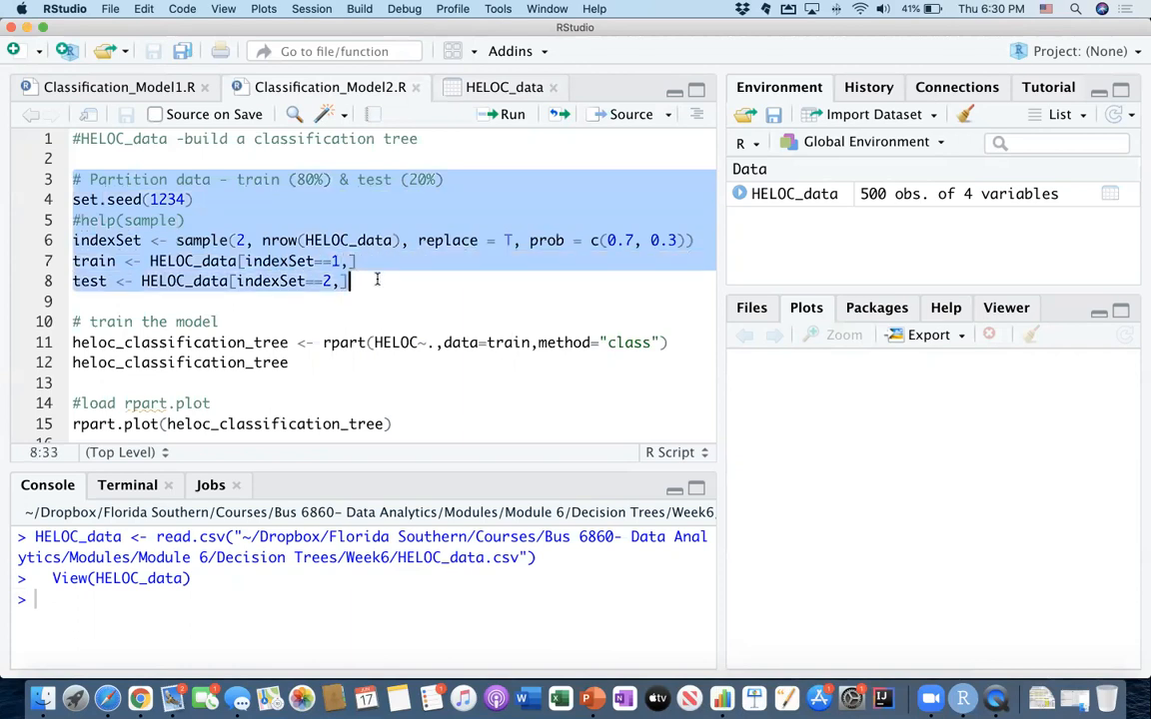
mouse_move(411, 271)
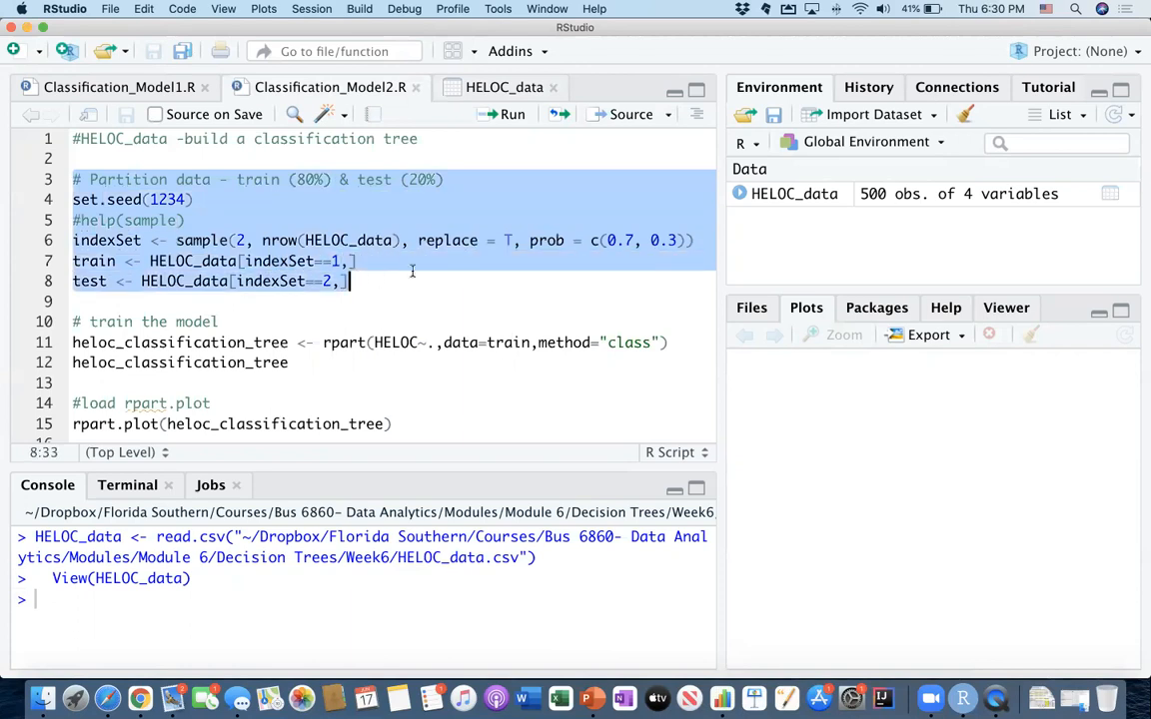
left_click(501, 114)
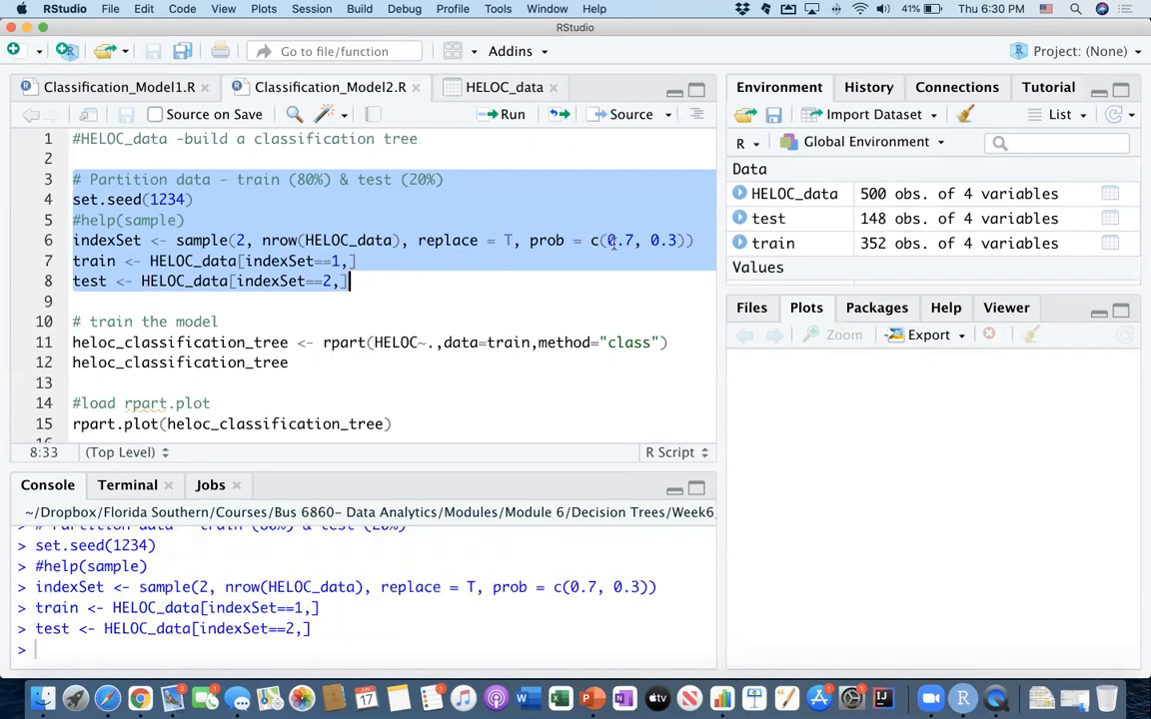
mouse_move(882, 230)
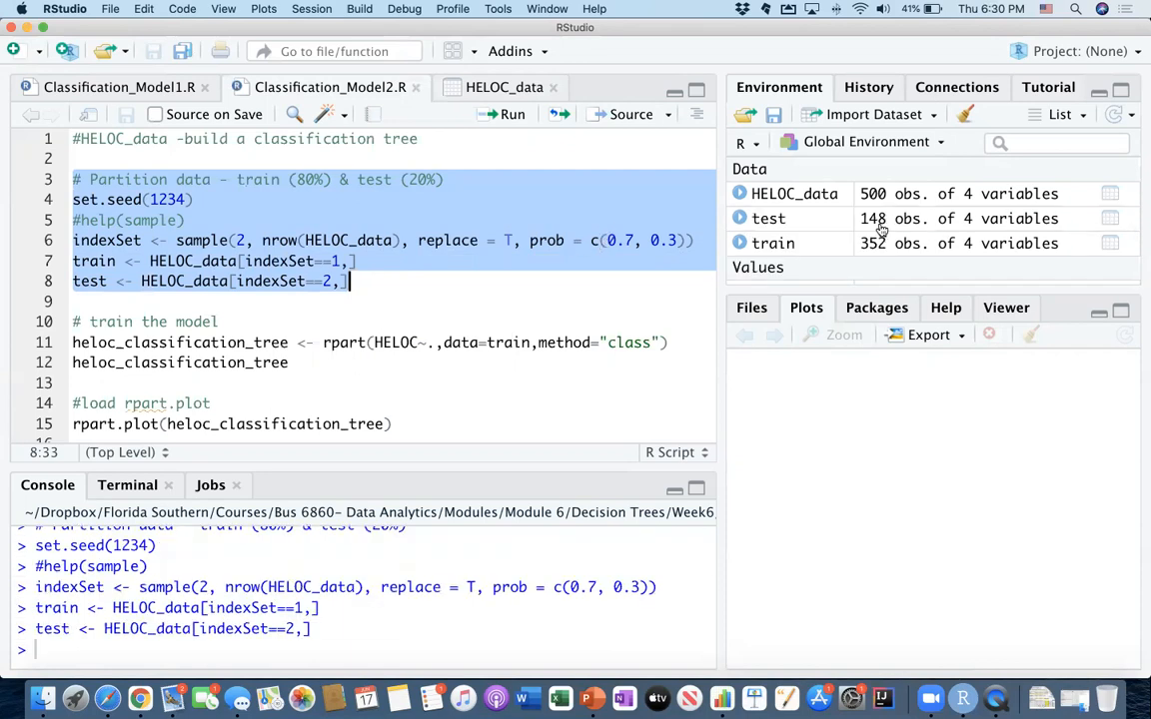
scroll("down", 3)
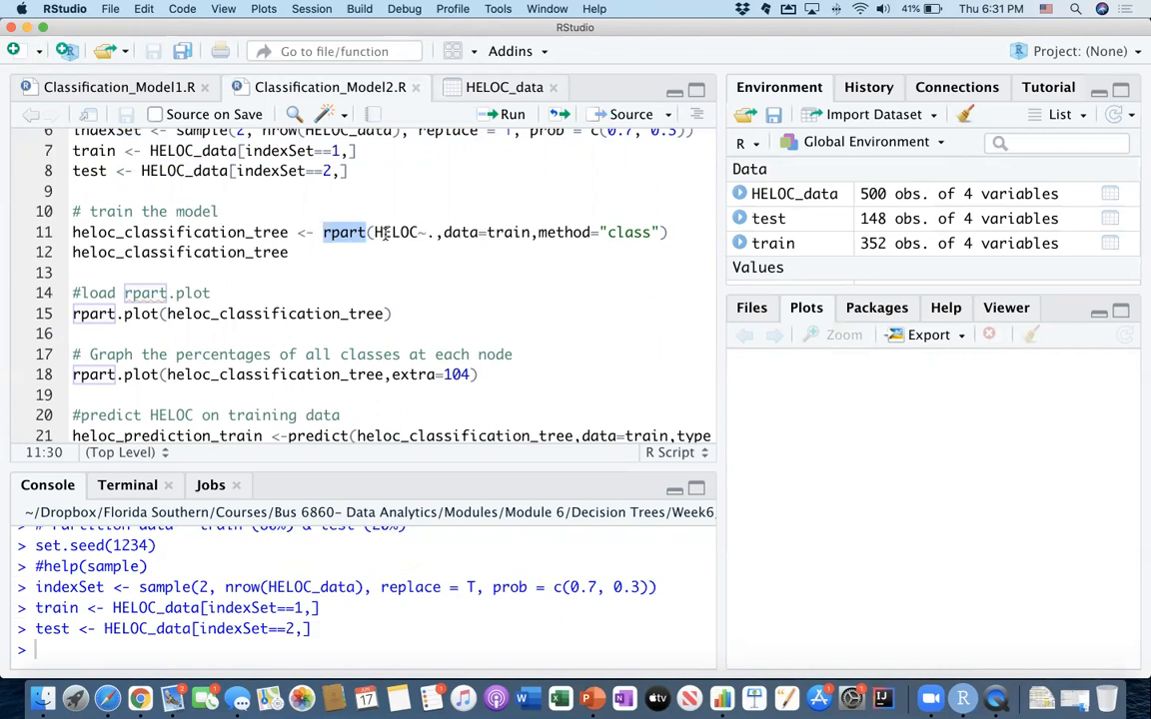
- Inspect the train columns in Environment, then select 'train' in the rpart model call
left_click(737, 194)
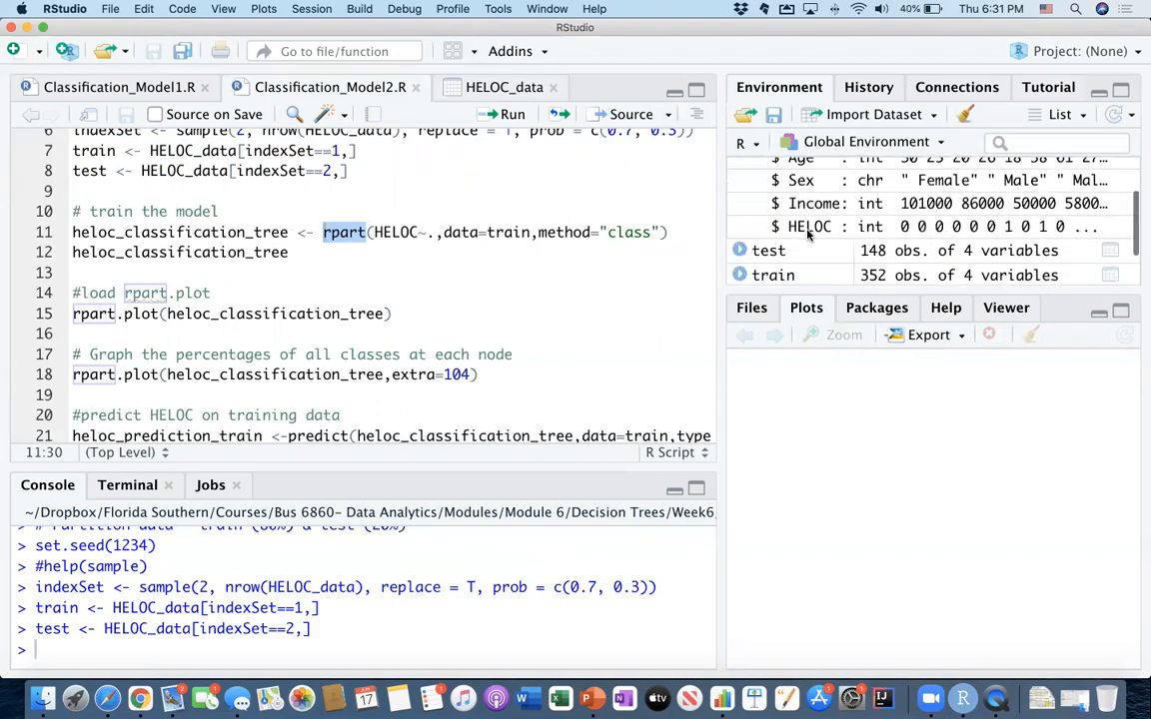
scroll("down", 3)
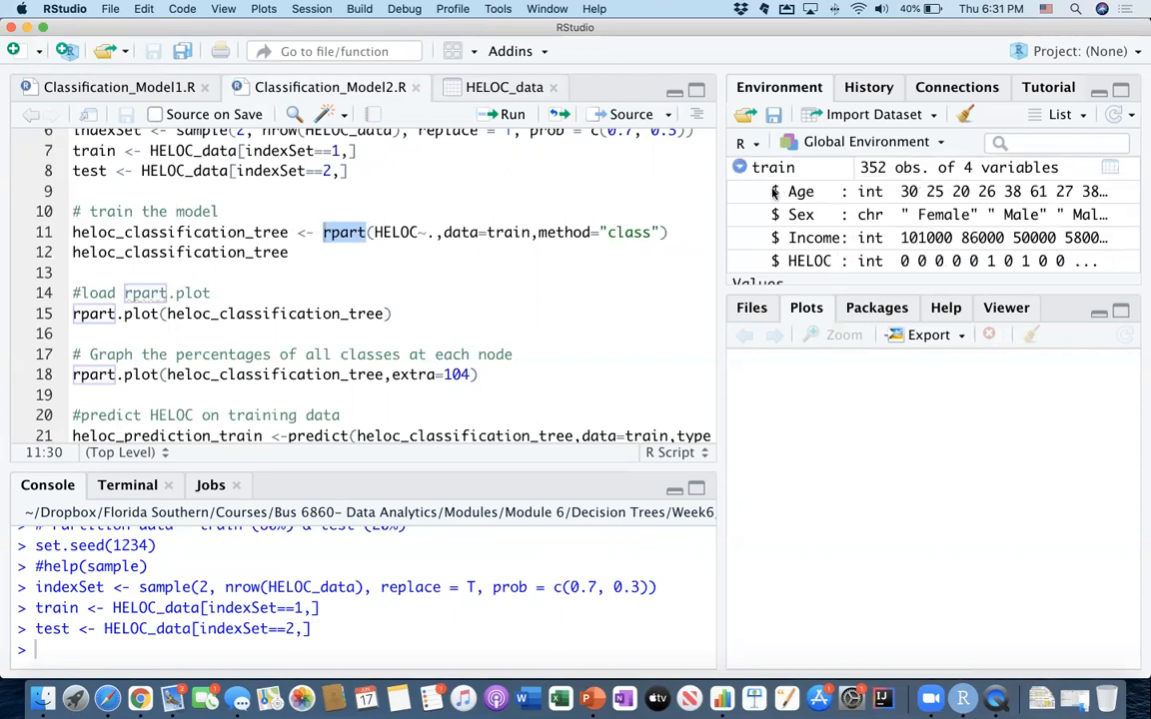
mouse_move(797, 194)
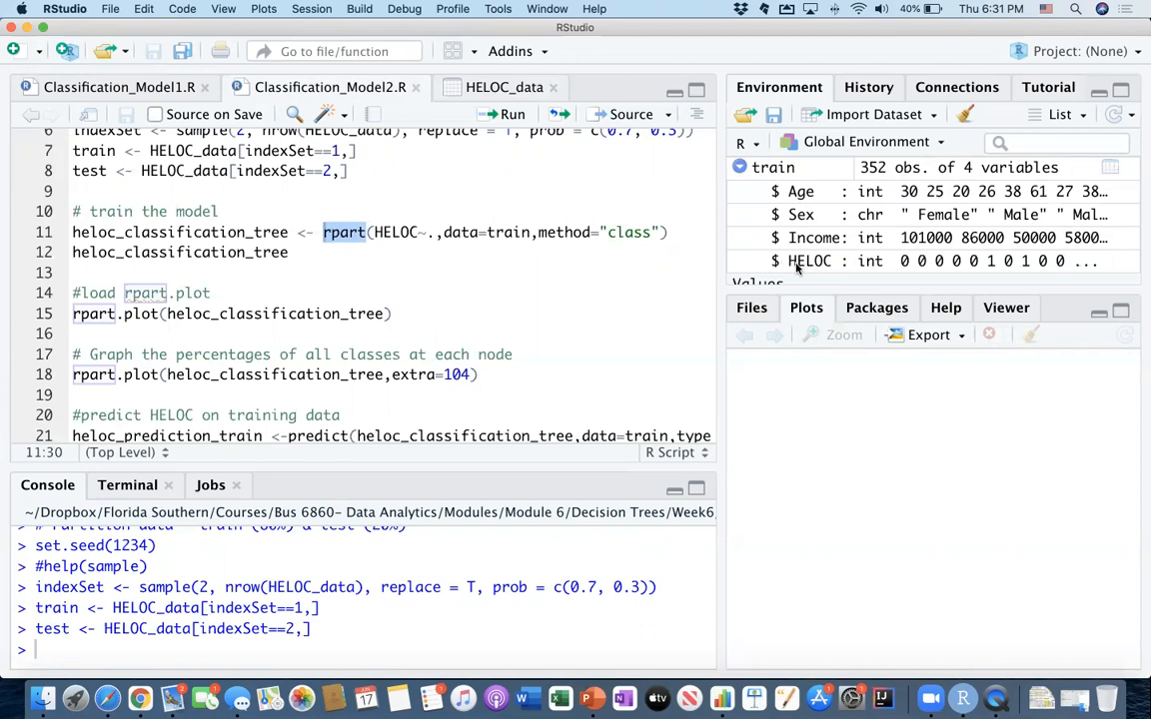
mouse_move(811, 261)
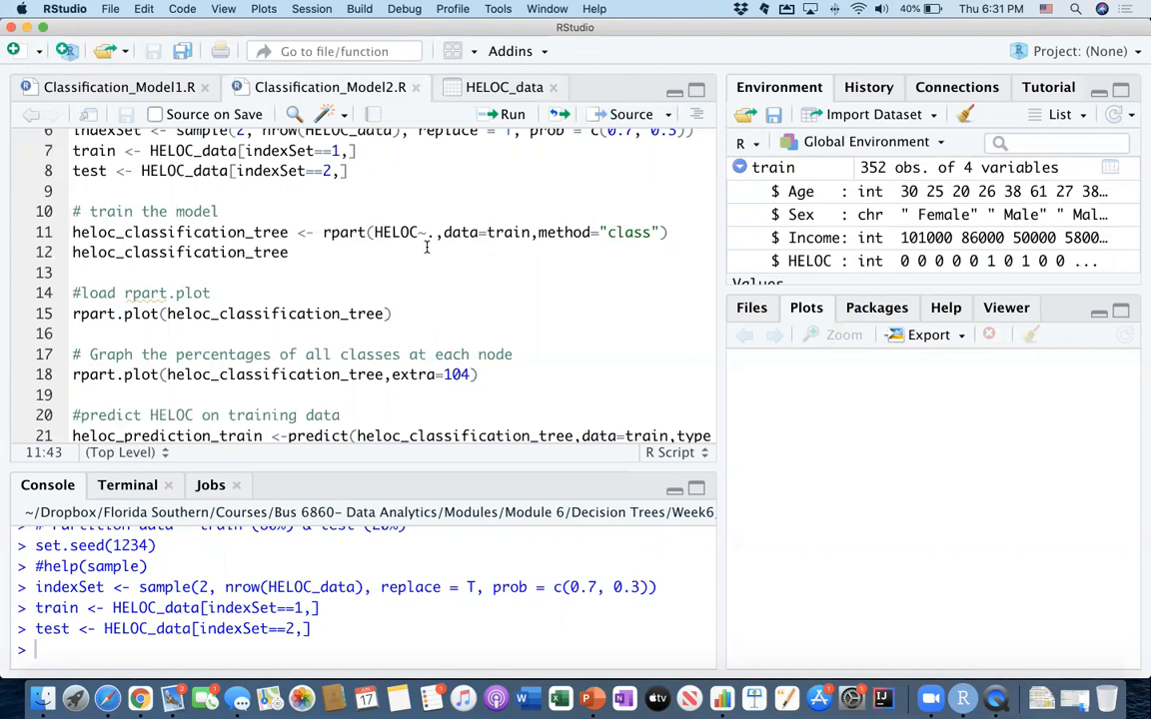
mouse_move(433, 240)
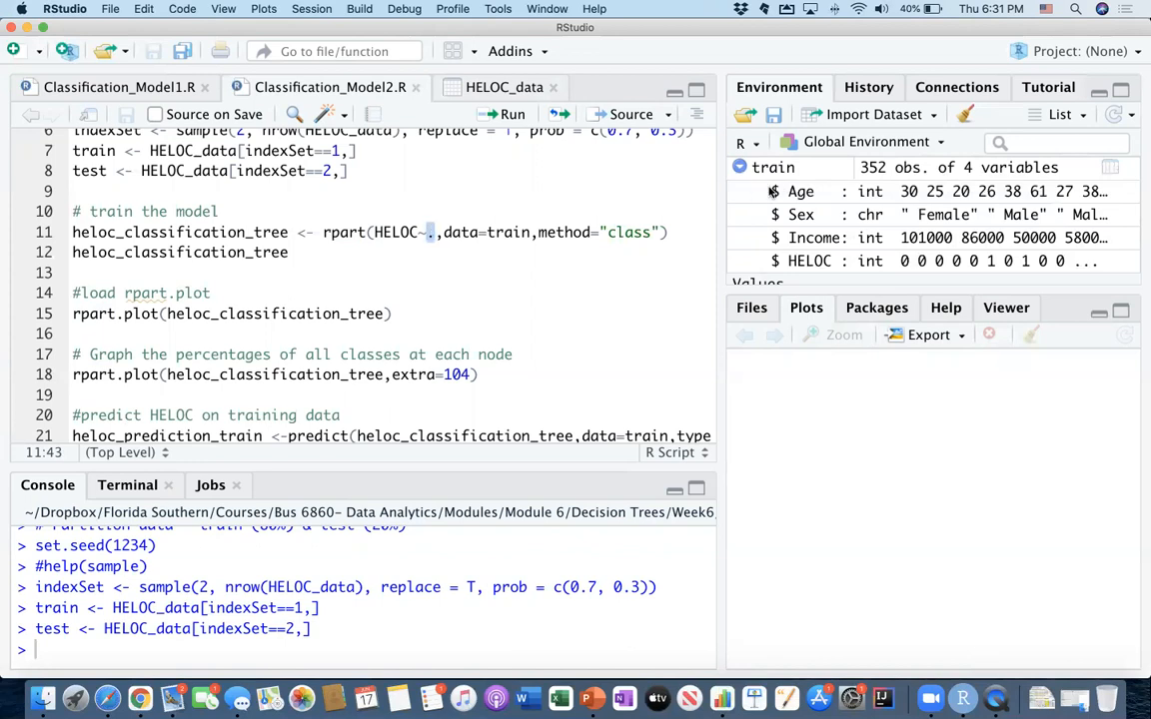
mouse_move(810, 230)
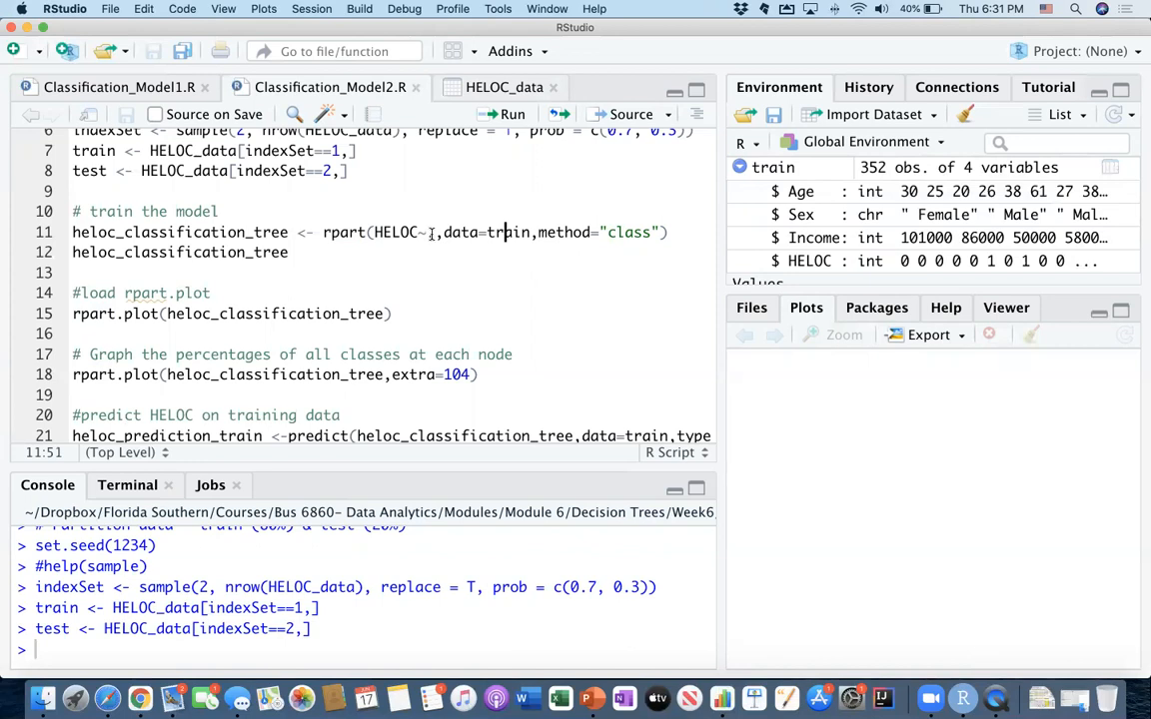
double_click(458, 232)
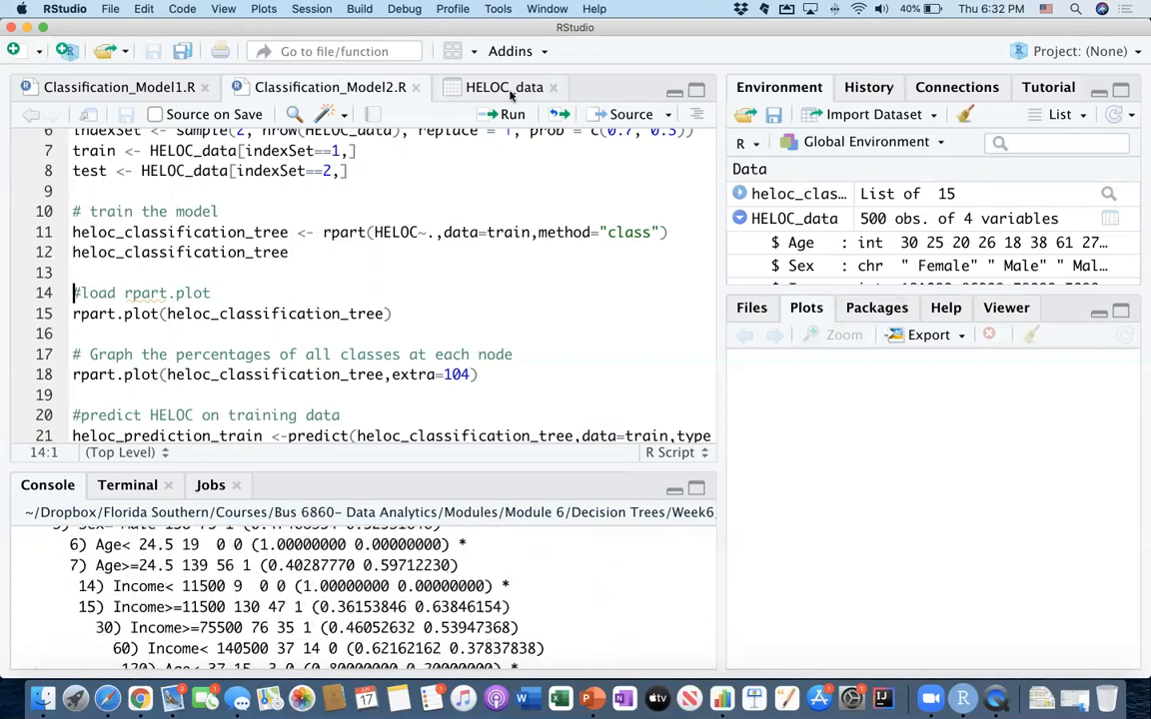
mouse_move(359, 50)
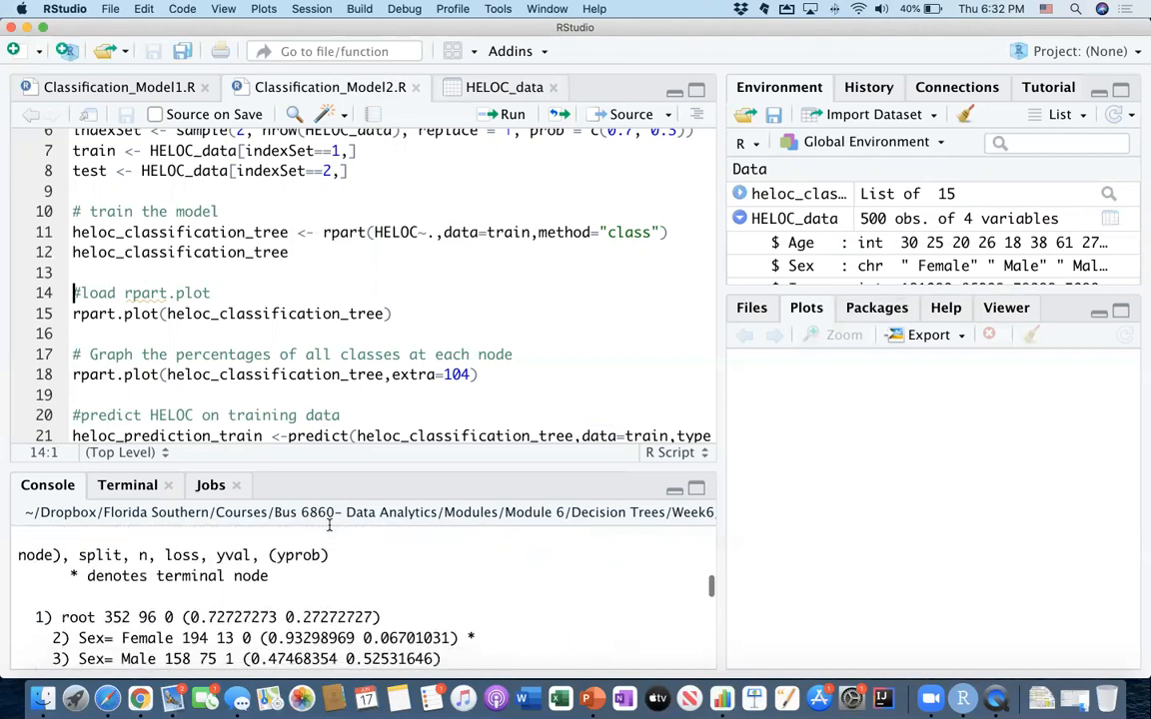
scroll("down", 3)
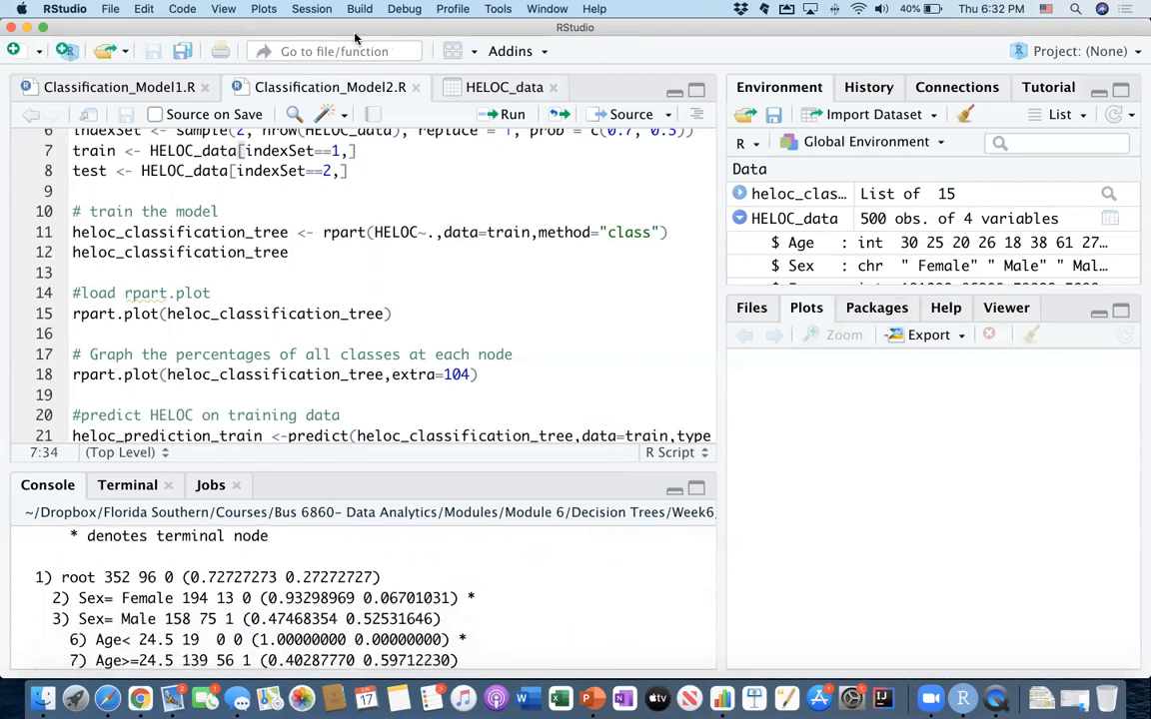
mouse_move(414, 269)
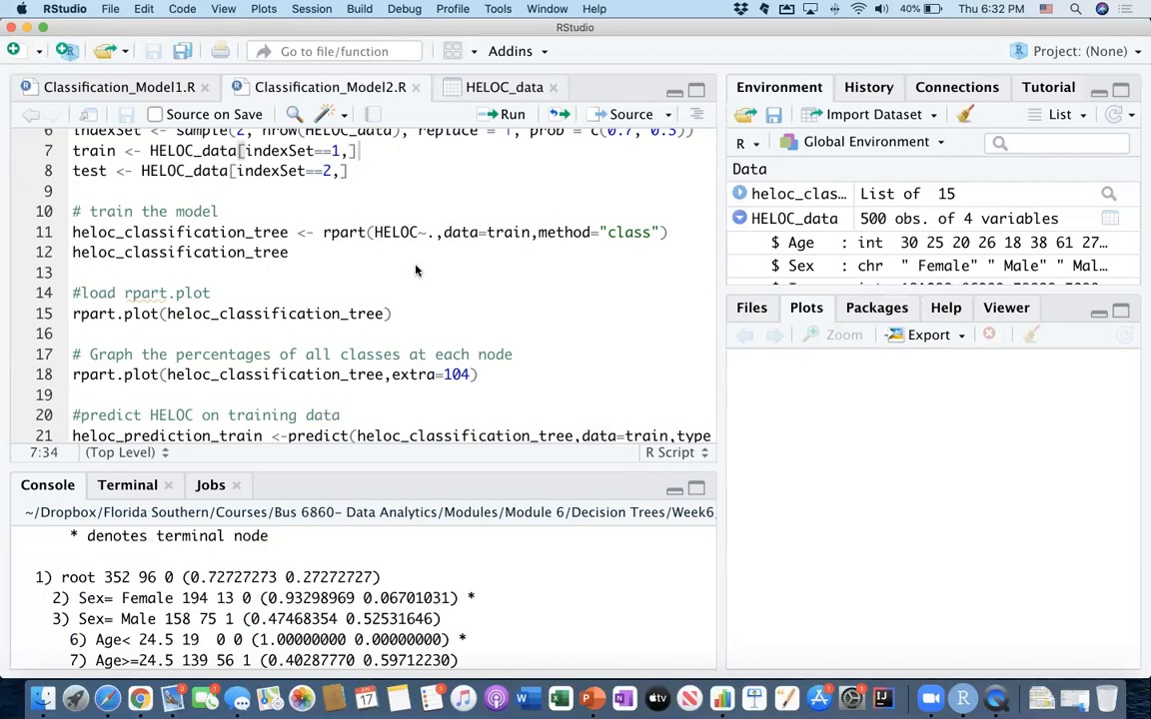
mouse_move(443, 171)
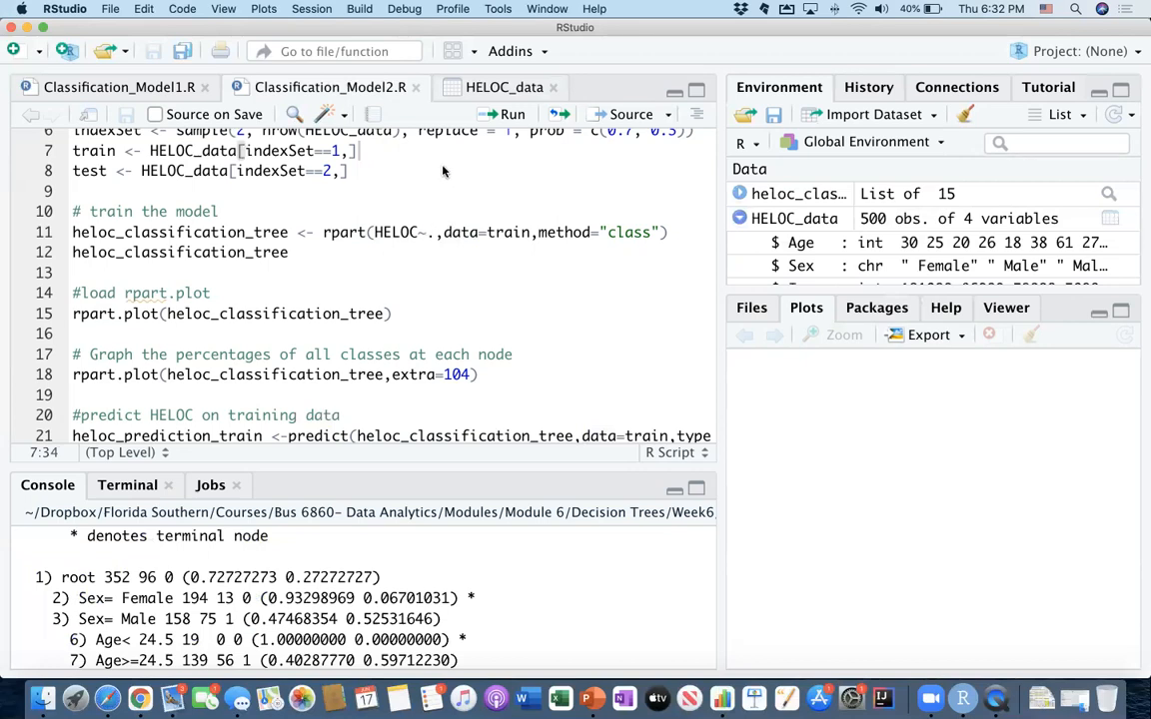
mouse_move(441, 155)
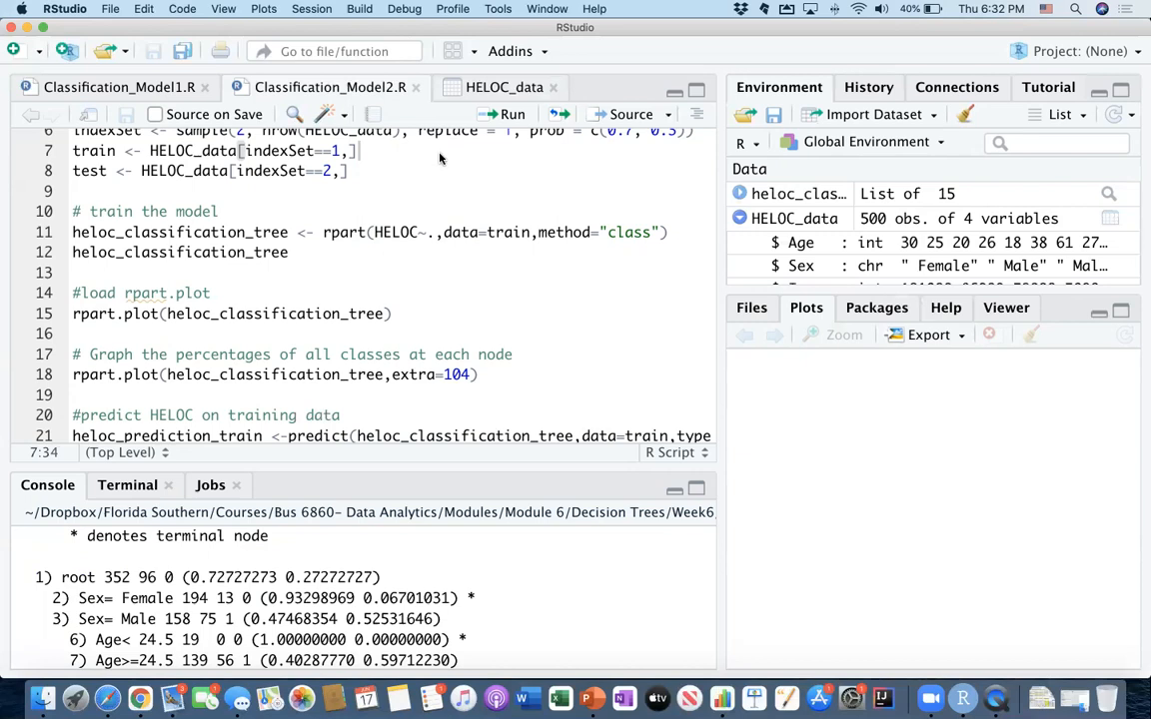
mouse_move(272, 301)
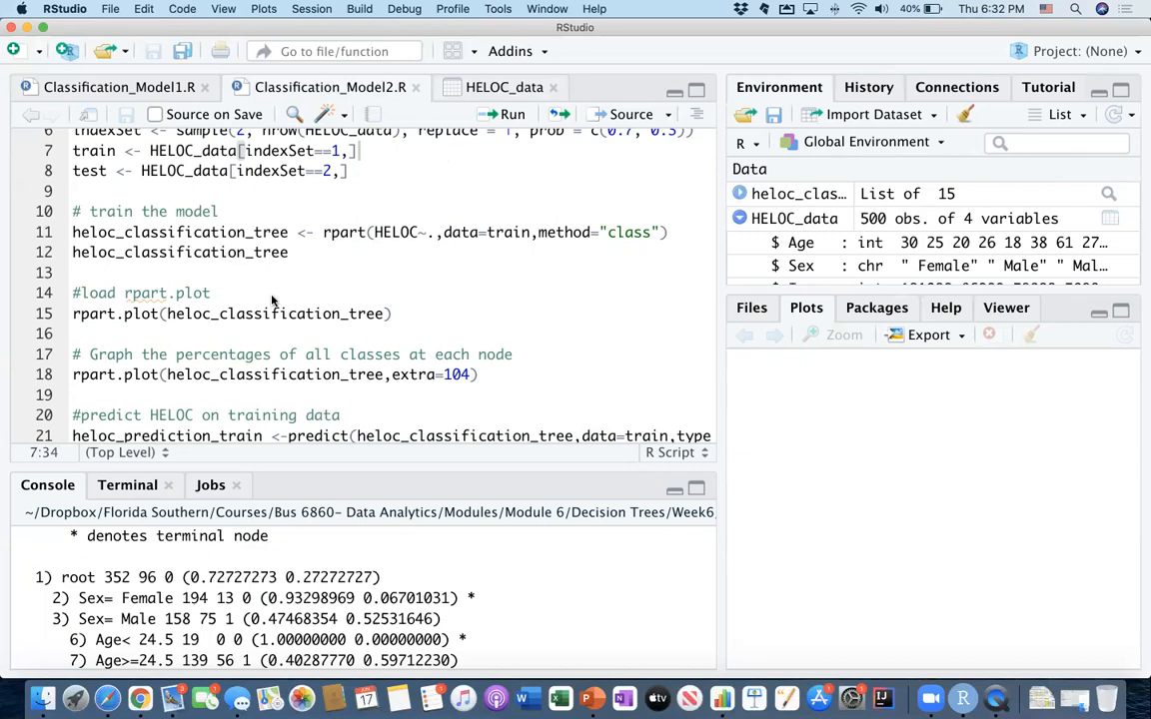
scroll("down", 3)
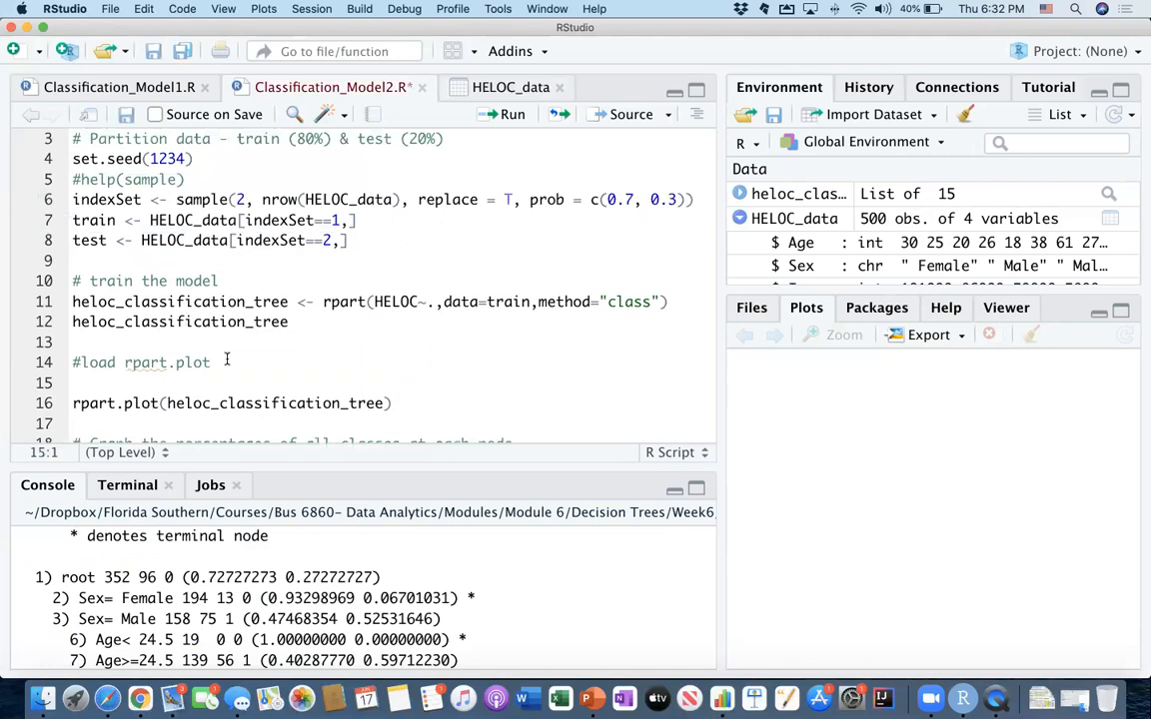
- Add library(rpart.plot) to the script and enlarge the plotted classification tree
type("library(")
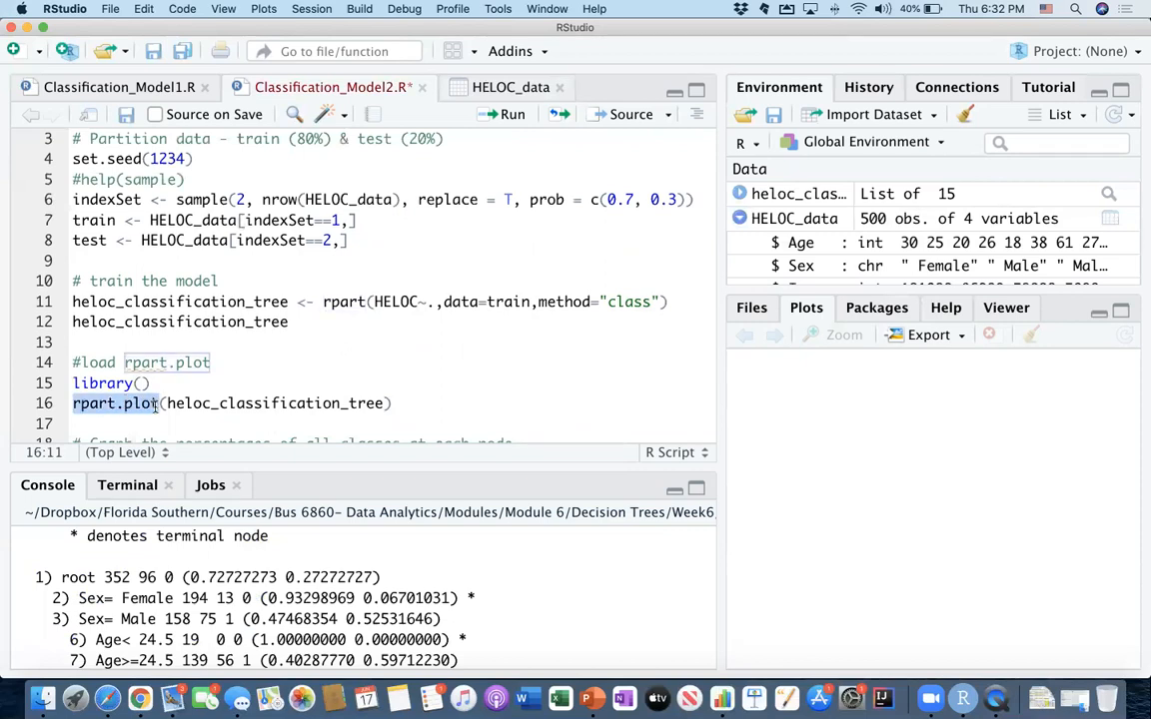
type("rpart.plot")
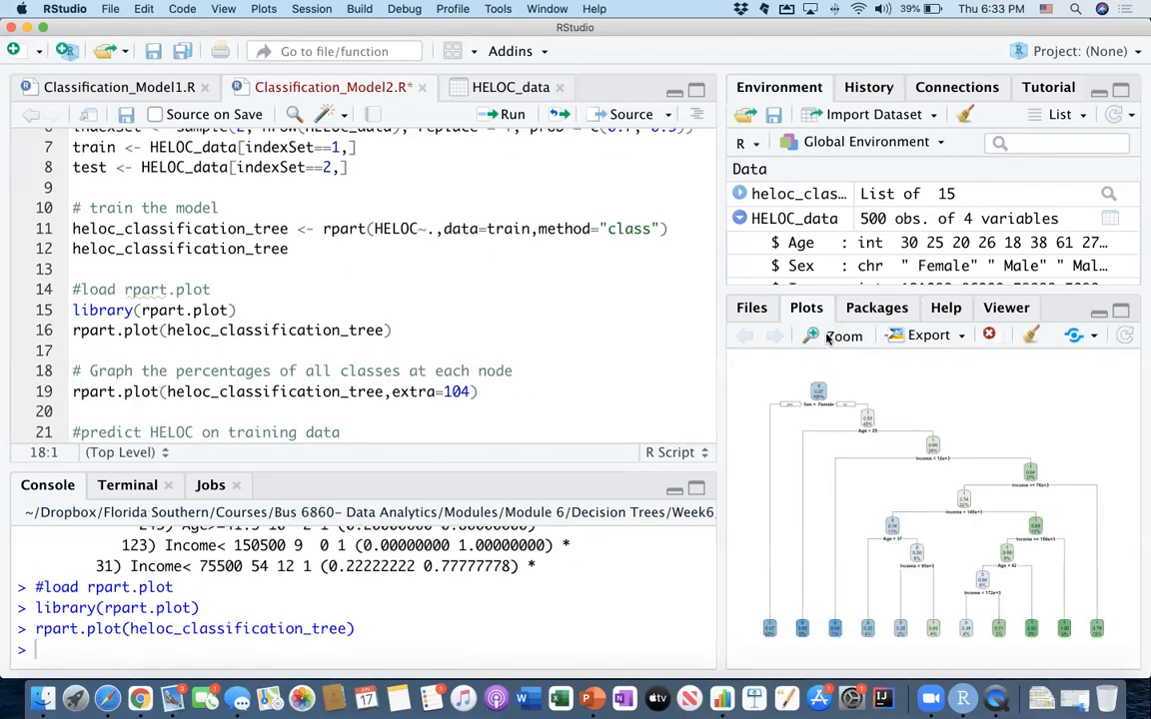
left_click(833, 335)
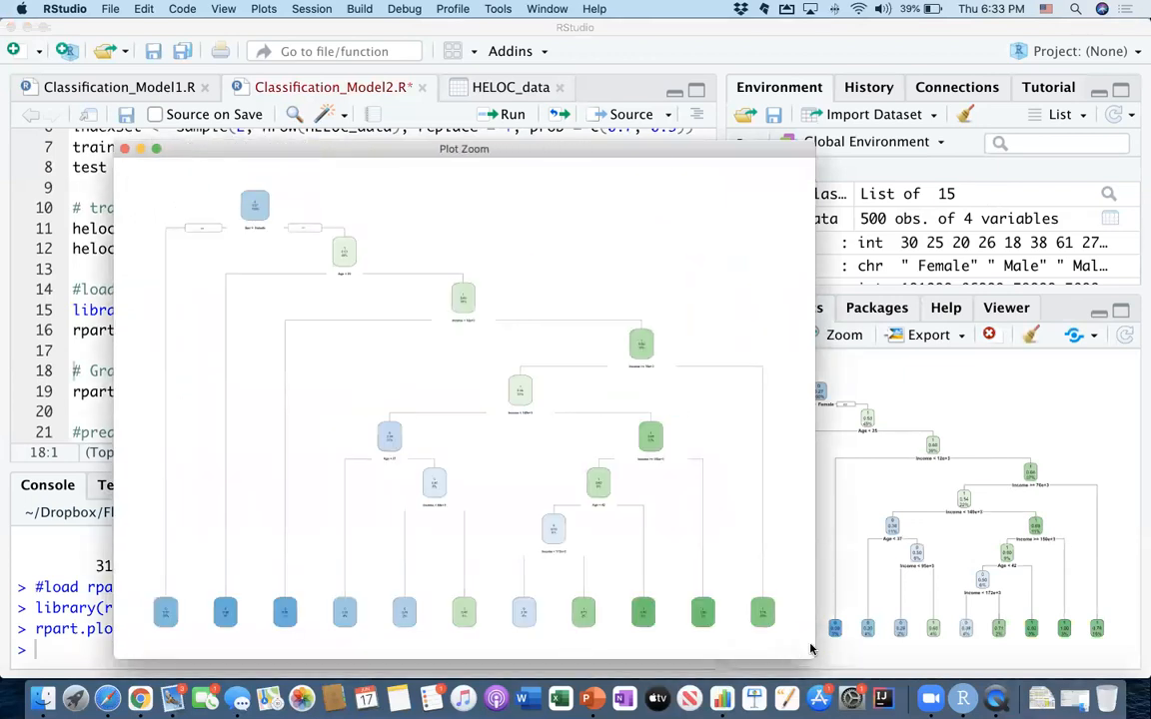
mouse_move(815, 518)
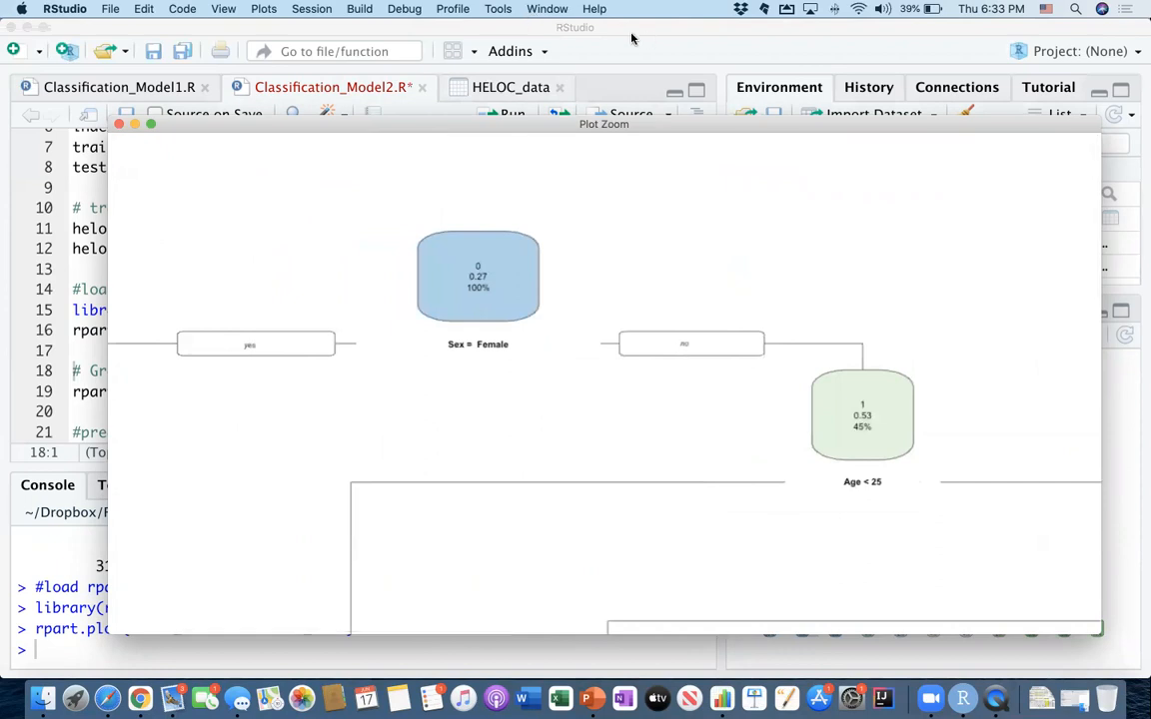
mouse_move(831, 44)
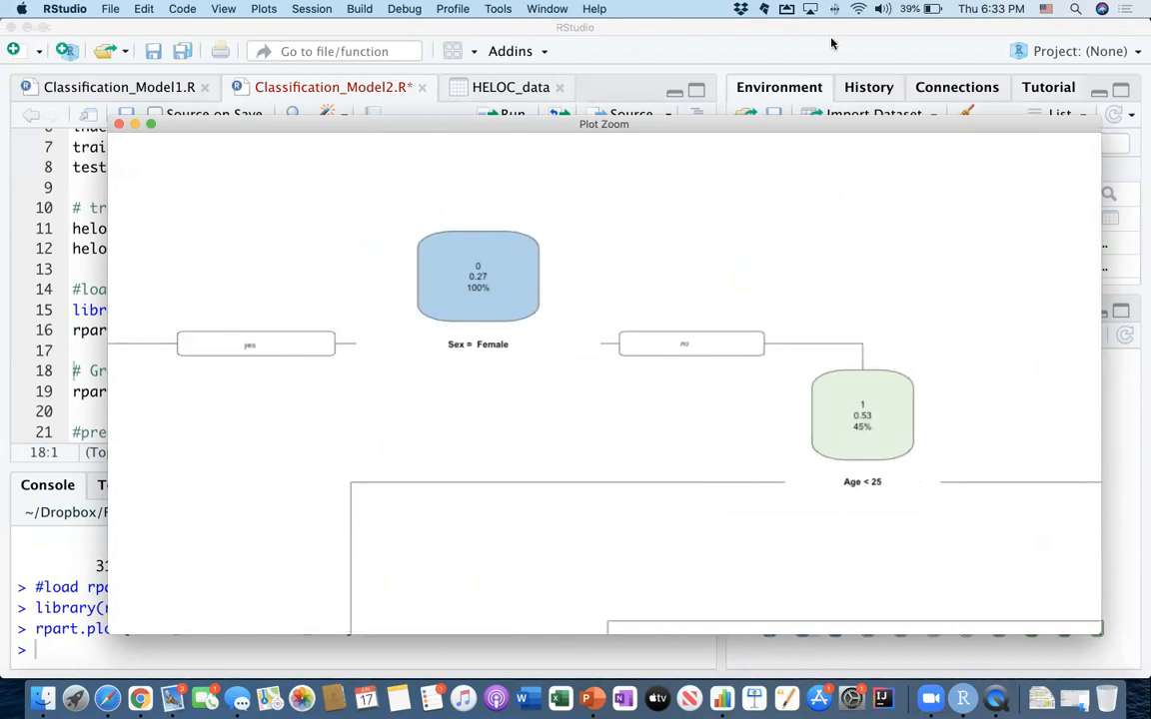
mouse_move(605, 47)
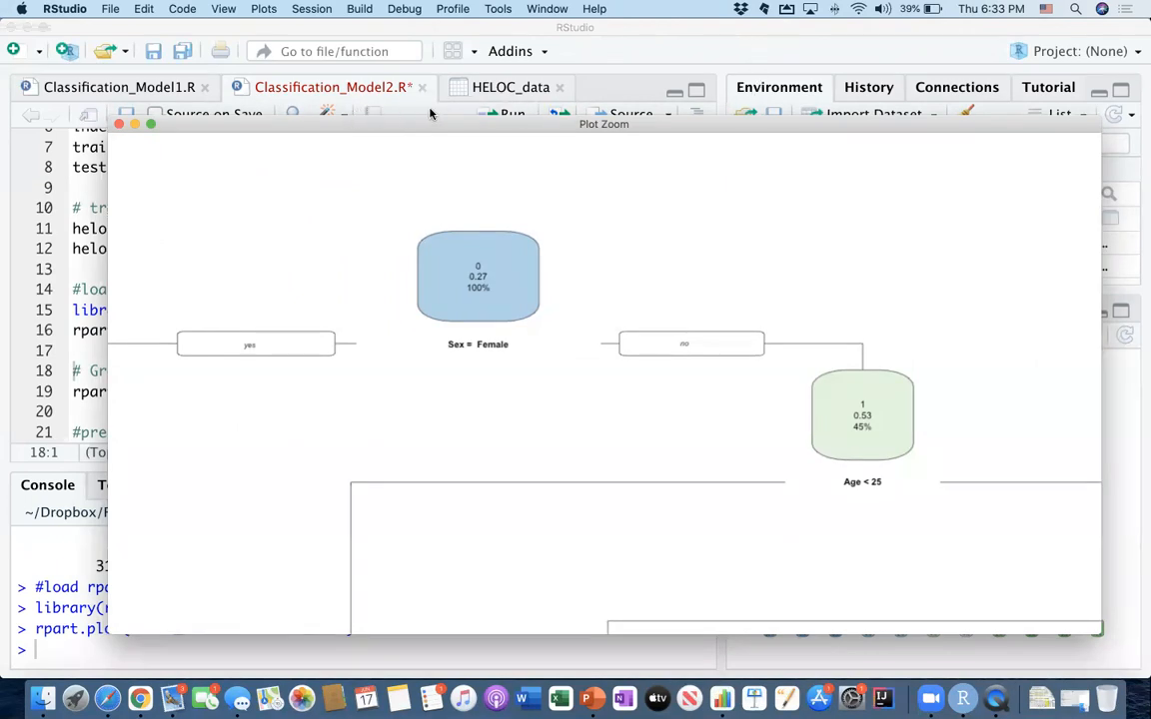
mouse_move(409, 239)
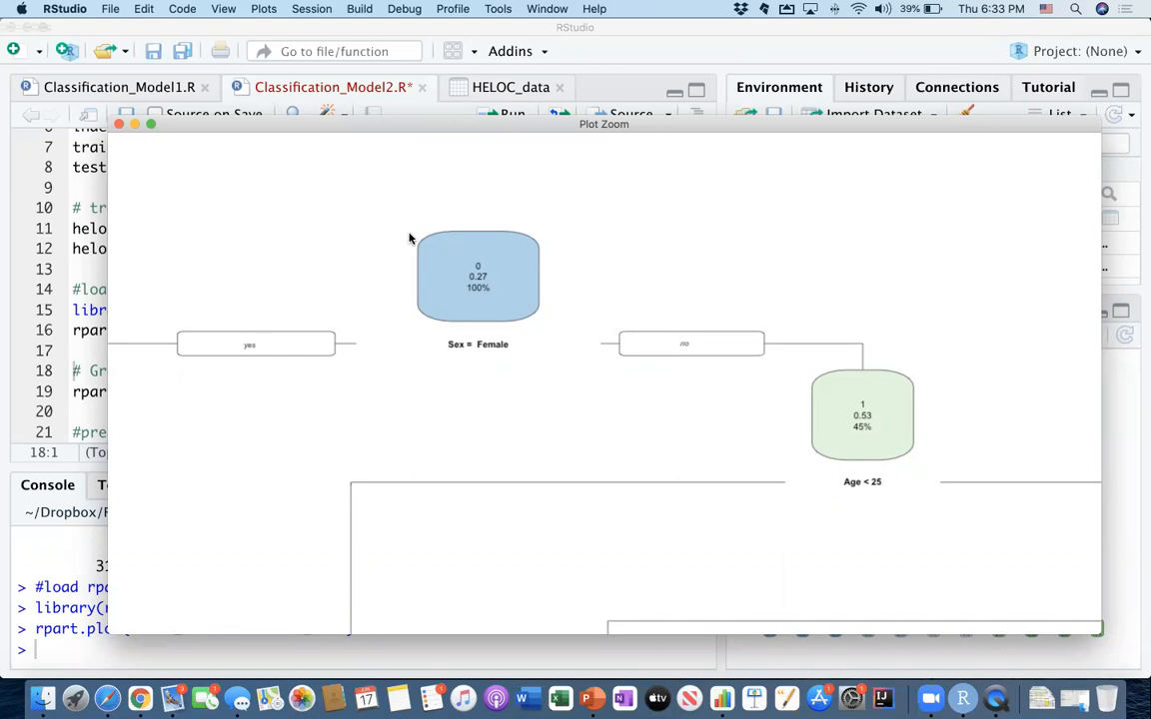
mouse_move(381, 303)
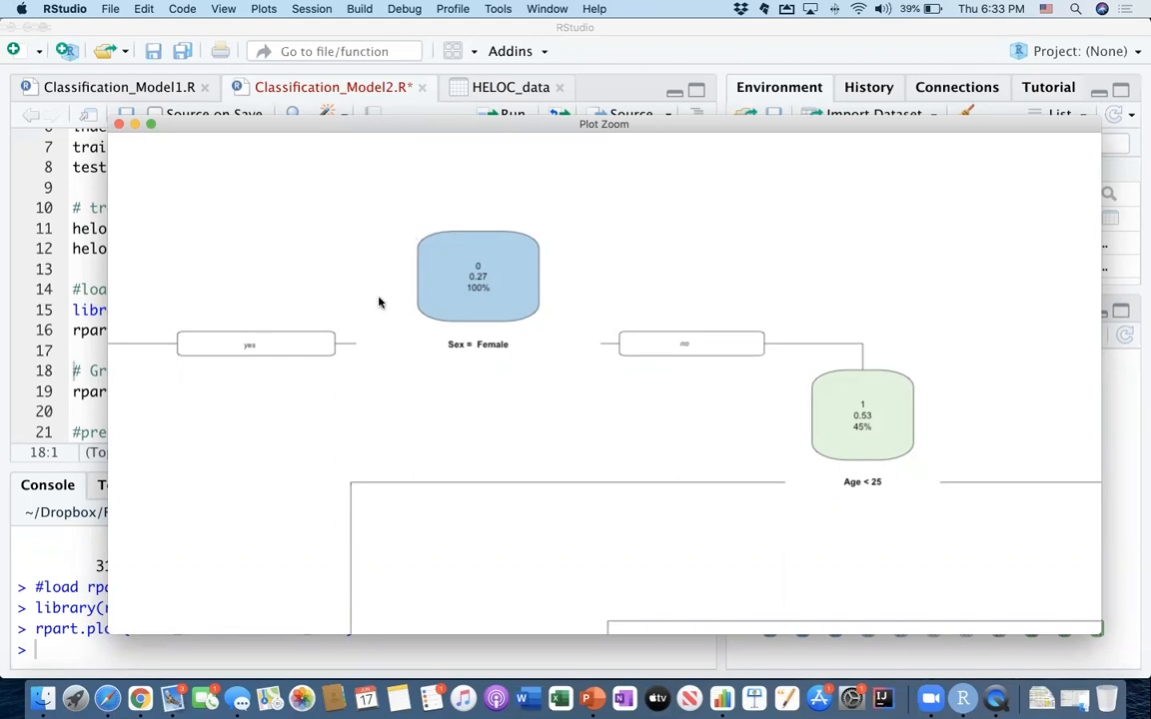
mouse_move(453, 362)
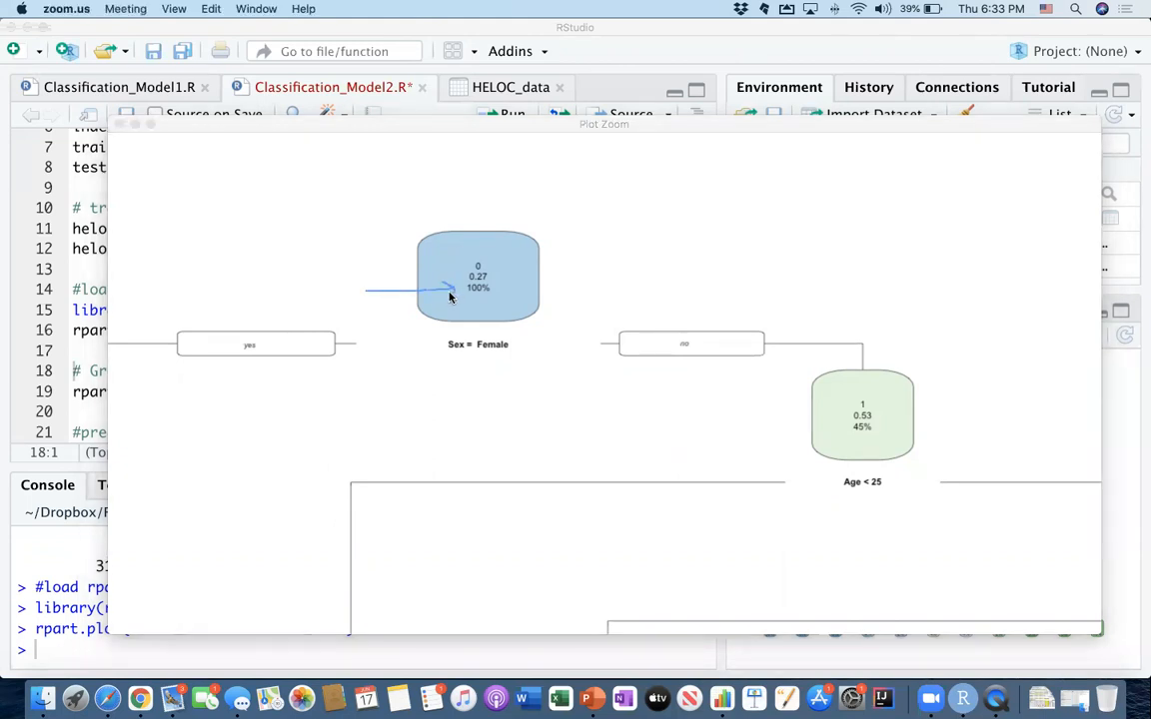
mouse_move(404, 278)
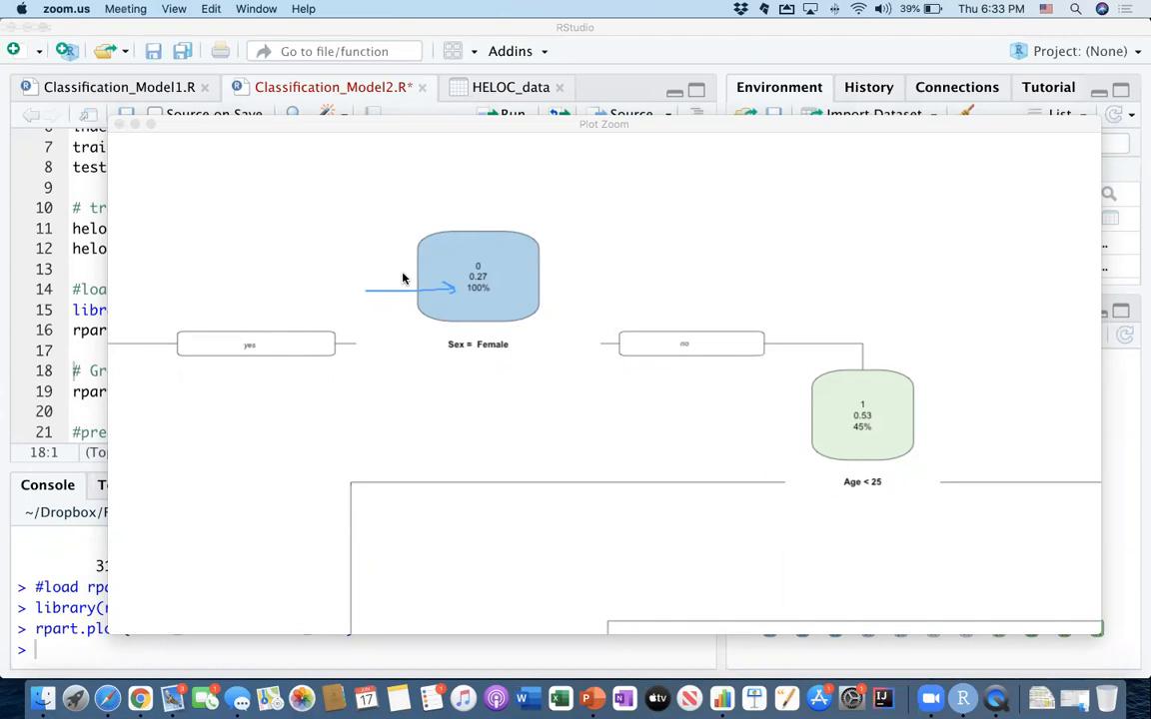
mouse_move(442, 279)
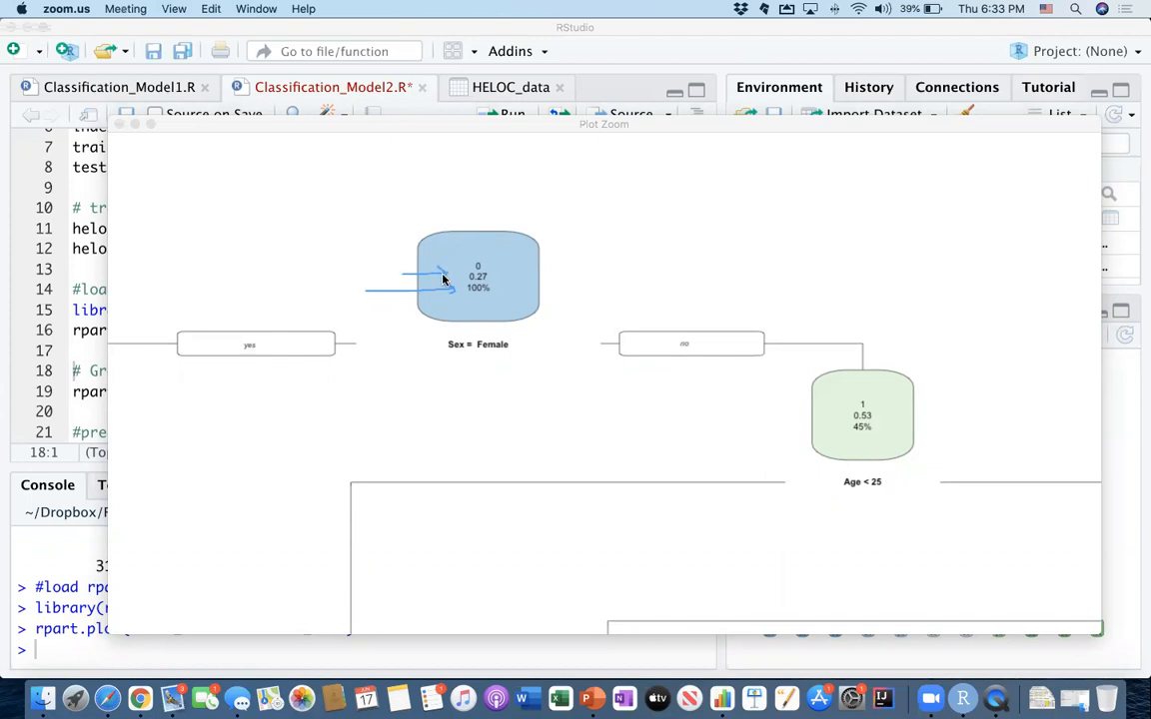
mouse_move(437, 287)
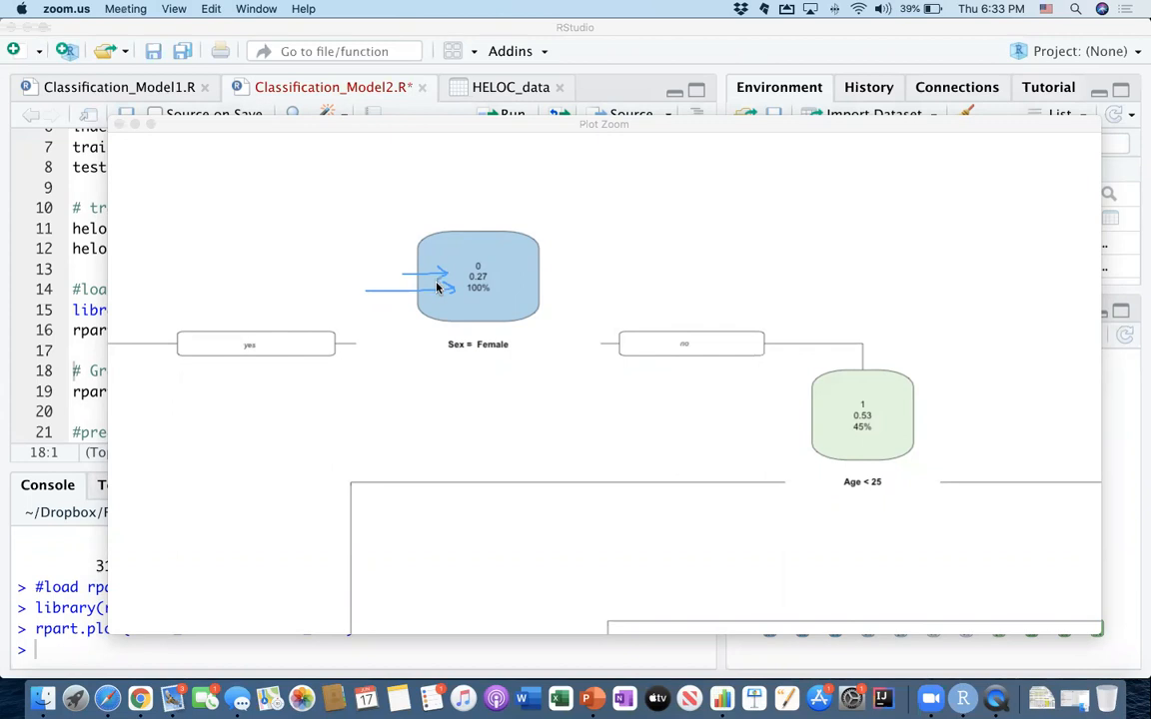
mouse_move(451, 289)
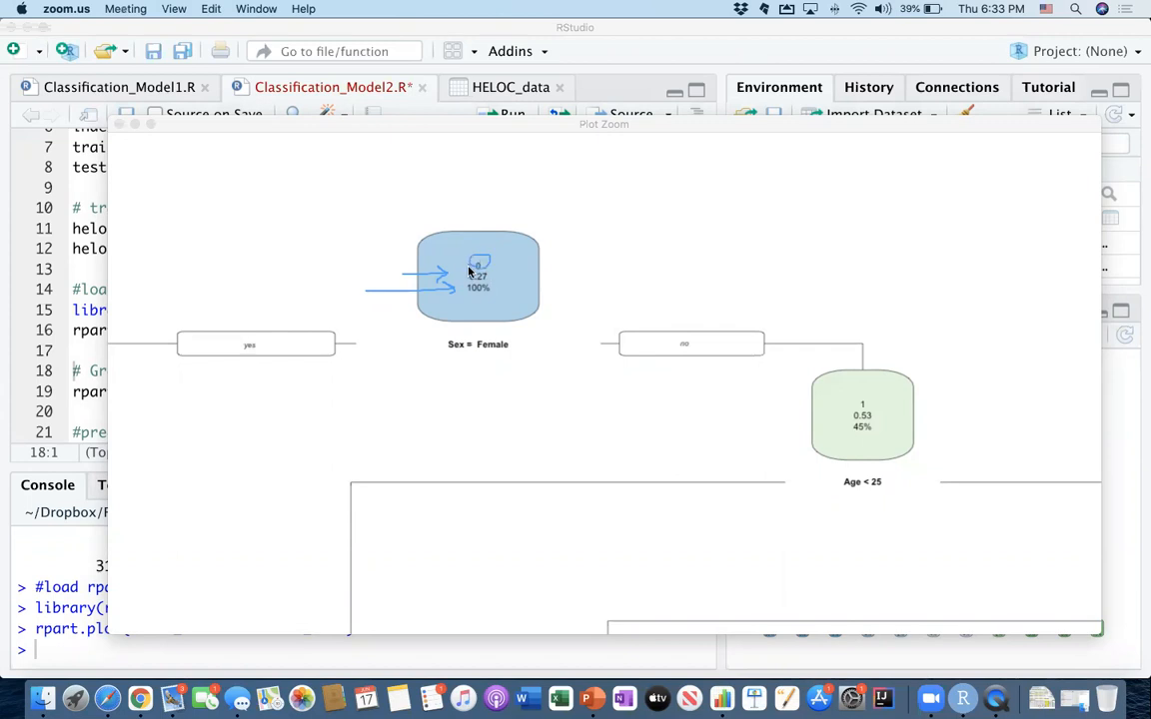
mouse_move(512, 358)
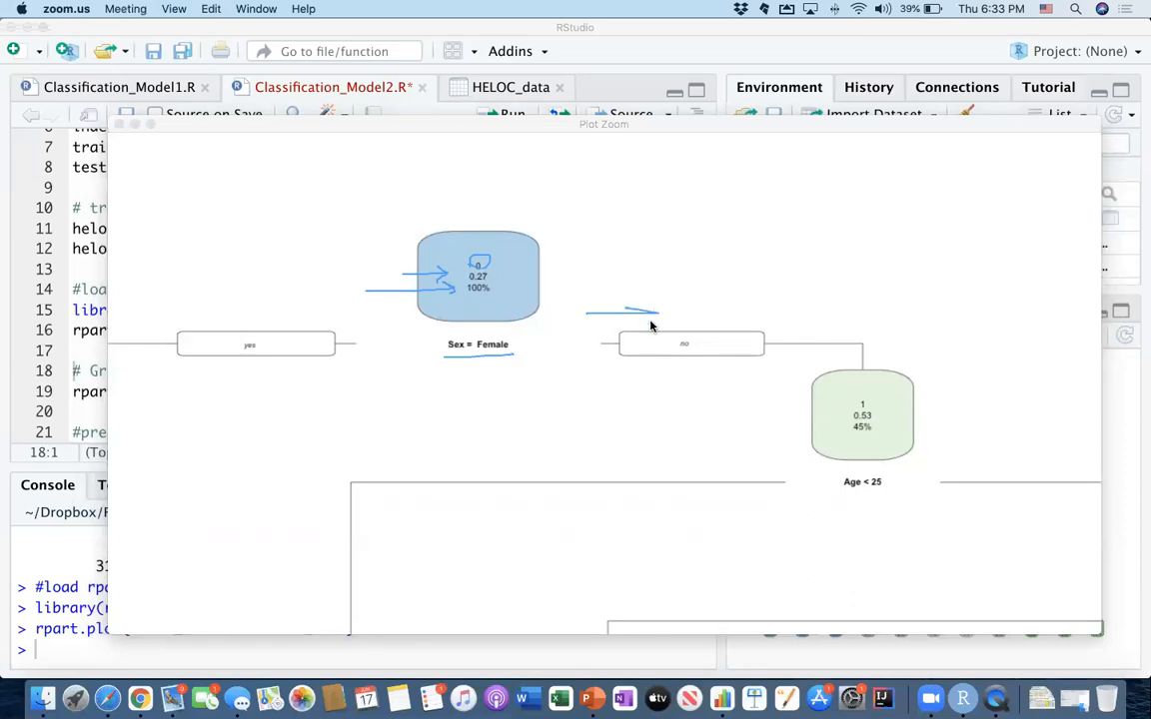
mouse_move(517, 354)
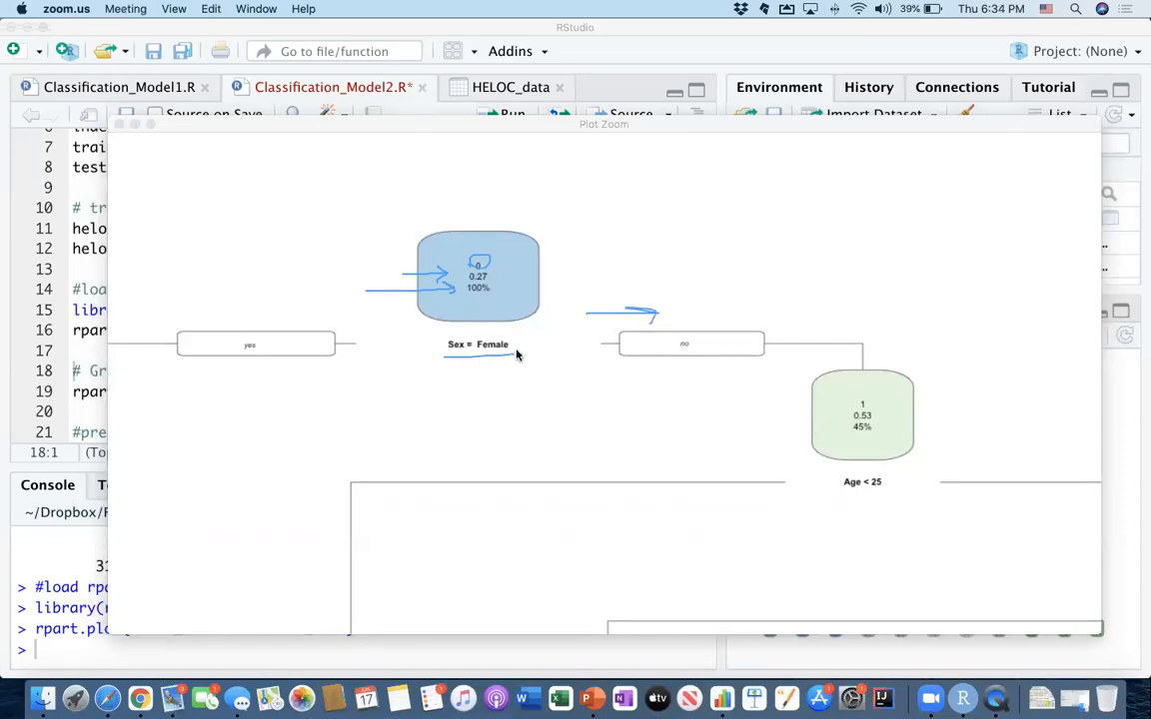
mouse_move(660, 281)
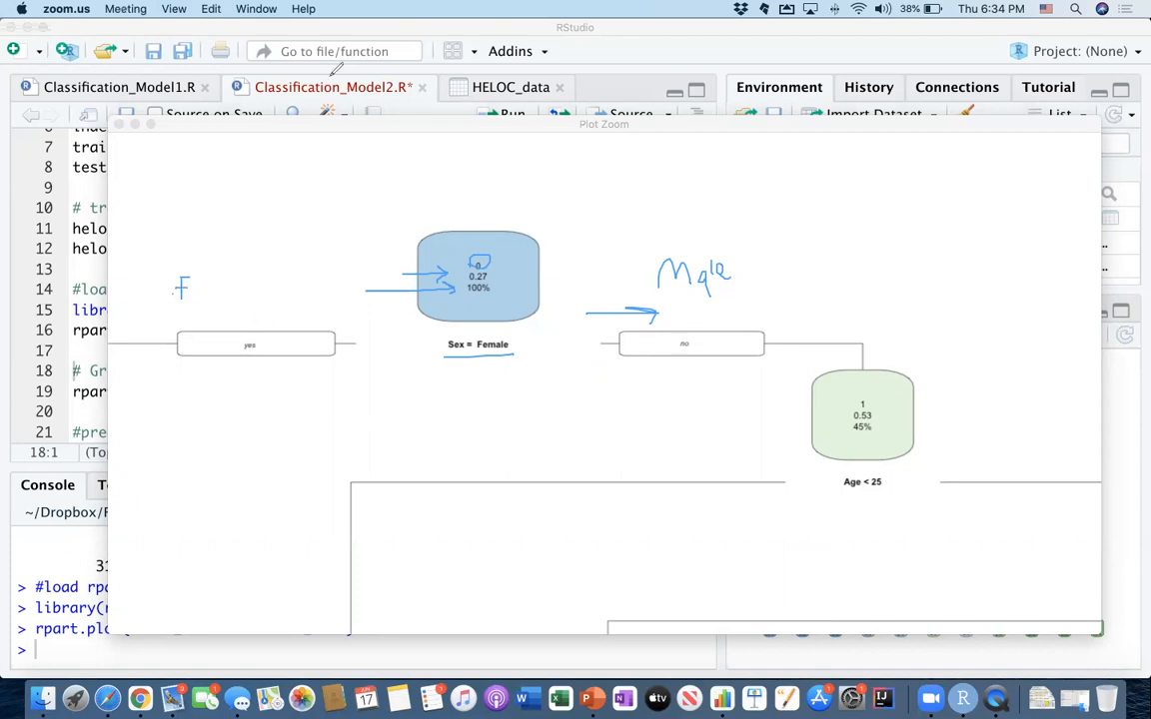
mouse_move(332, 281)
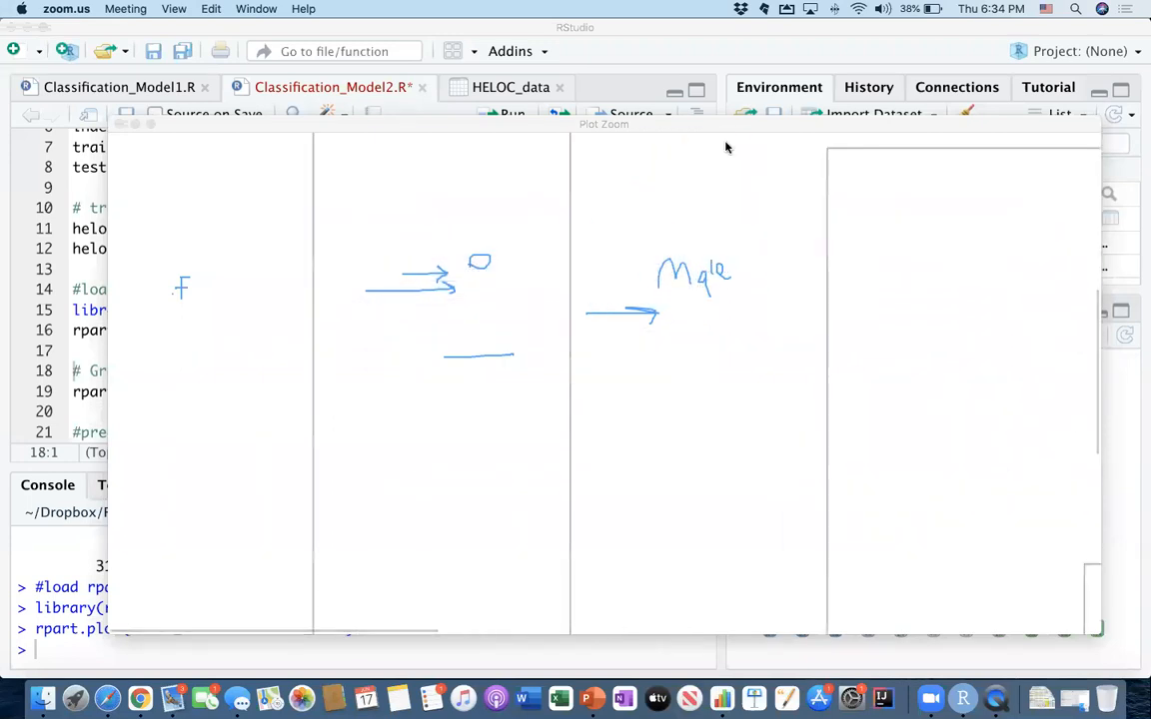
mouse_move(780, 102)
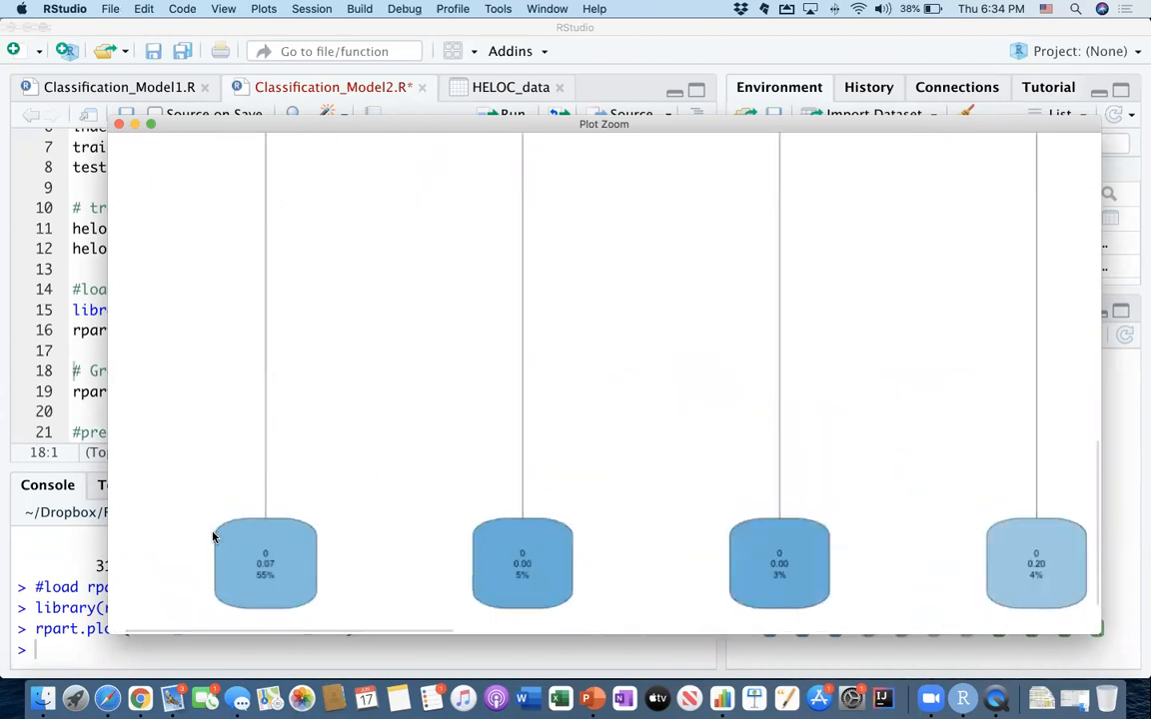
mouse_move(270, 588)
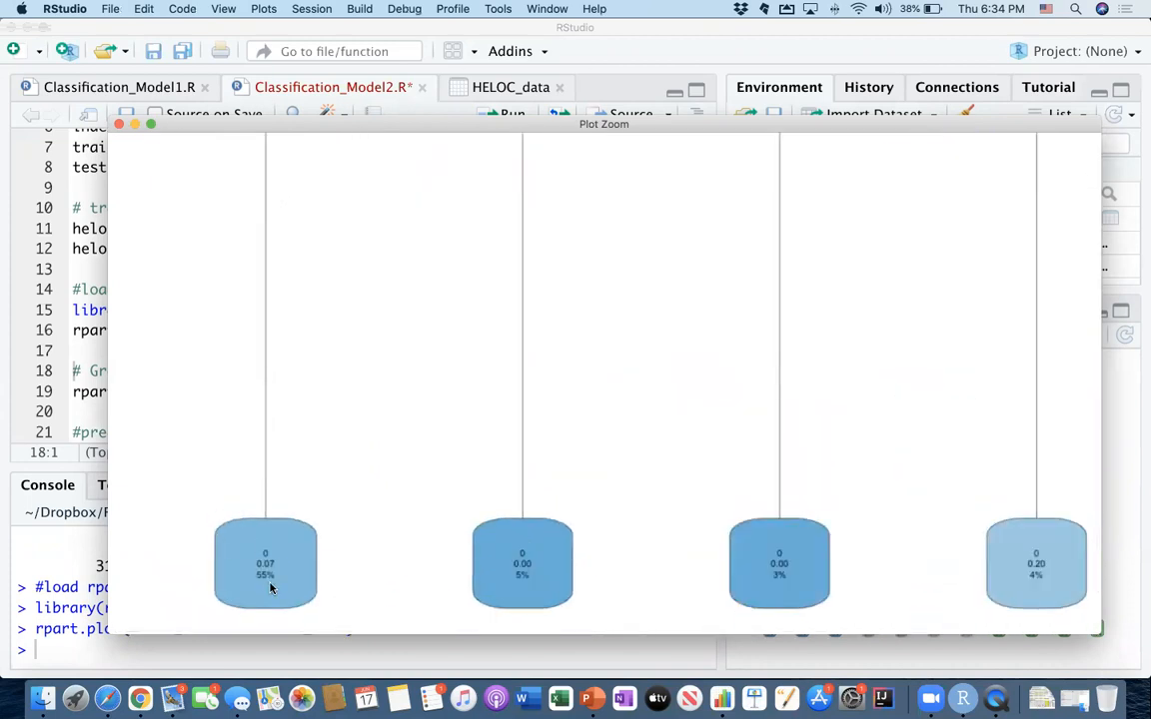
mouse_move(251, 576)
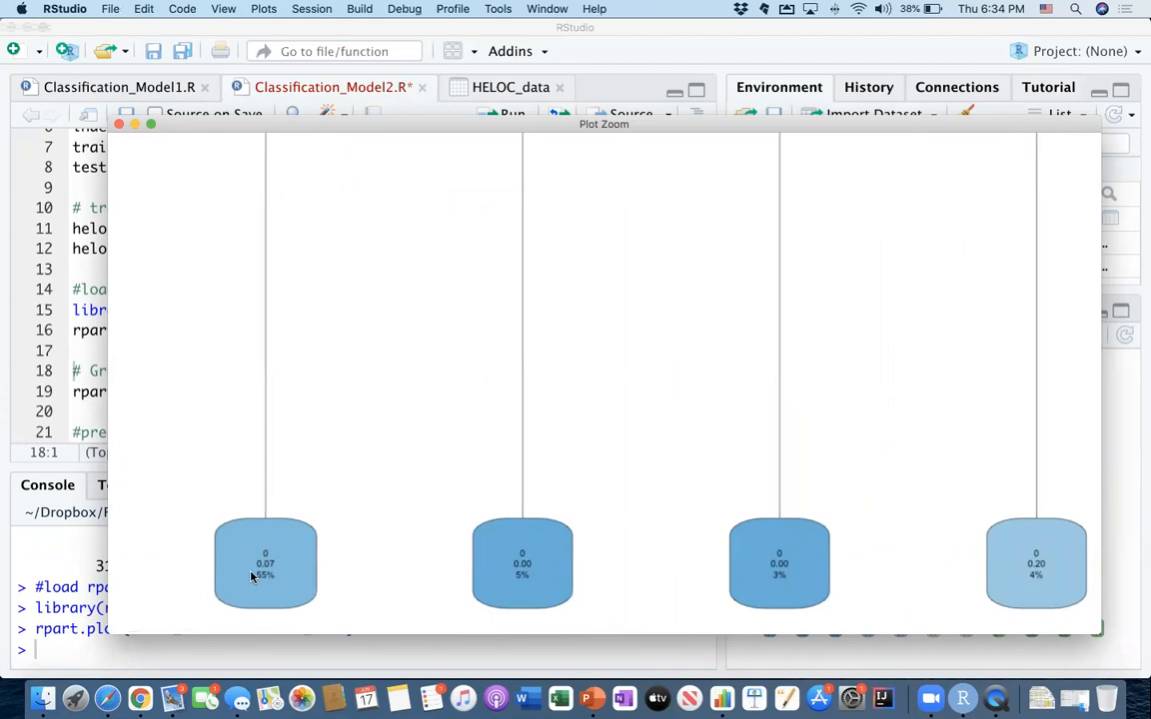
mouse_move(243, 574)
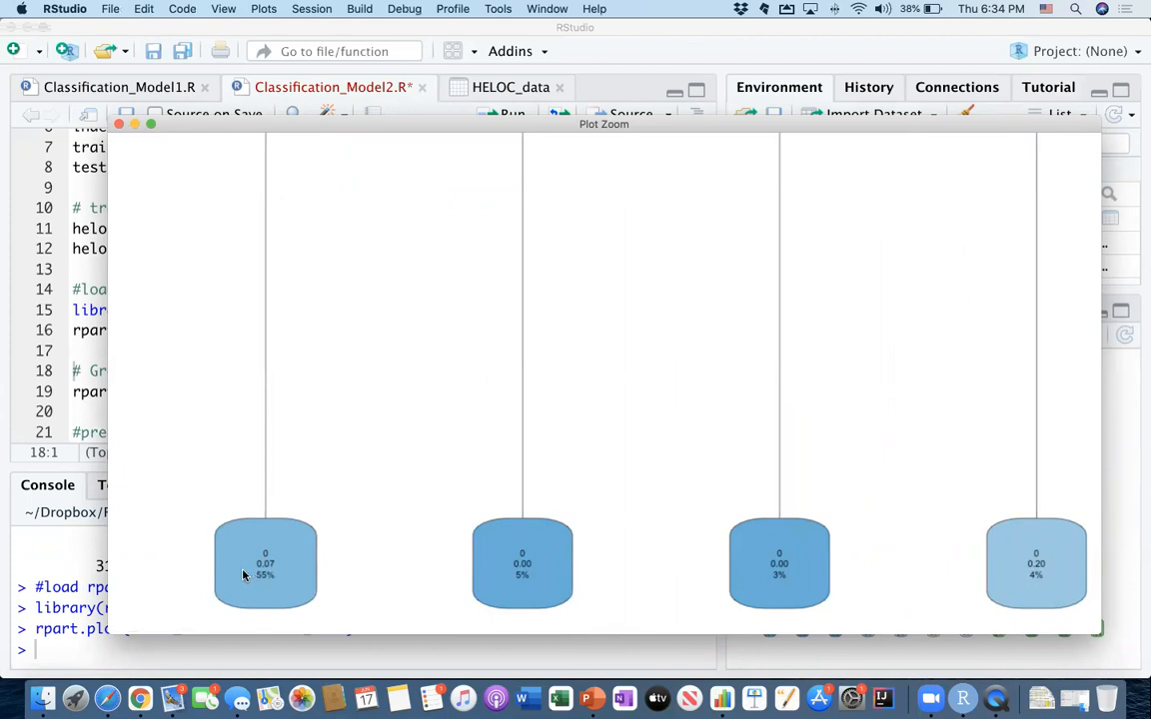
mouse_move(240, 572)
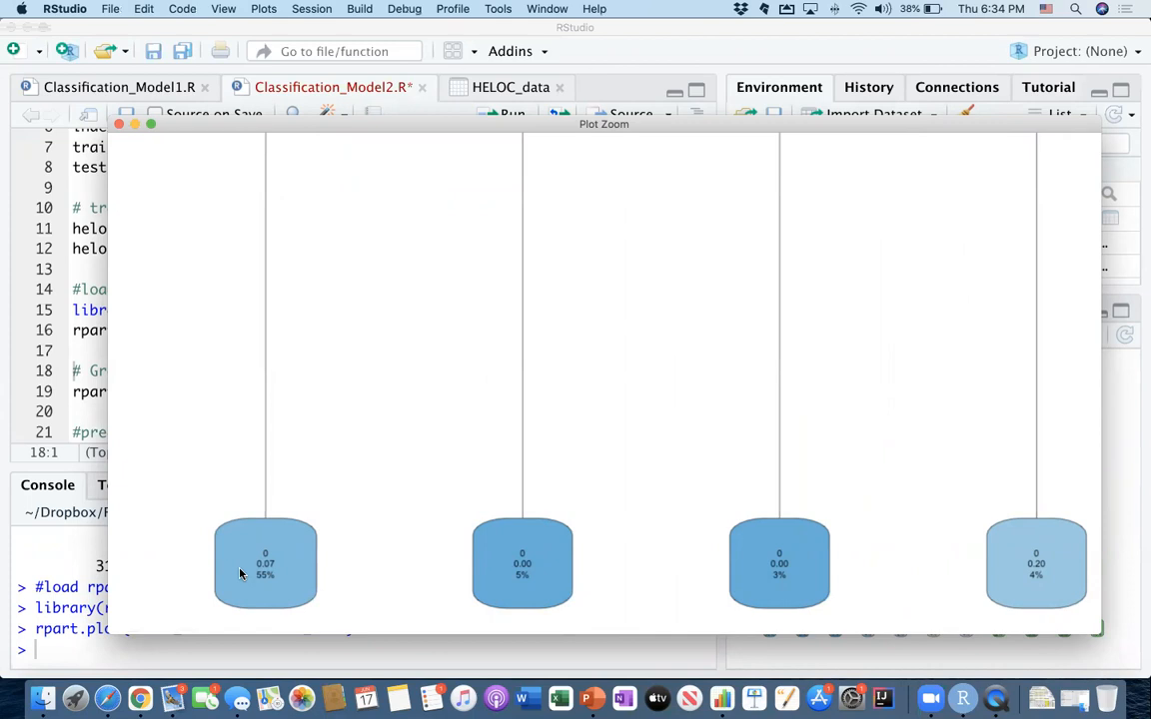
mouse_move(239, 564)
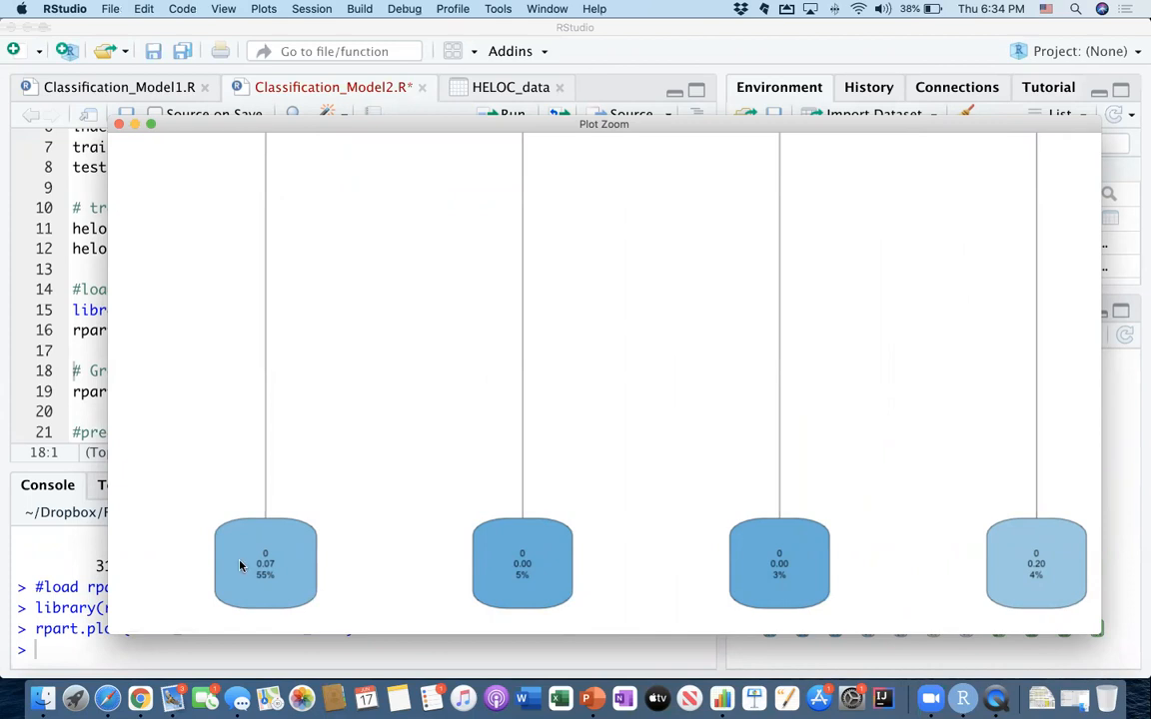
mouse_move(255, 587)
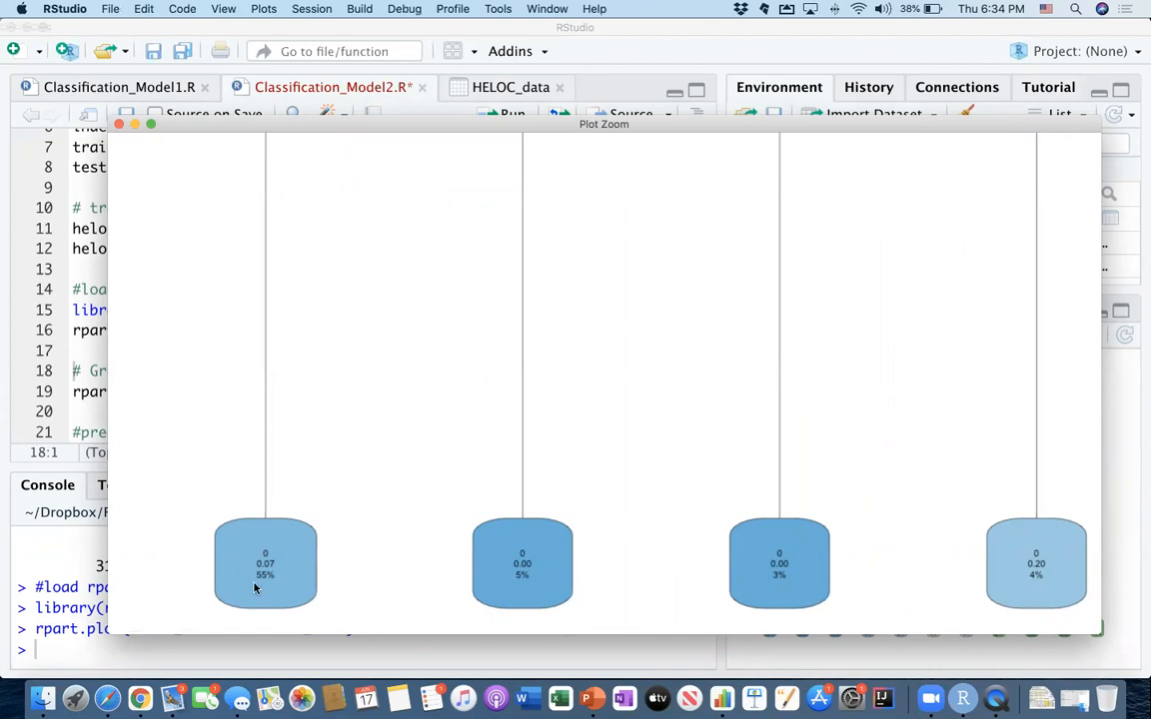
mouse_move(232, 576)
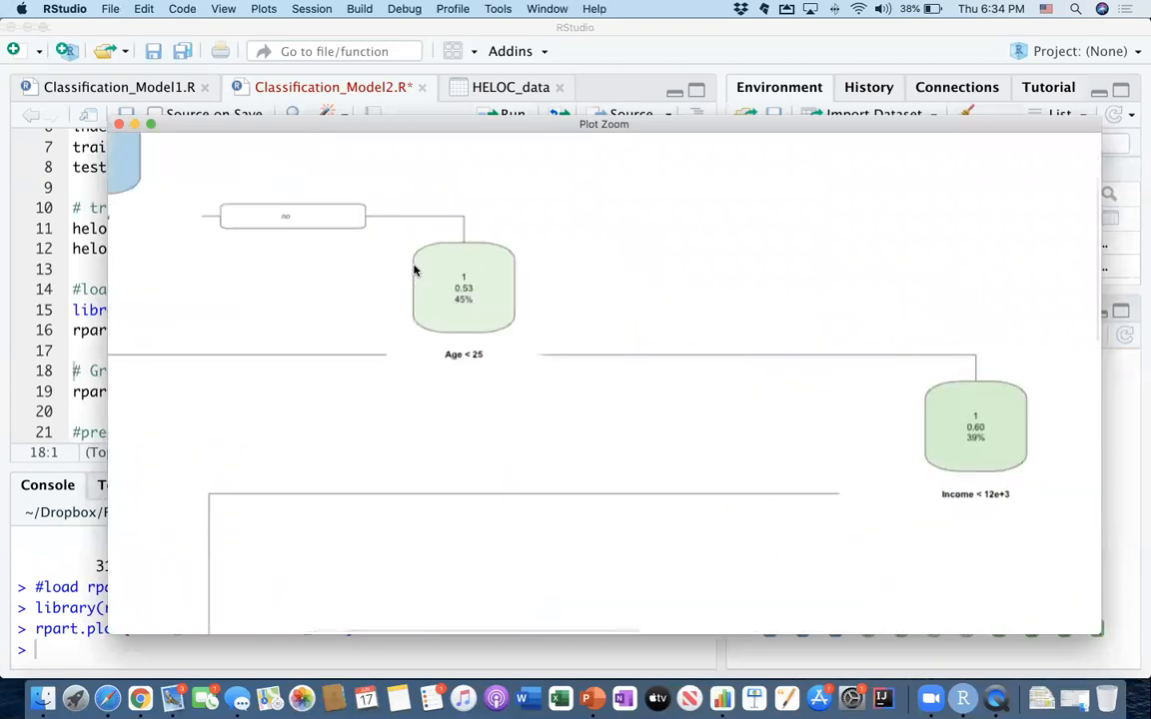
mouse_move(443, 301)
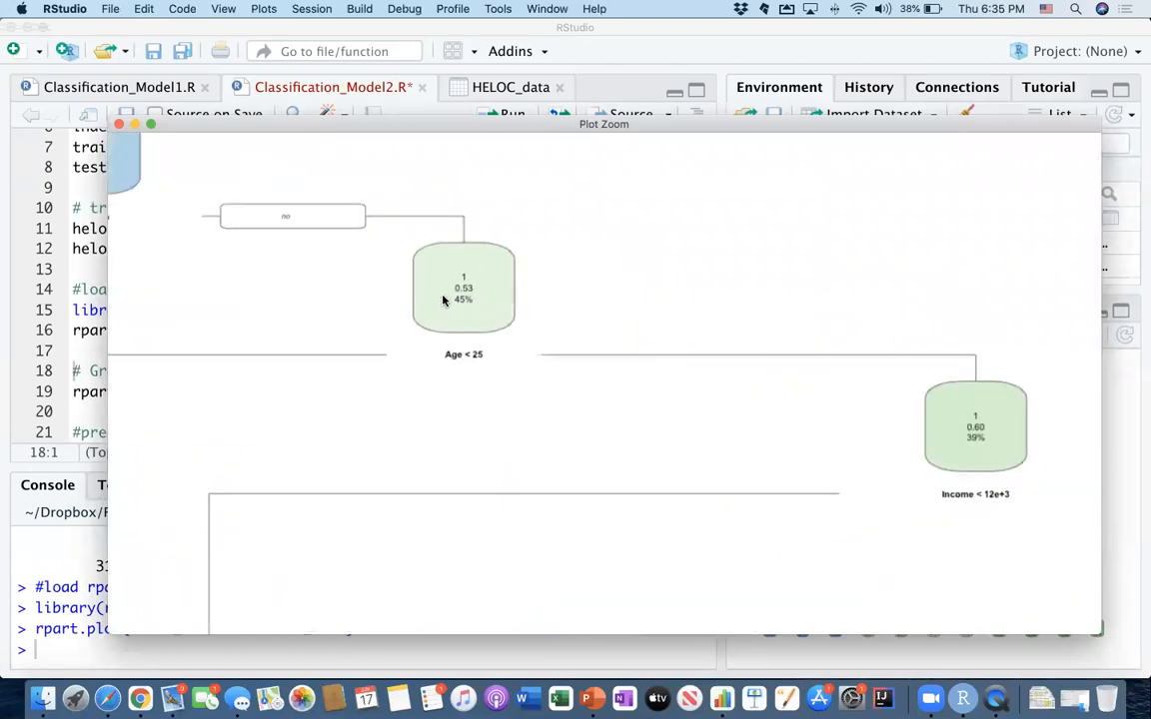
mouse_move(426, 299)
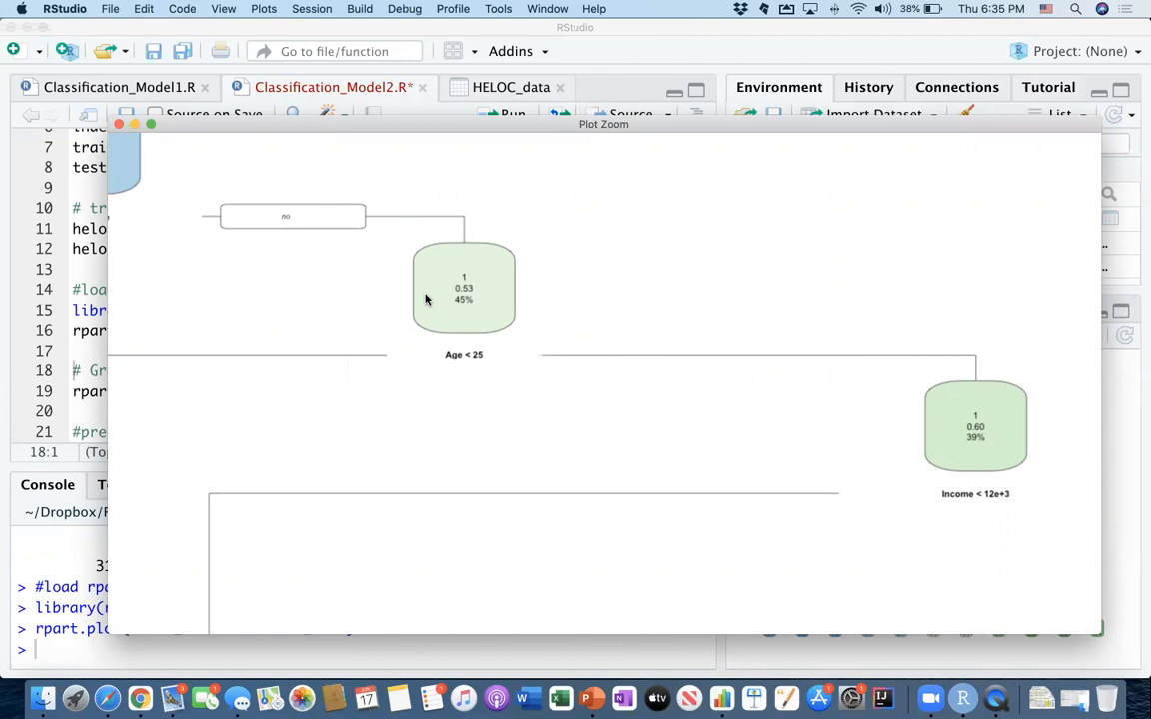
mouse_move(422, 305)
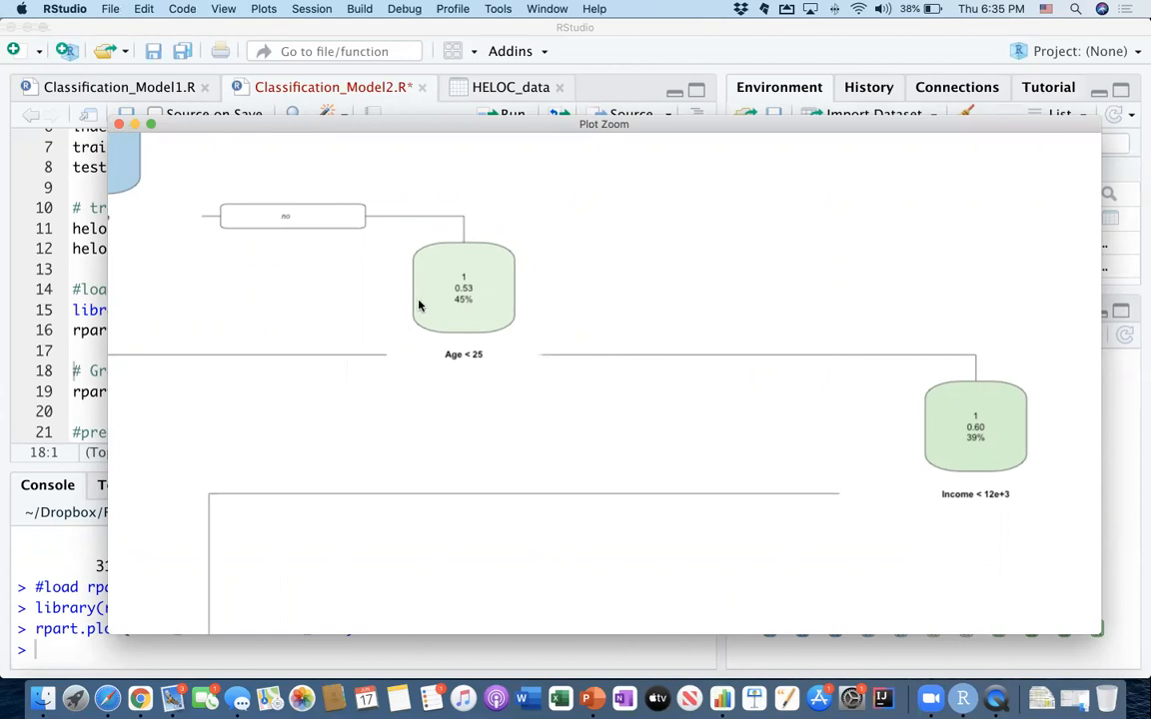
mouse_move(424, 312)
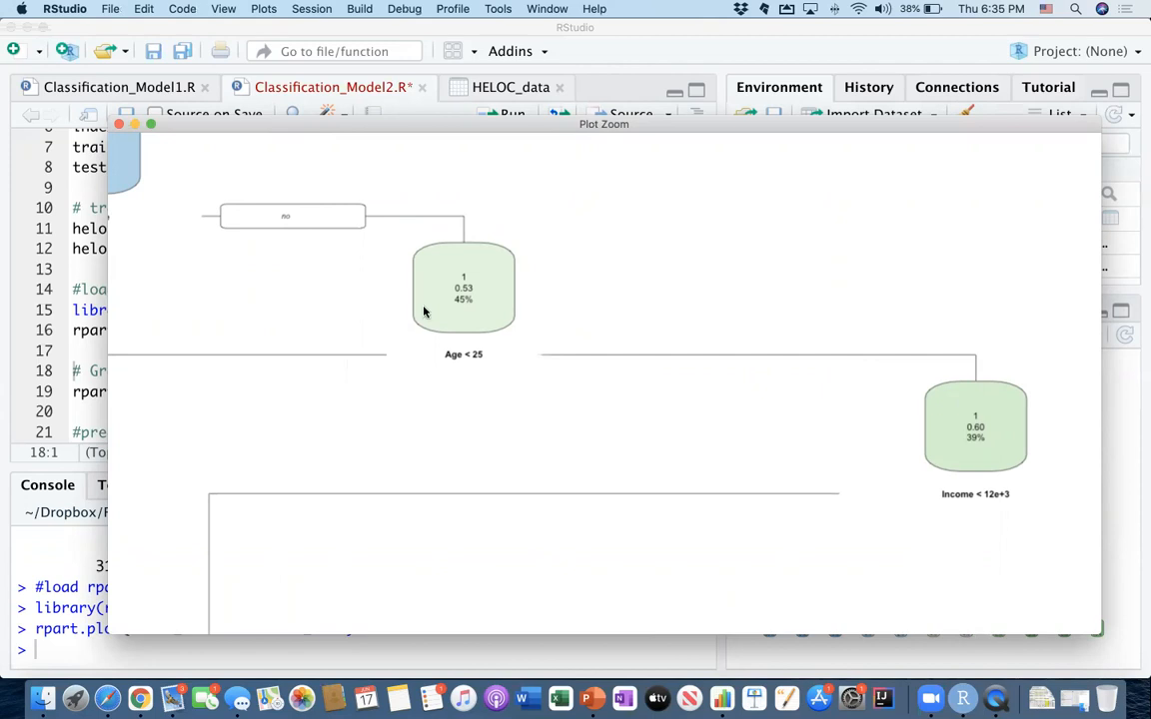
mouse_move(458, 379)
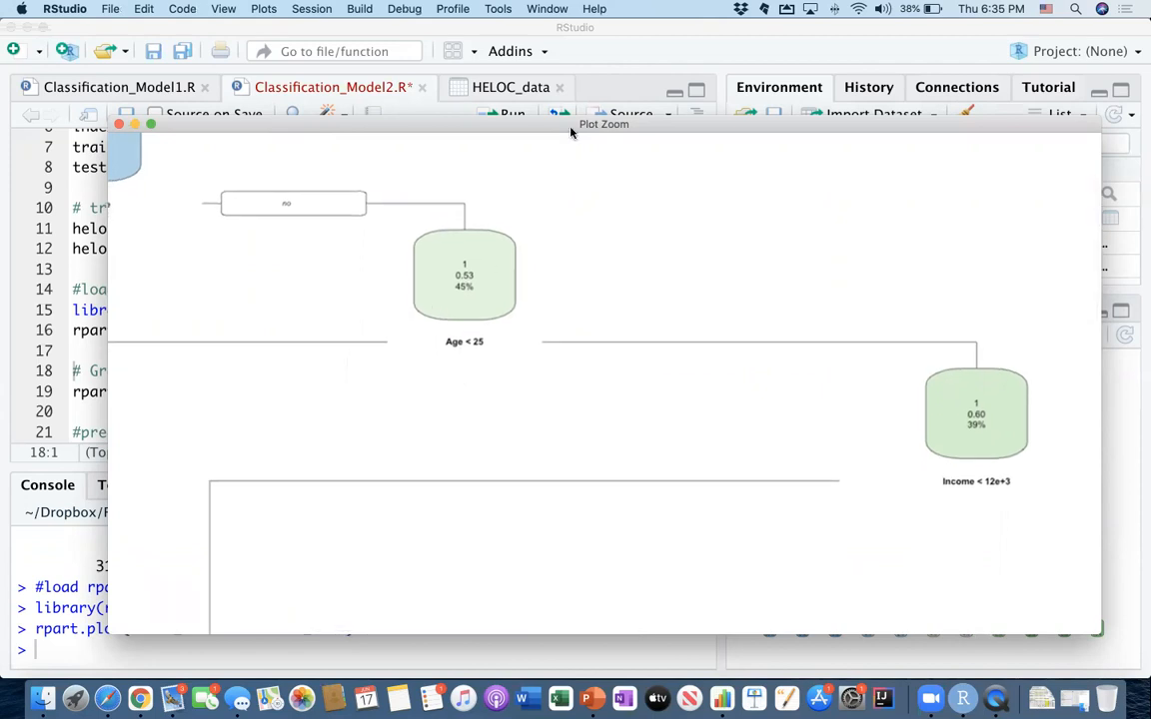
mouse_move(443, 357)
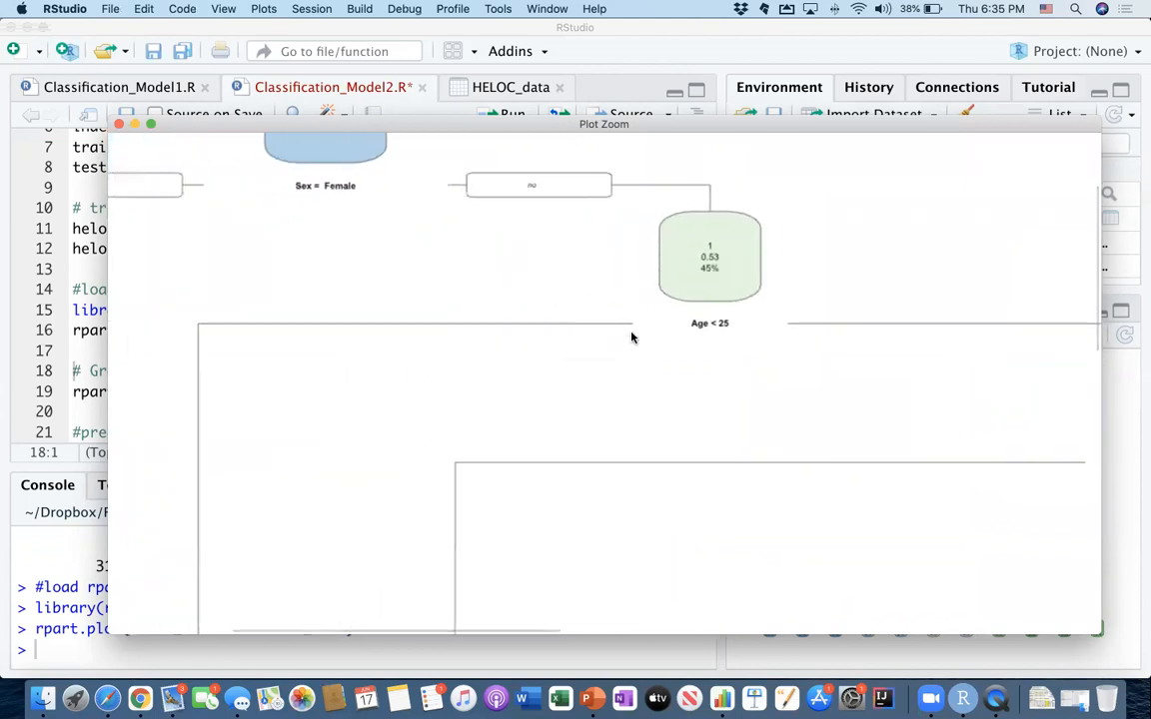
mouse_move(843, 272)
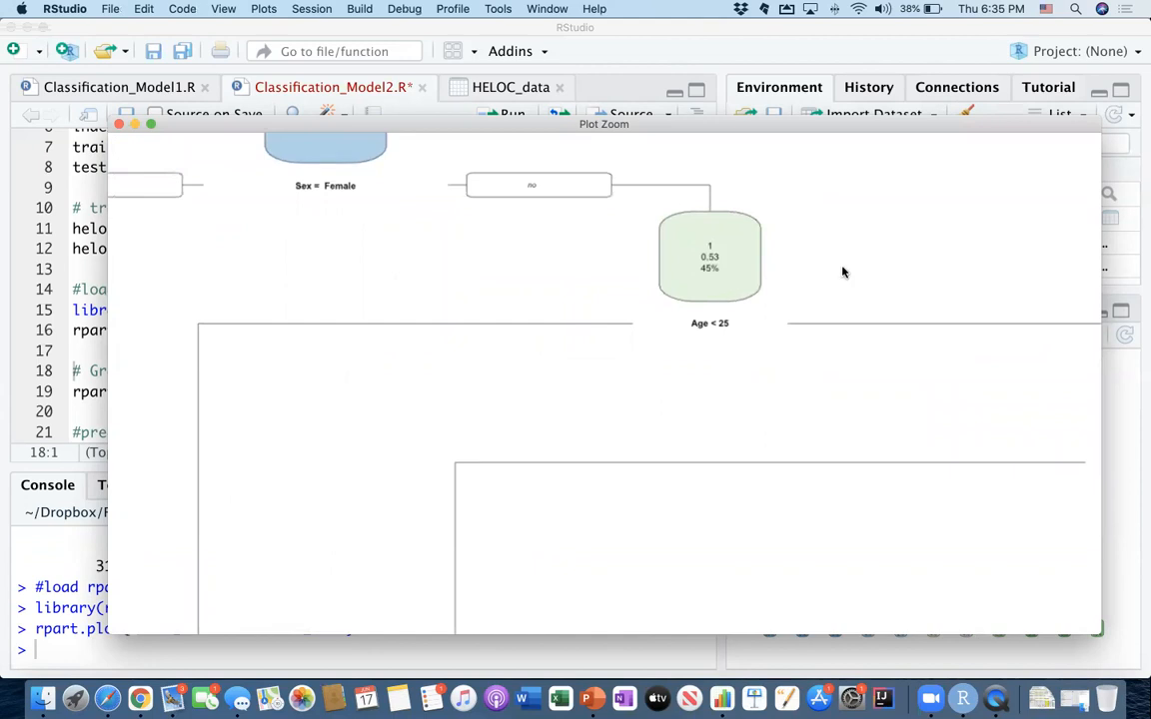
mouse_move(739, 320)
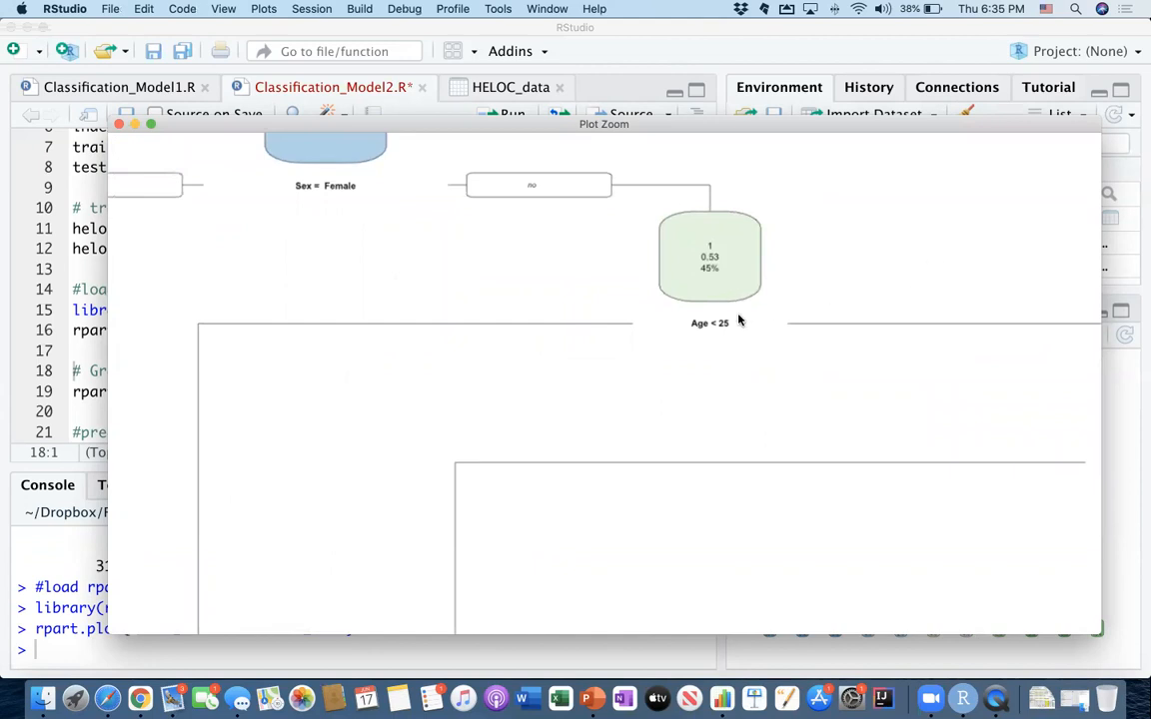
mouse_move(715, 331)
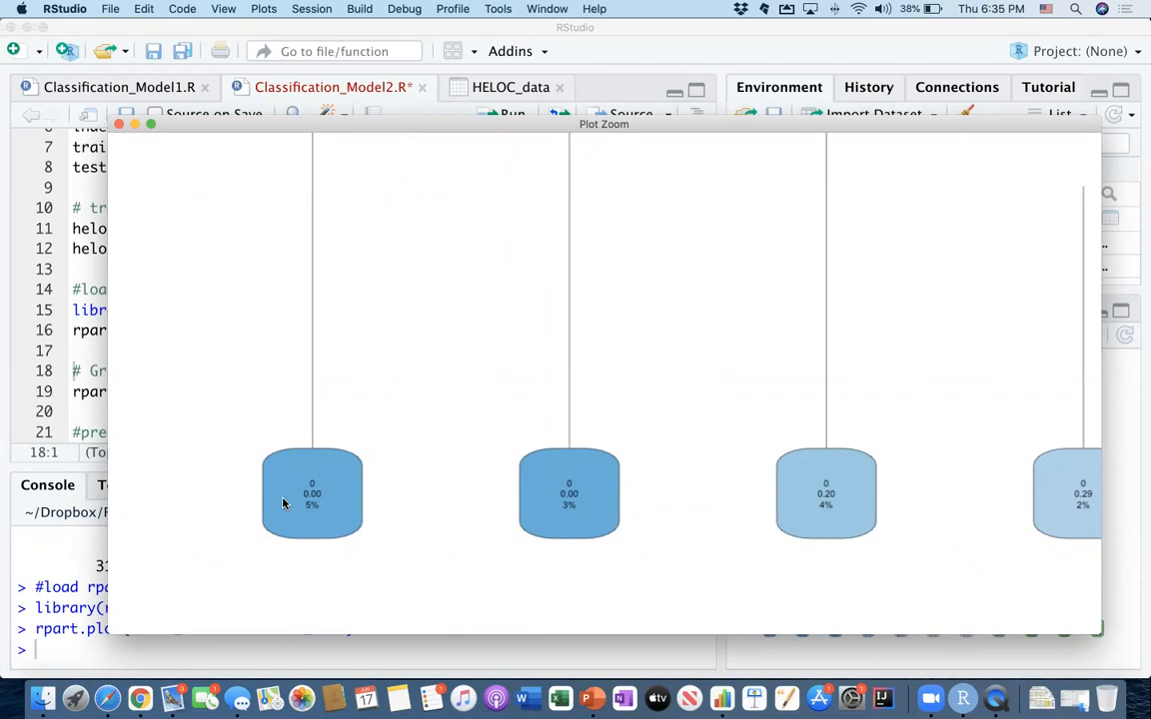
mouse_move(303, 512)
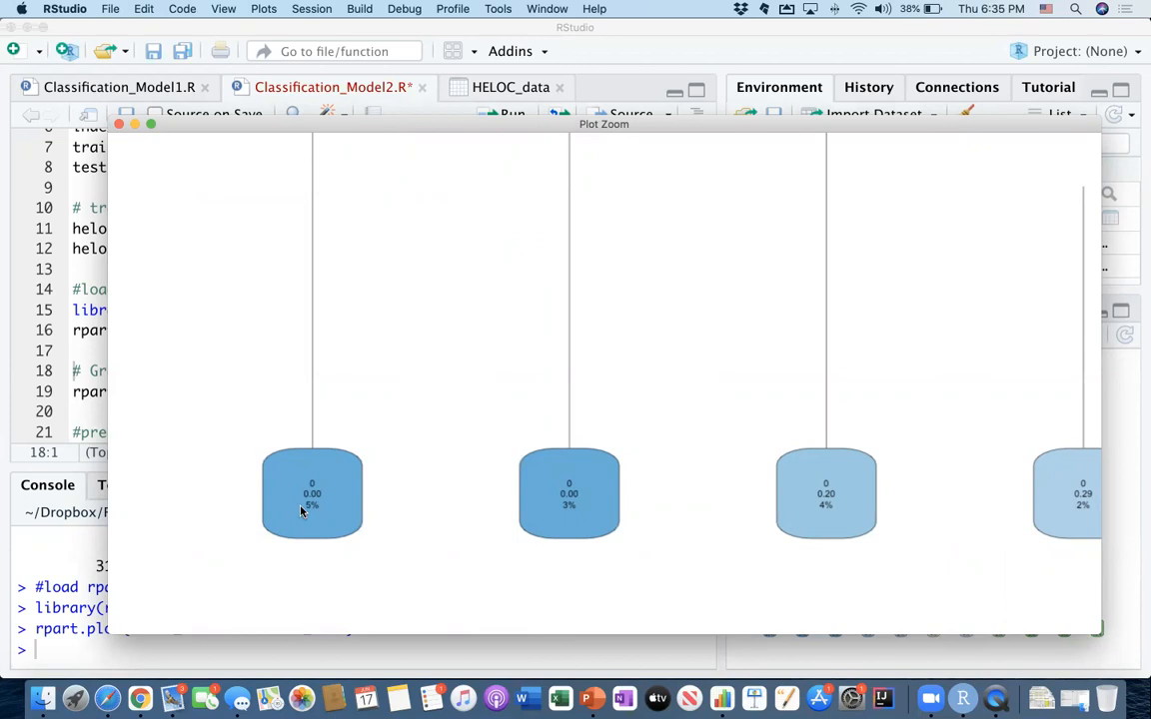
mouse_move(417, 510)
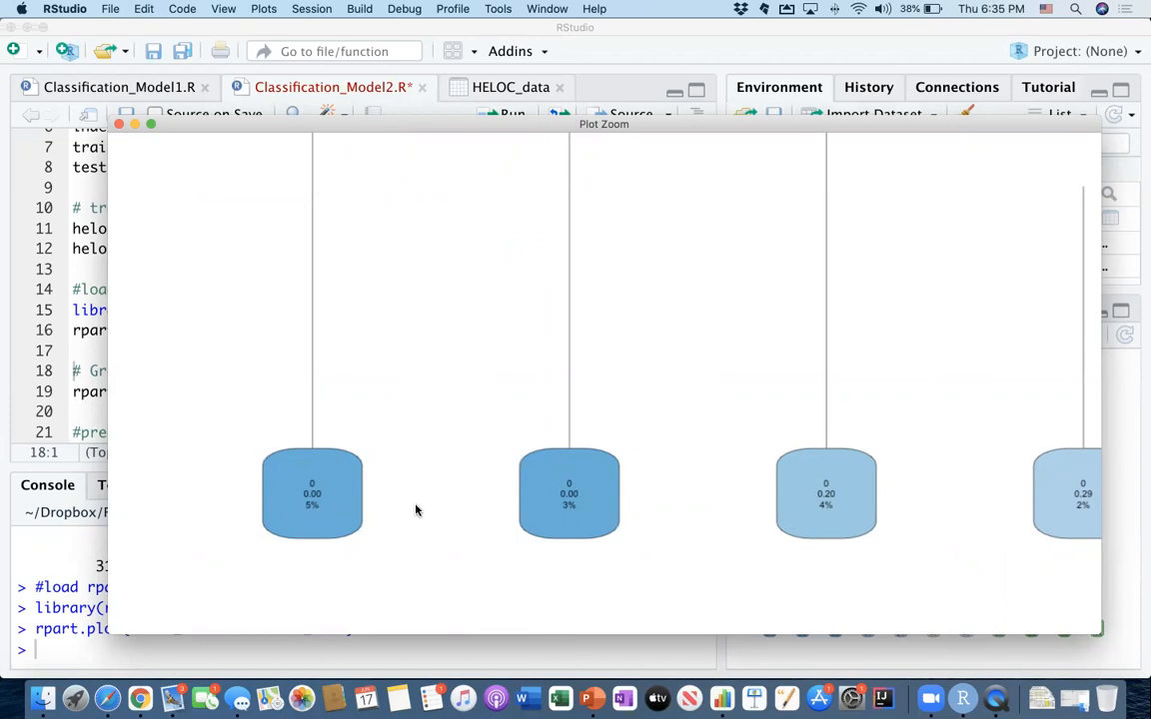
mouse_move(459, 460)
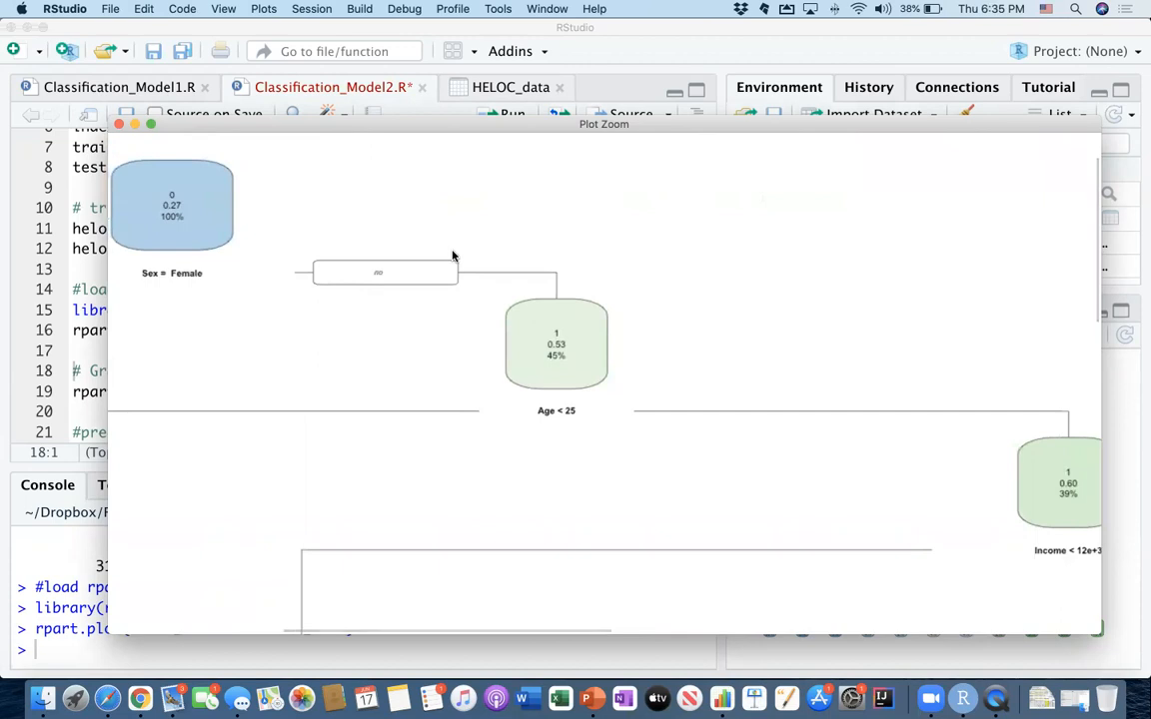
mouse_move(603, 388)
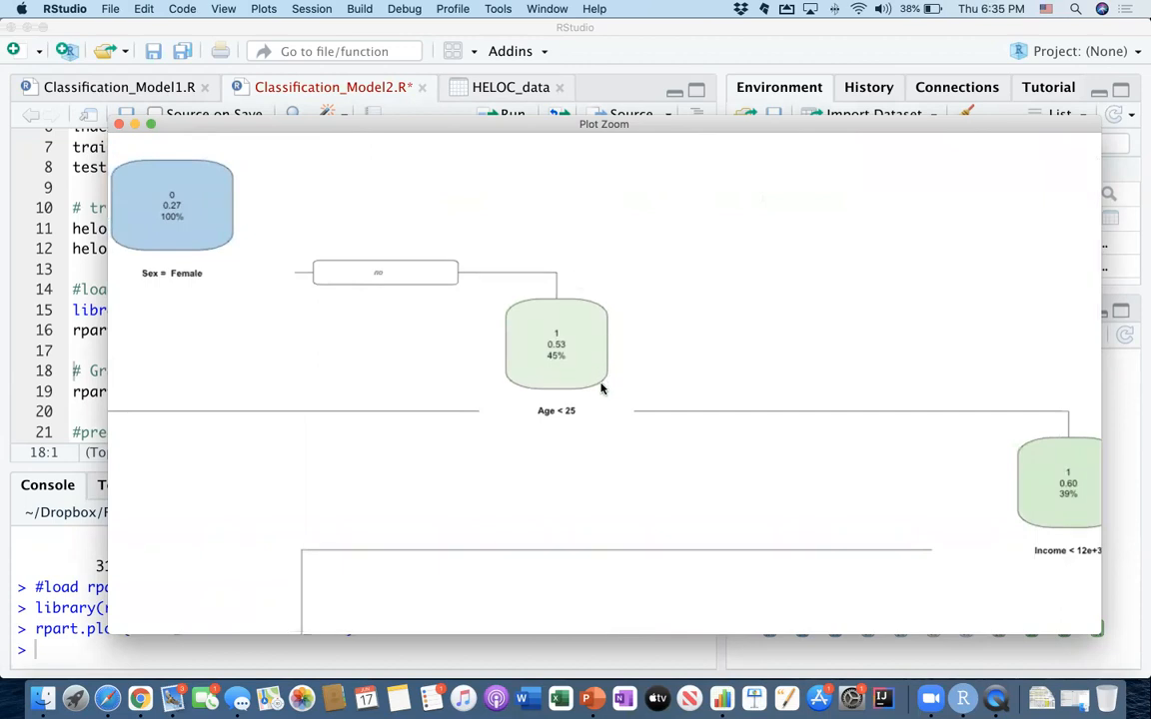
mouse_move(559, 418)
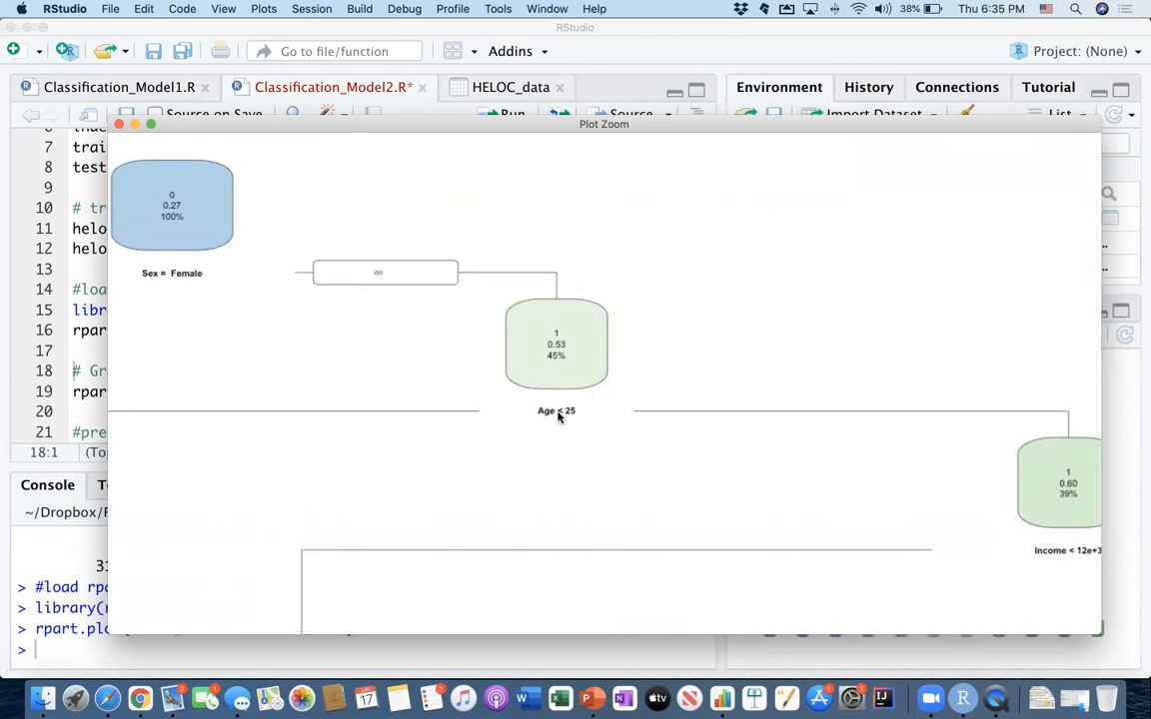
mouse_move(921, 364)
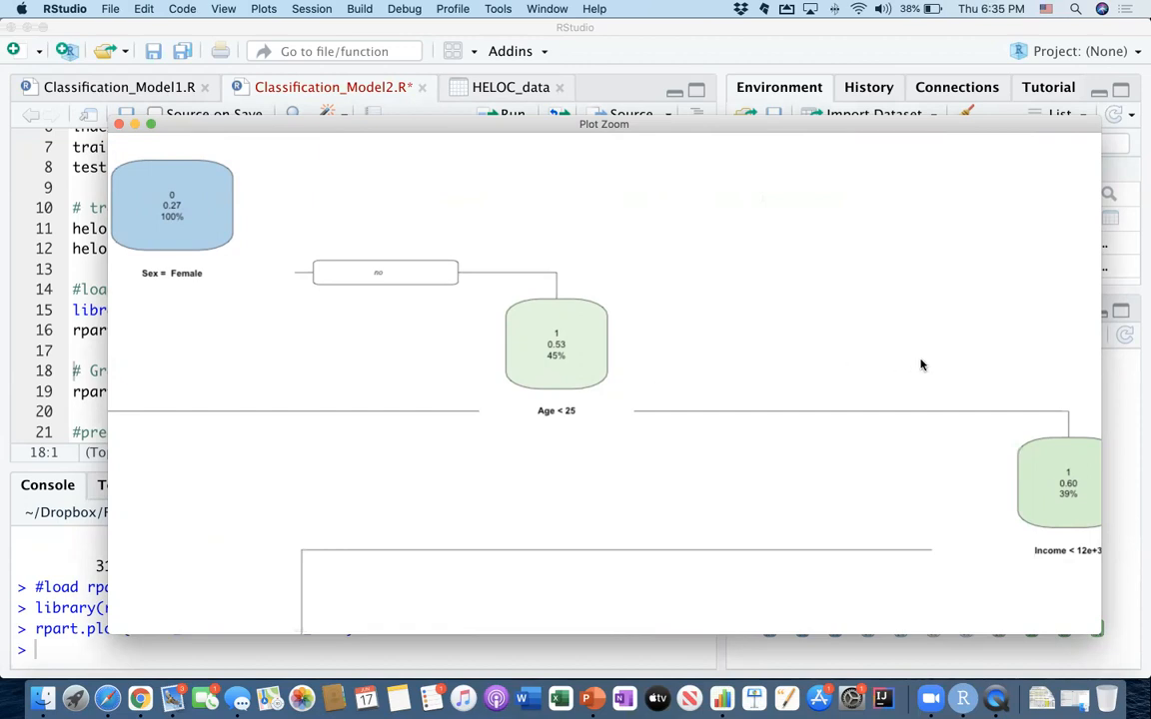
scroll("down", 3)
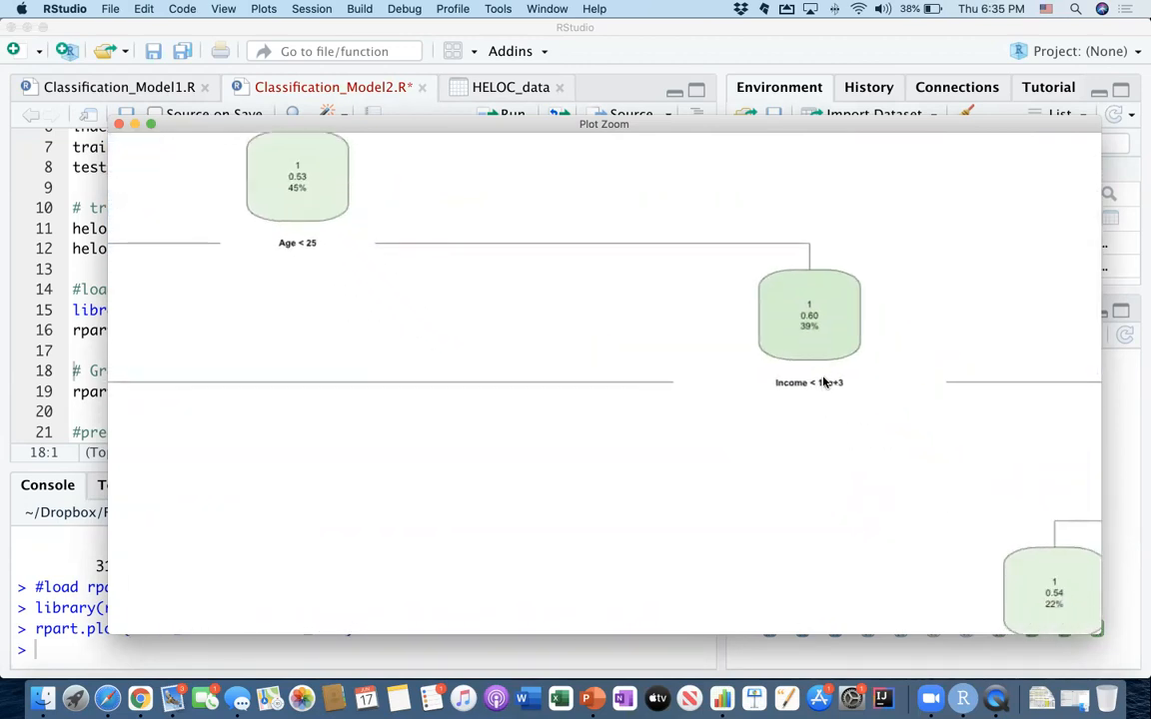
mouse_move(828, 392)
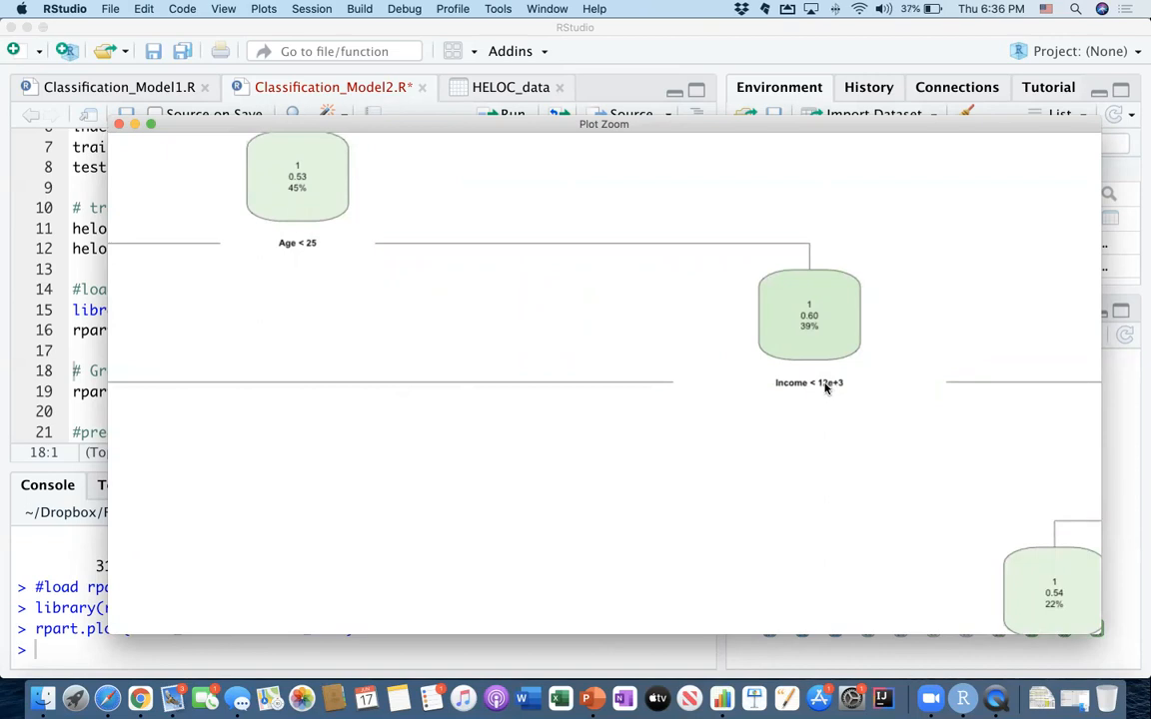
mouse_move(799, 358)
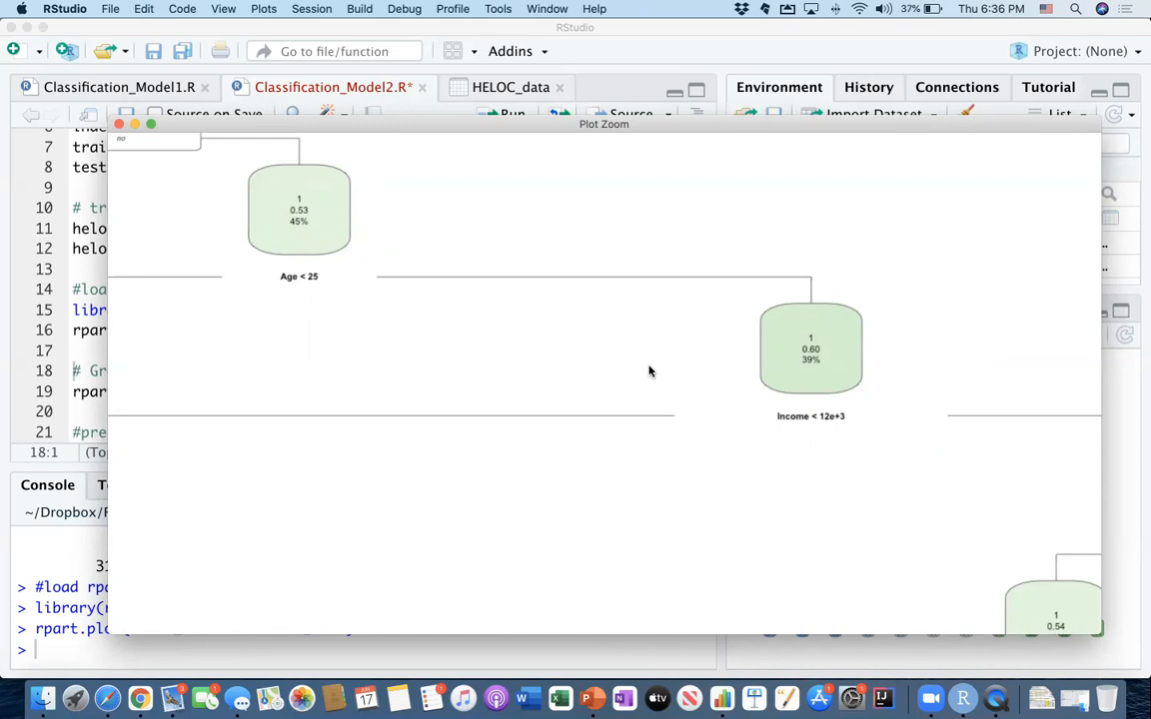
mouse_move(832, 328)
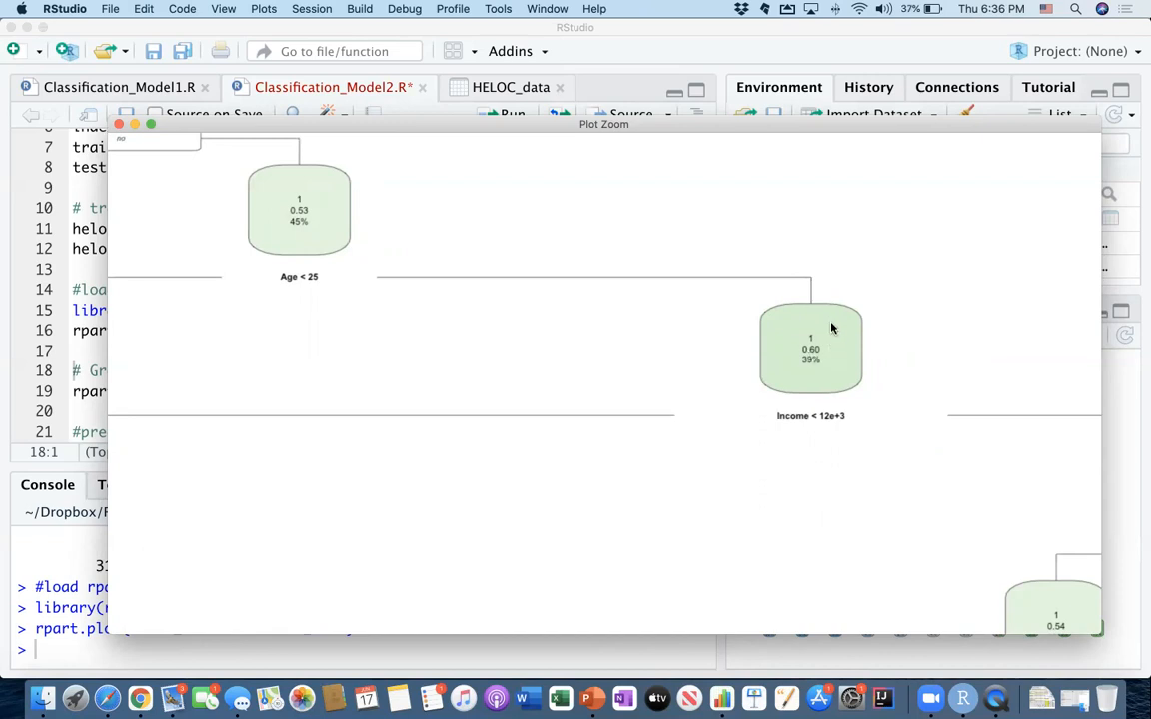
mouse_move(843, 354)
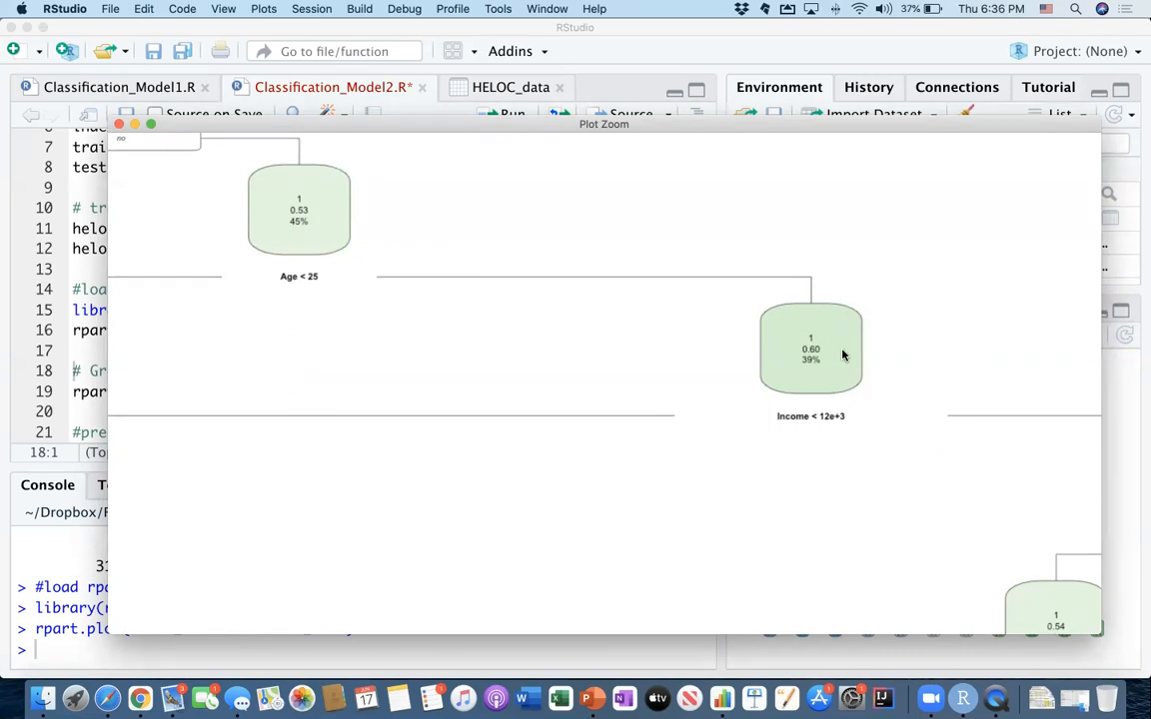
mouse_move(756, 331)
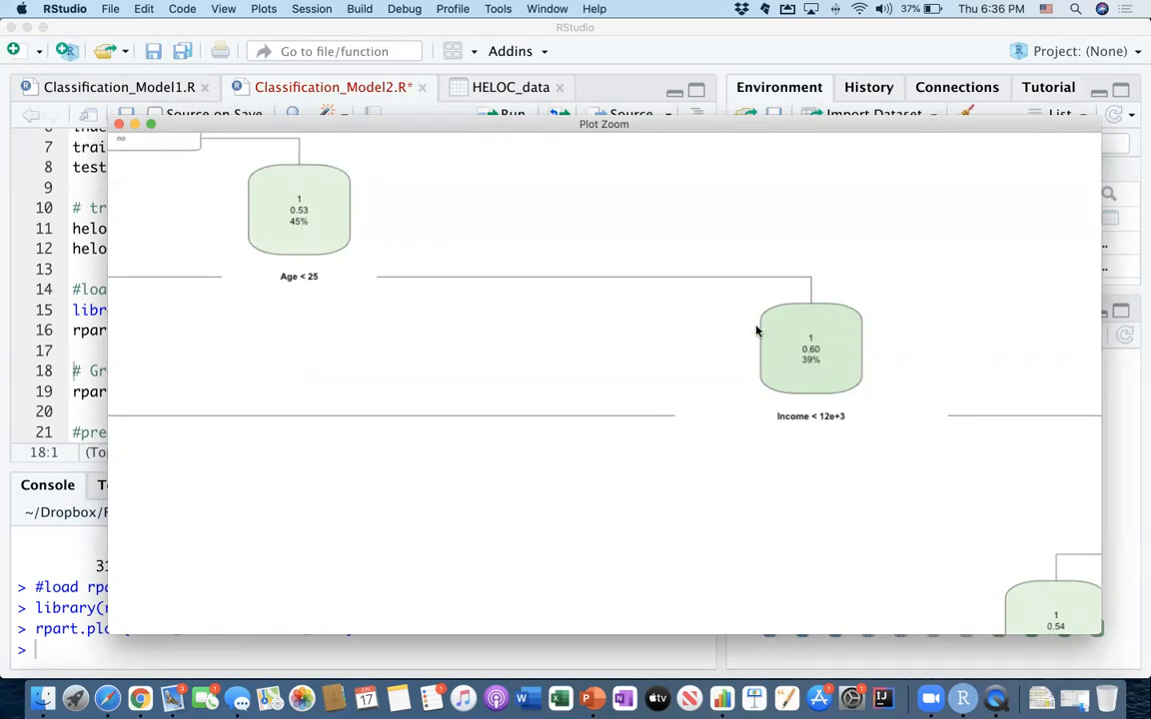
mouse_move(808, 385)
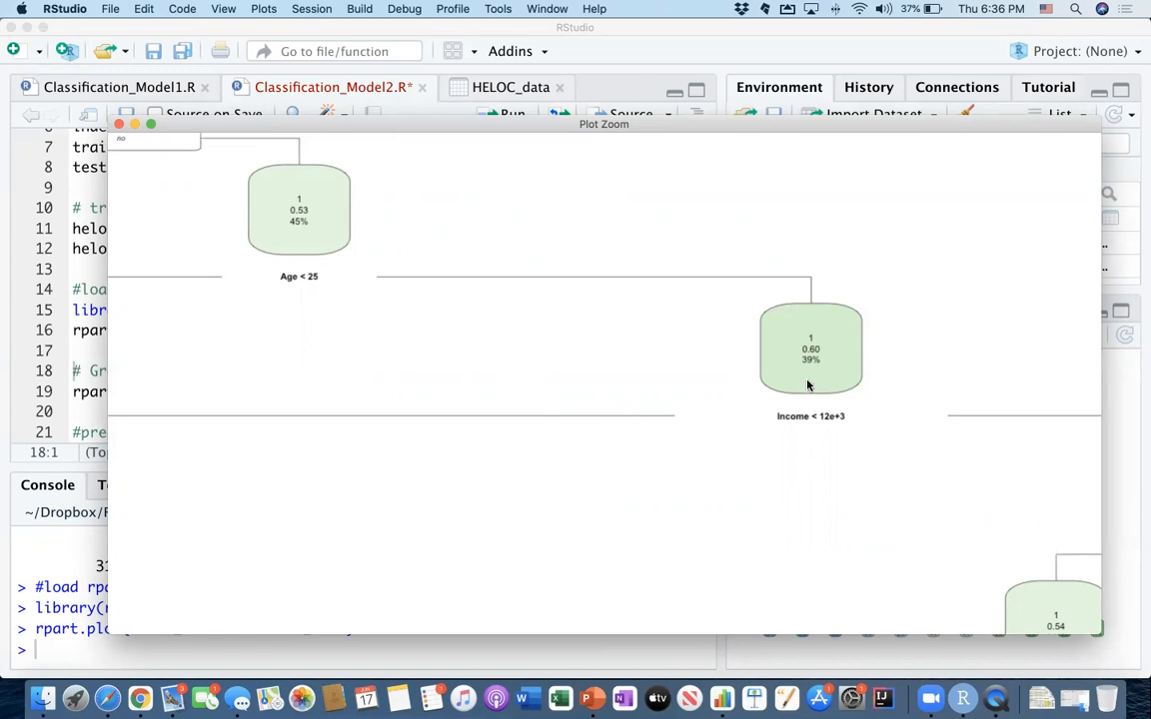
mouse_move(825, 383)
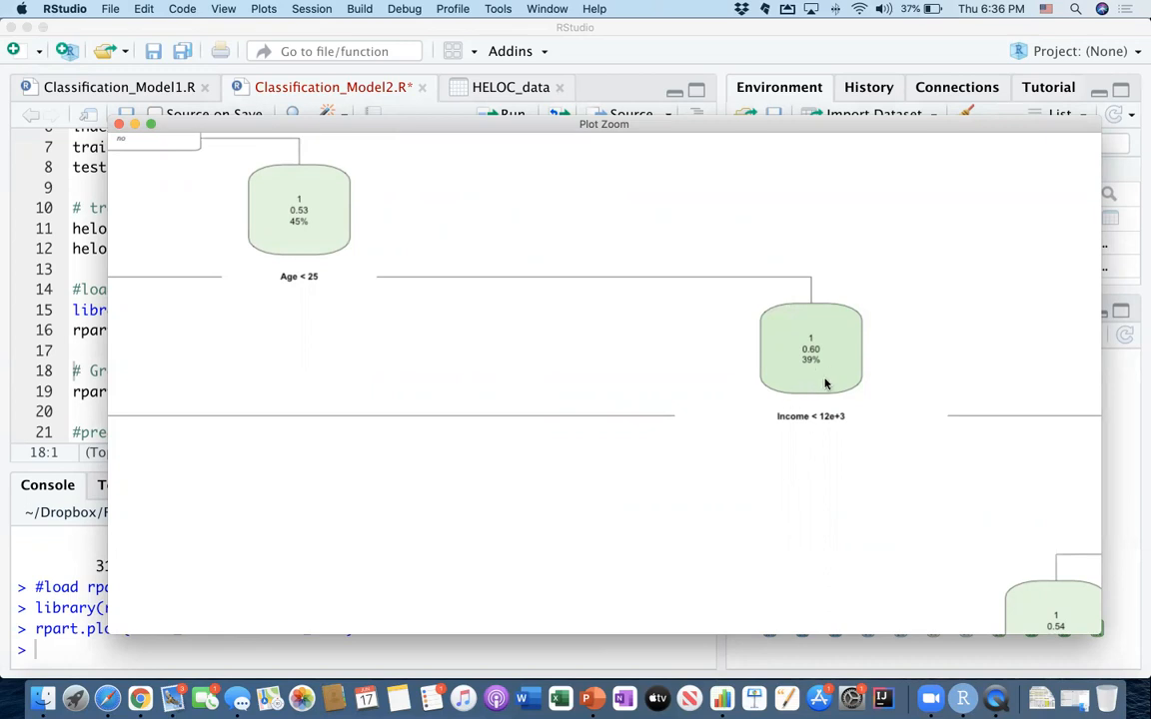
mouse_move(816, 401)
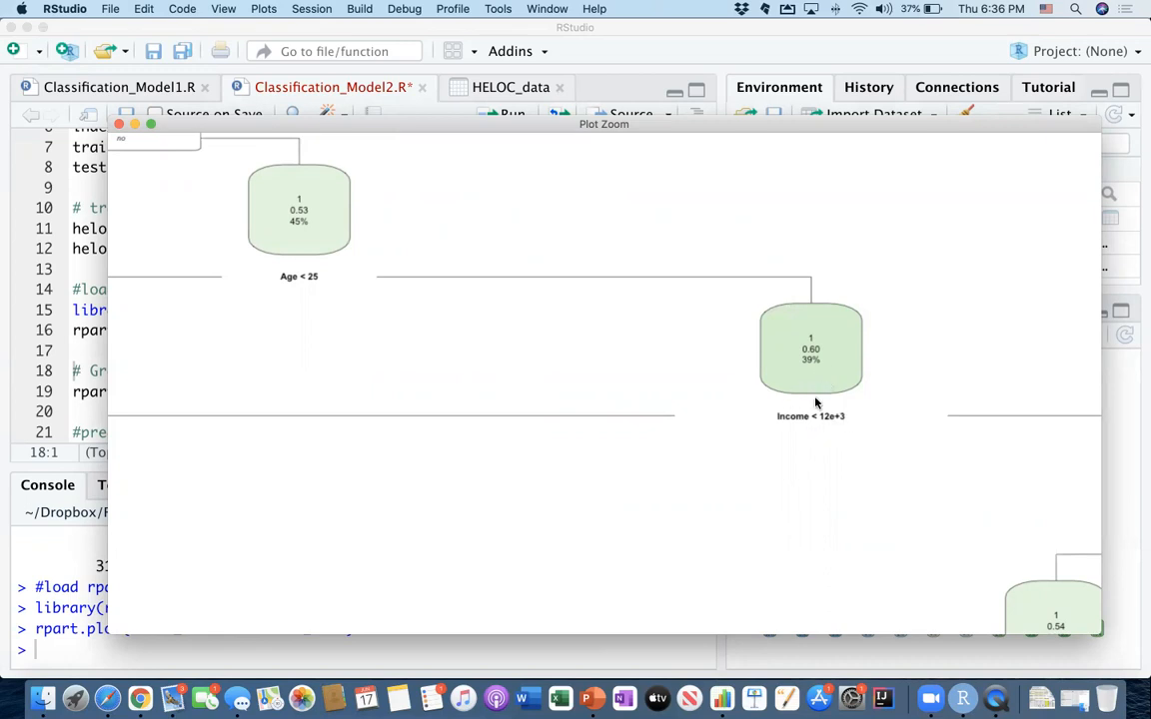
mouse_move(826, 433)
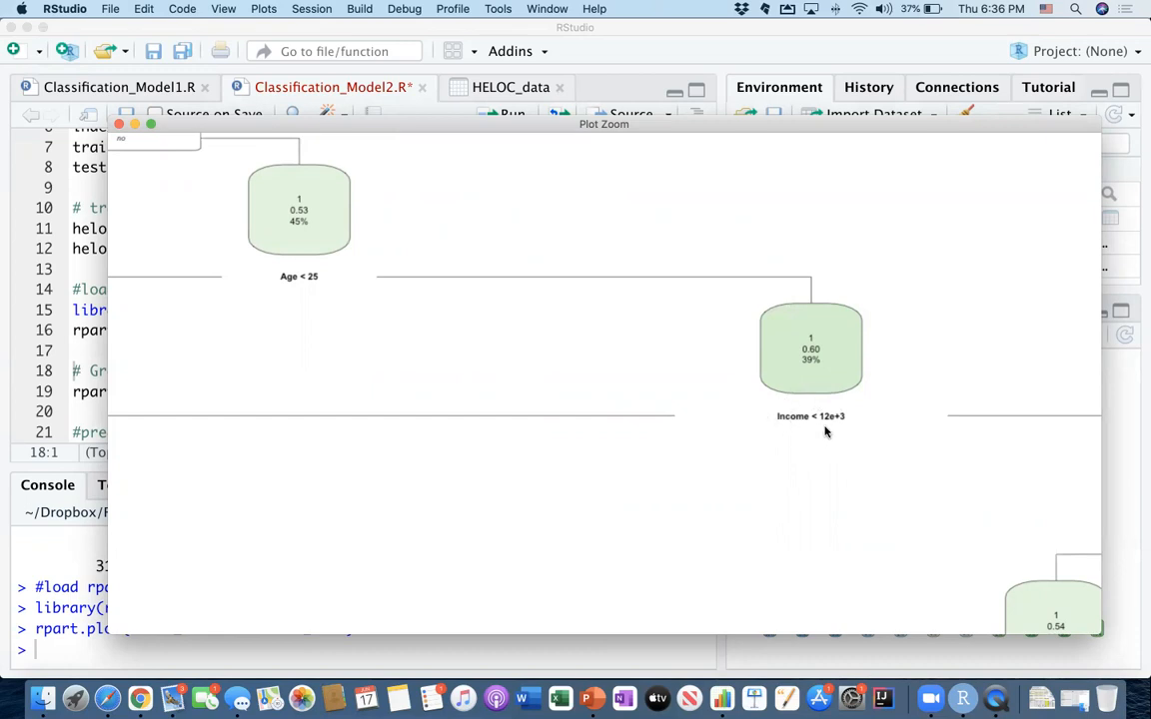
mouse_move(781, 422)
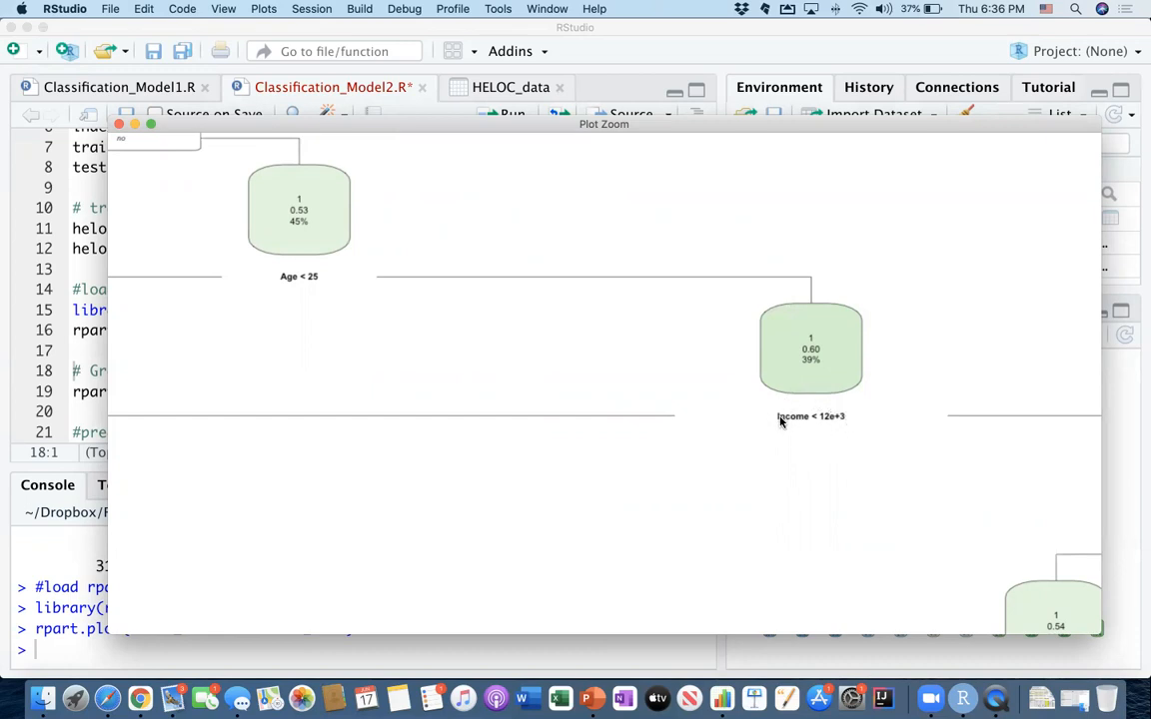
mouse_move(840, 428)
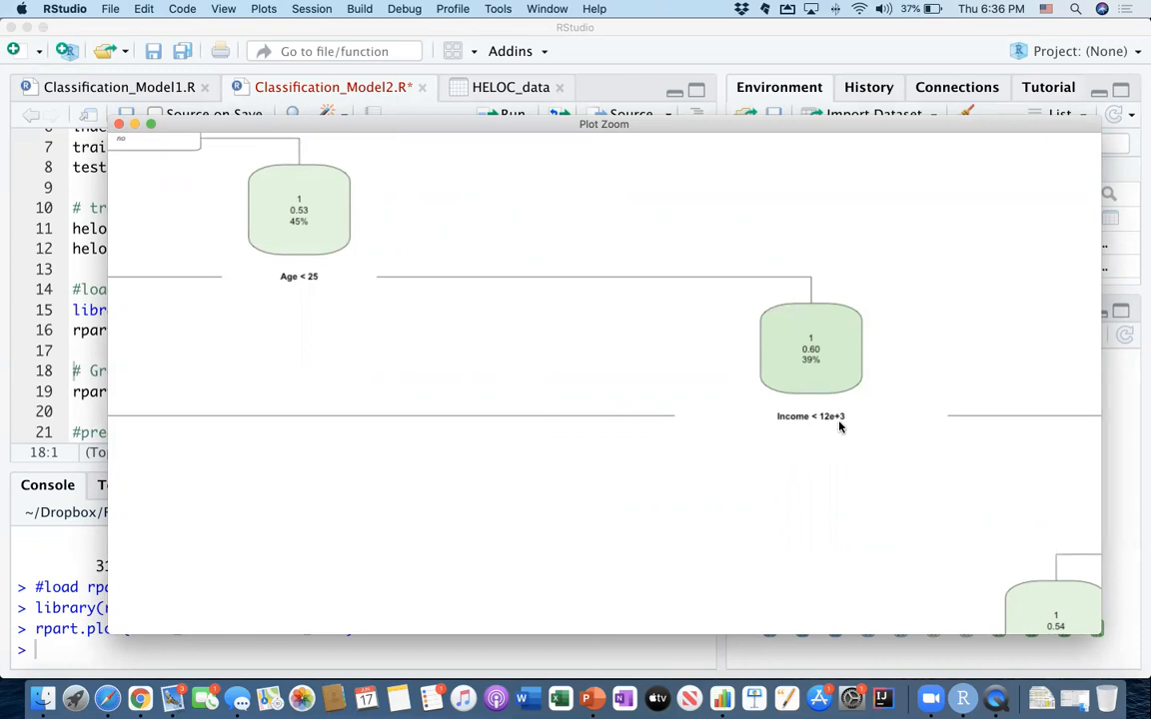
mouse_move(827, 427)
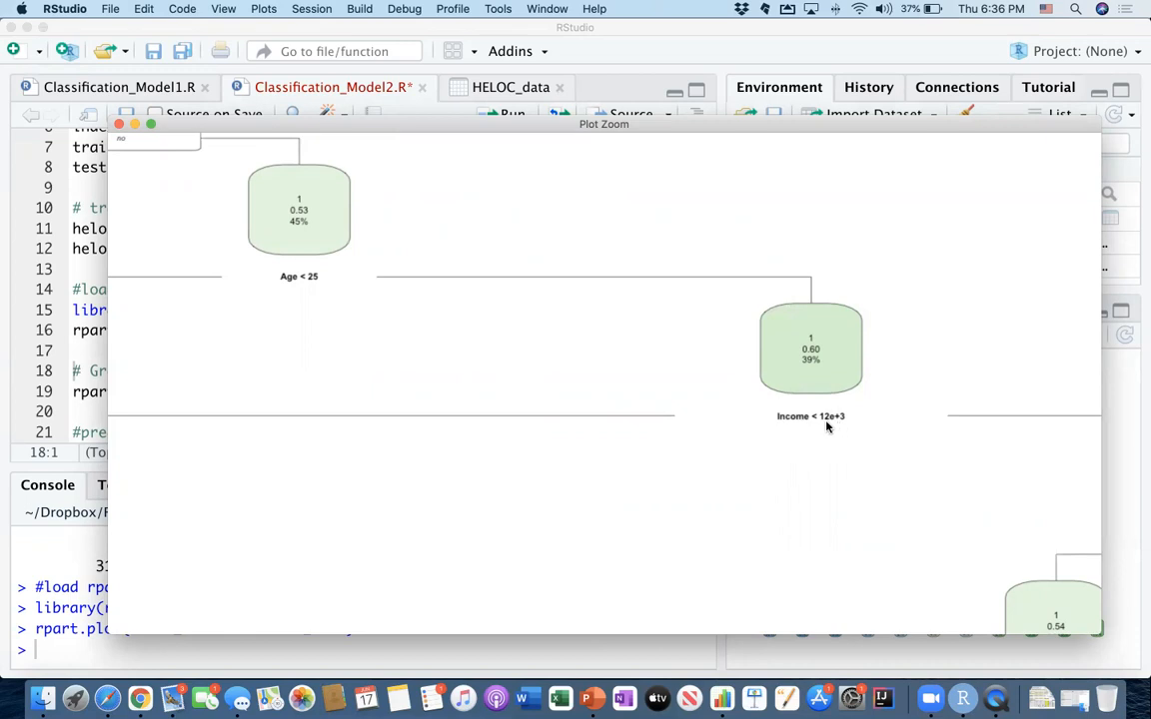
mouse_move(839, 431)
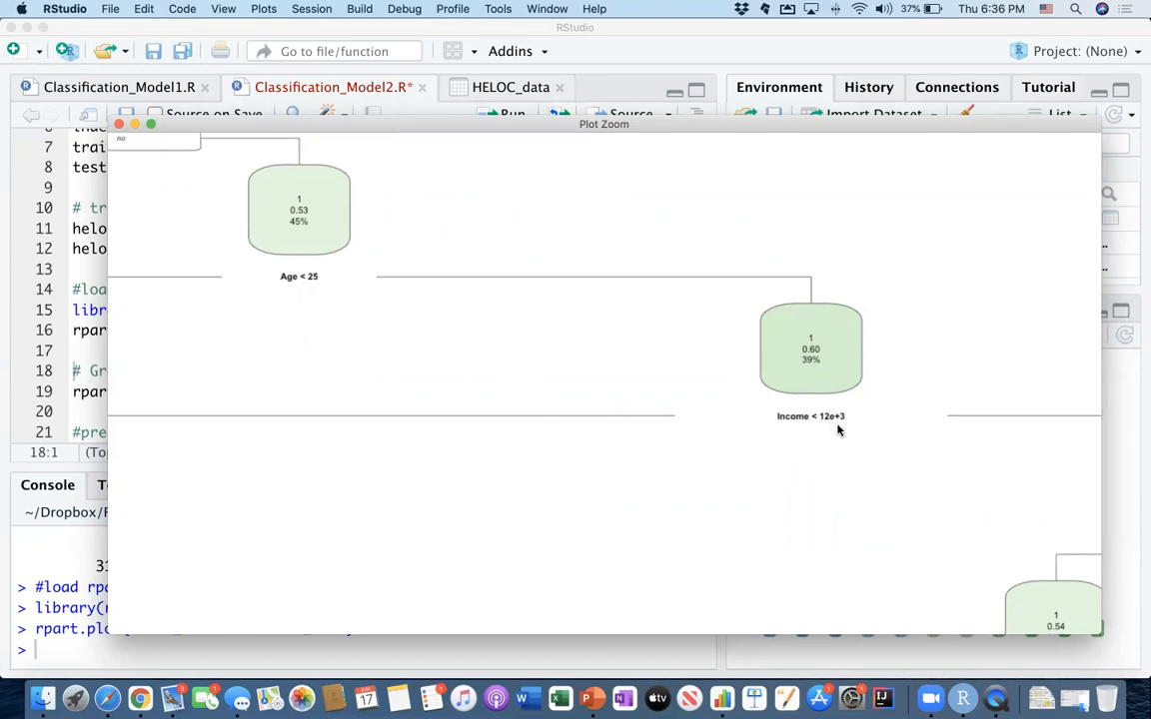
mouse_move(792, 416)
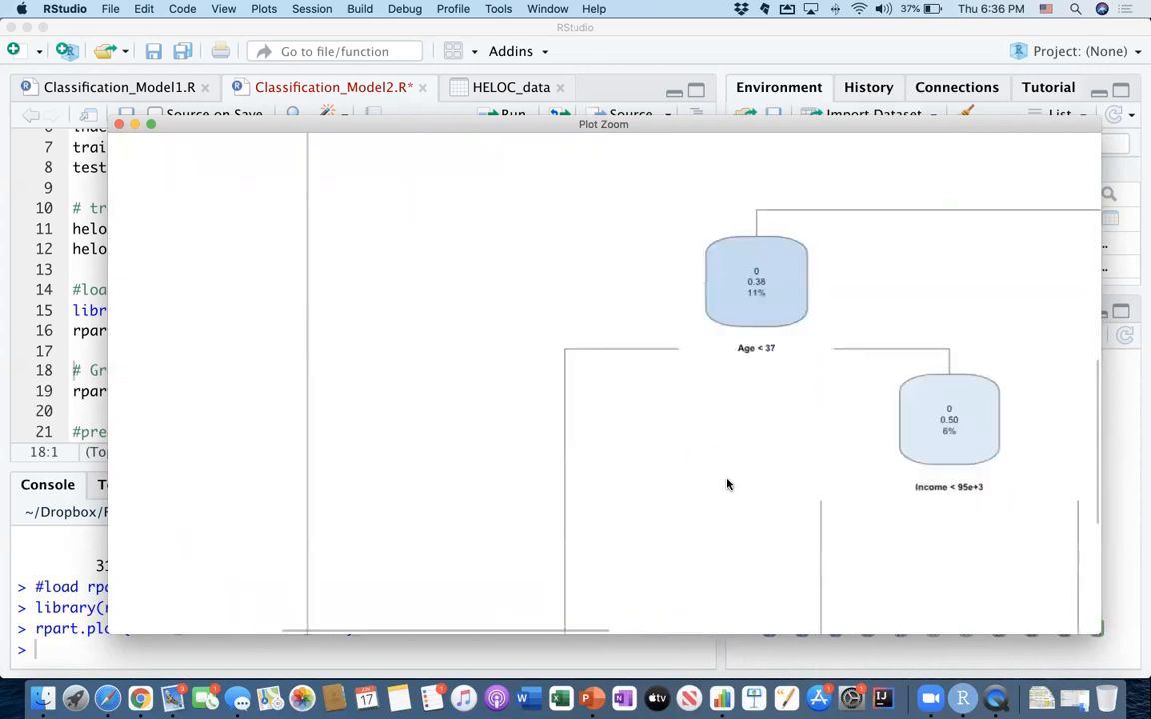
scroll("down", 3)
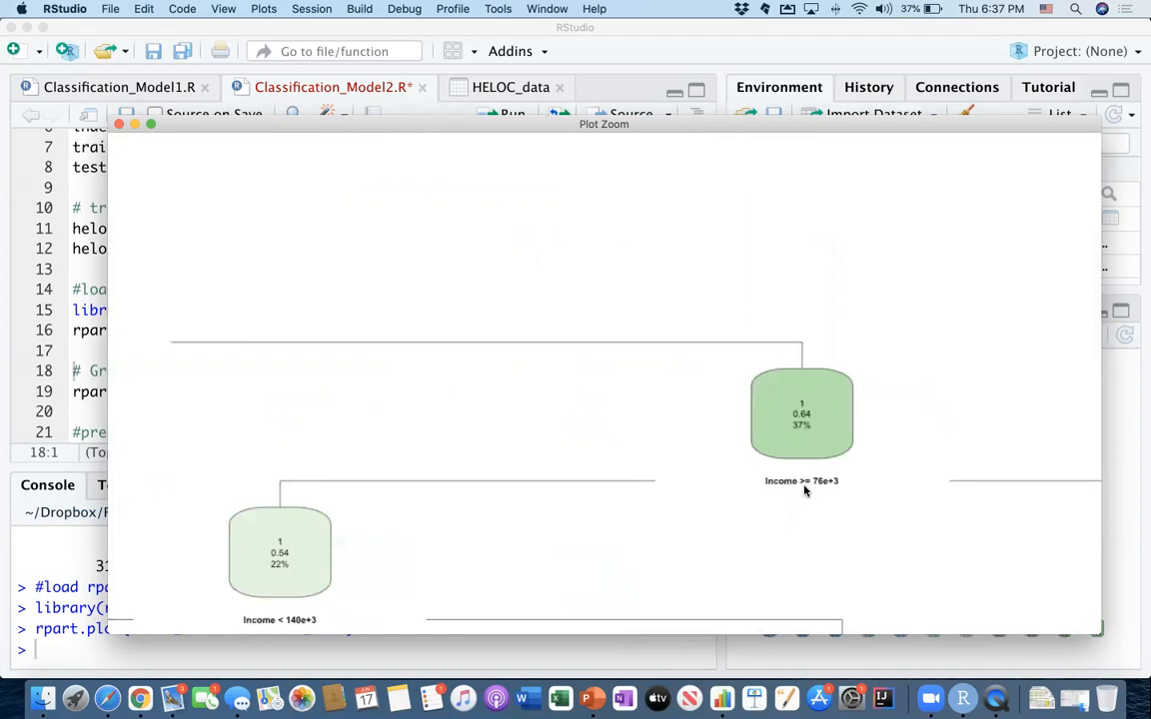
mouse_move(854, 455)
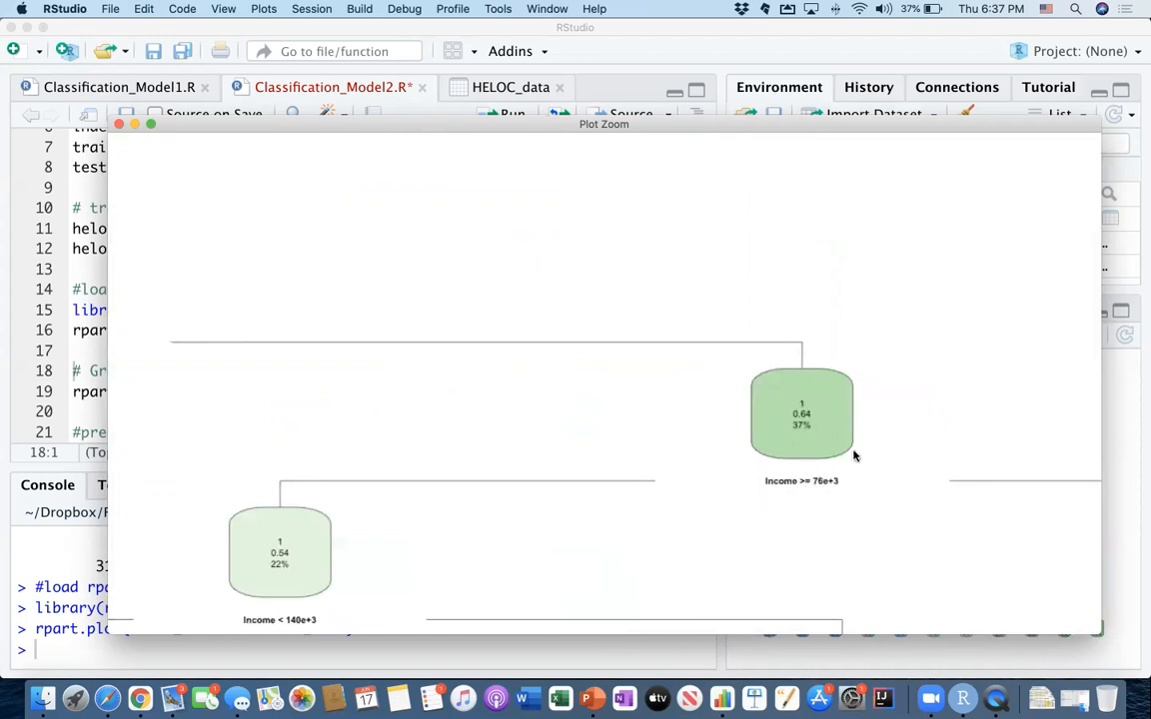
mouse_move(779, 472)
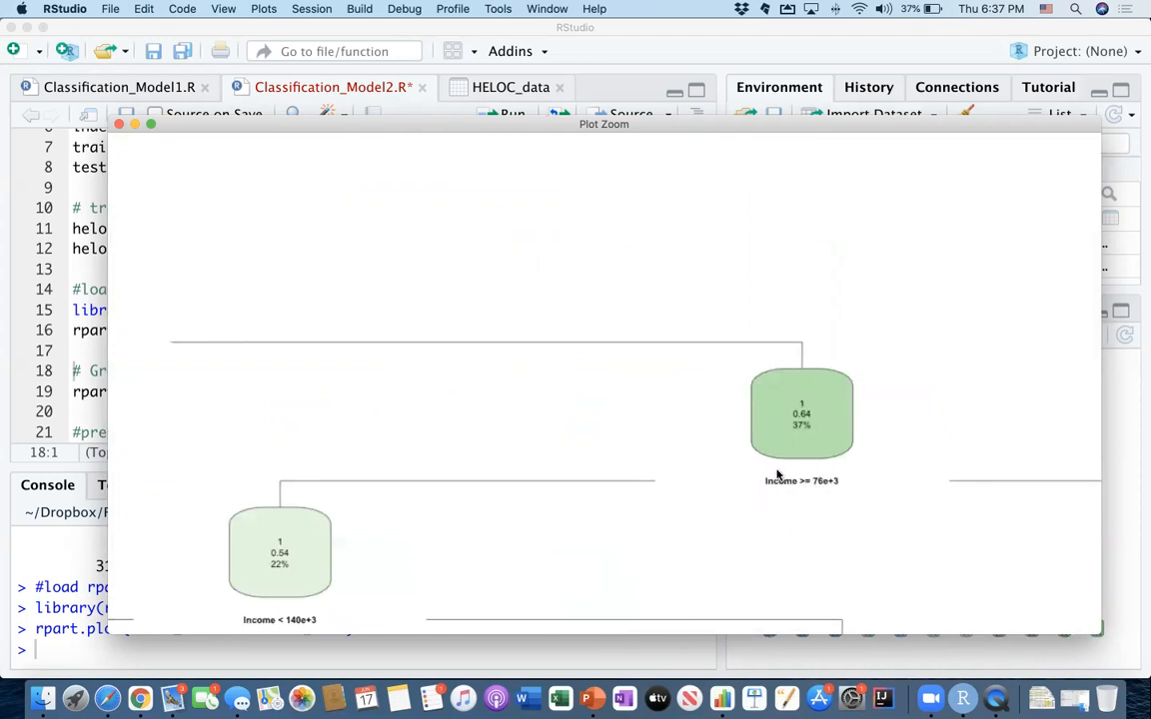
mouse_move(837, 442)
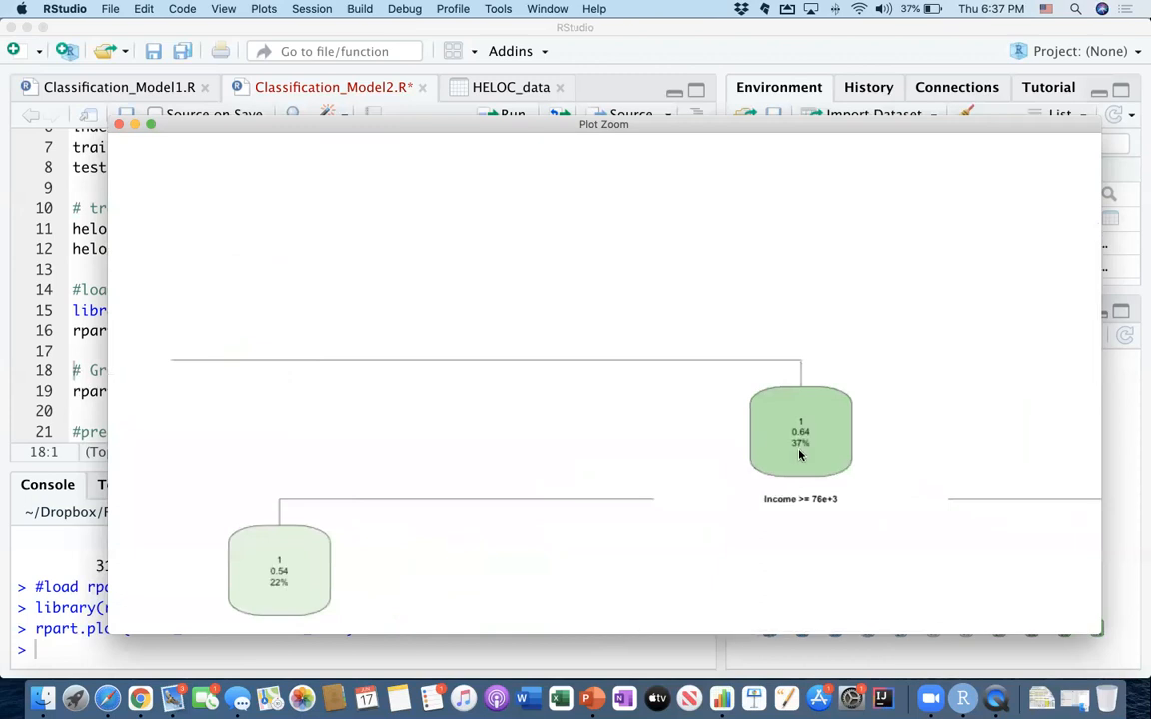
mouse_move(776, 441)
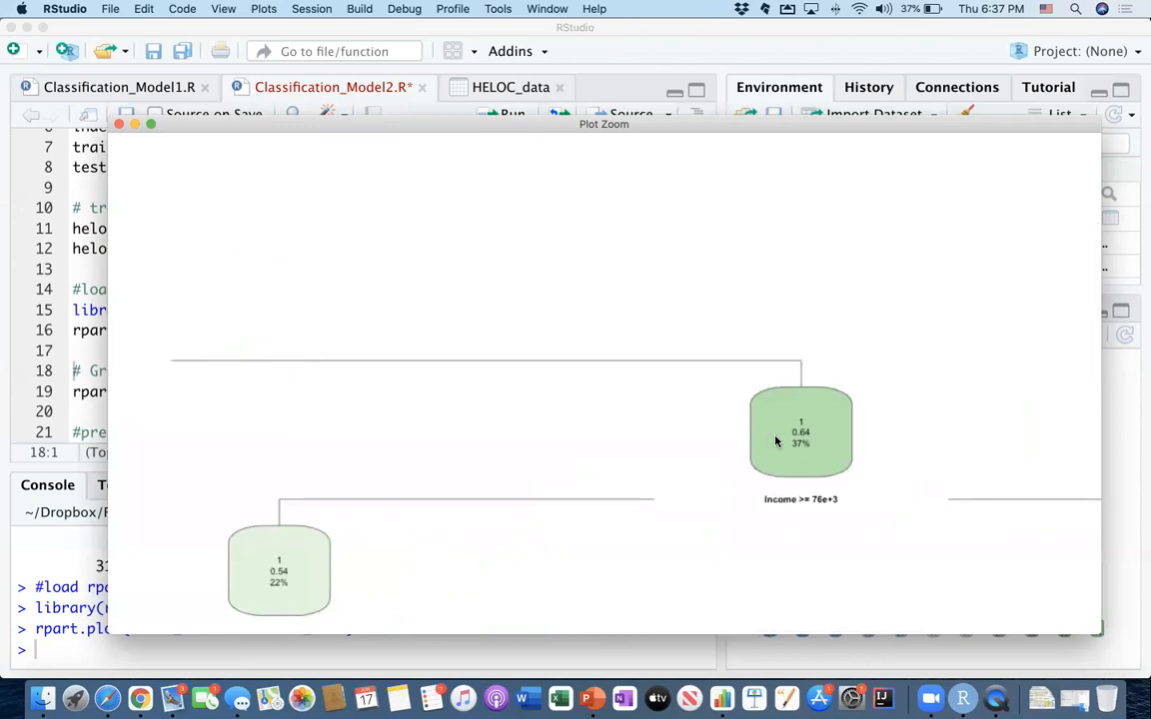
mouse_move(792, 440)
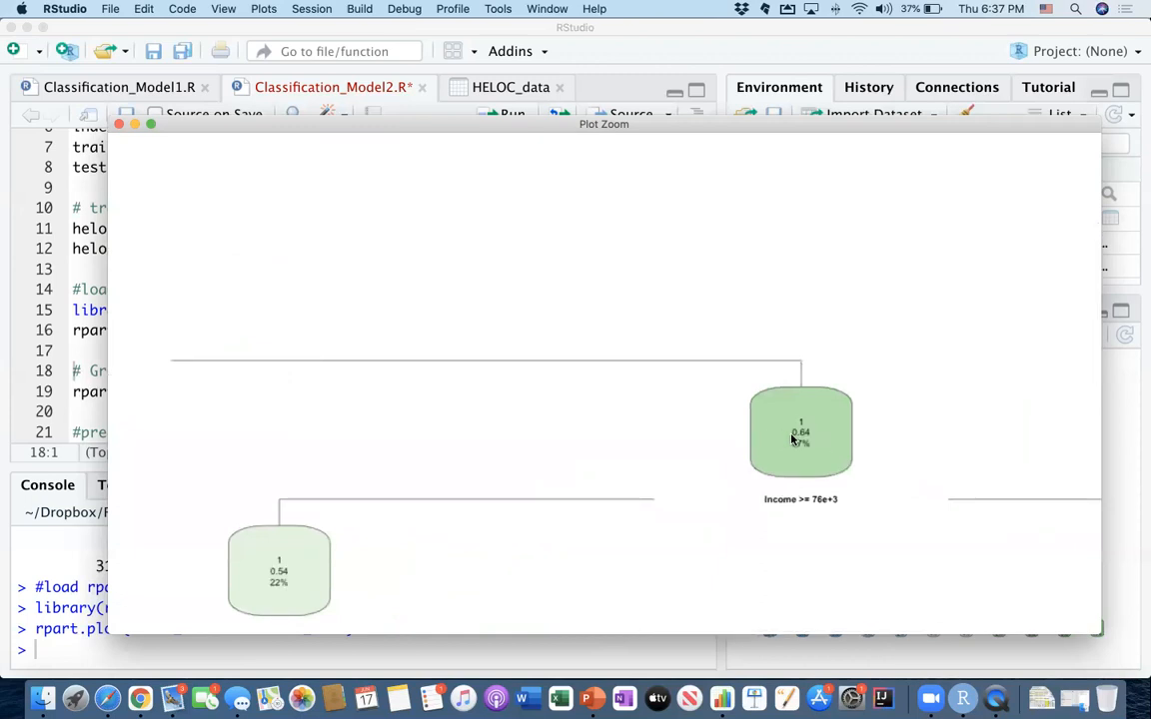
mouse_move(837, 417)
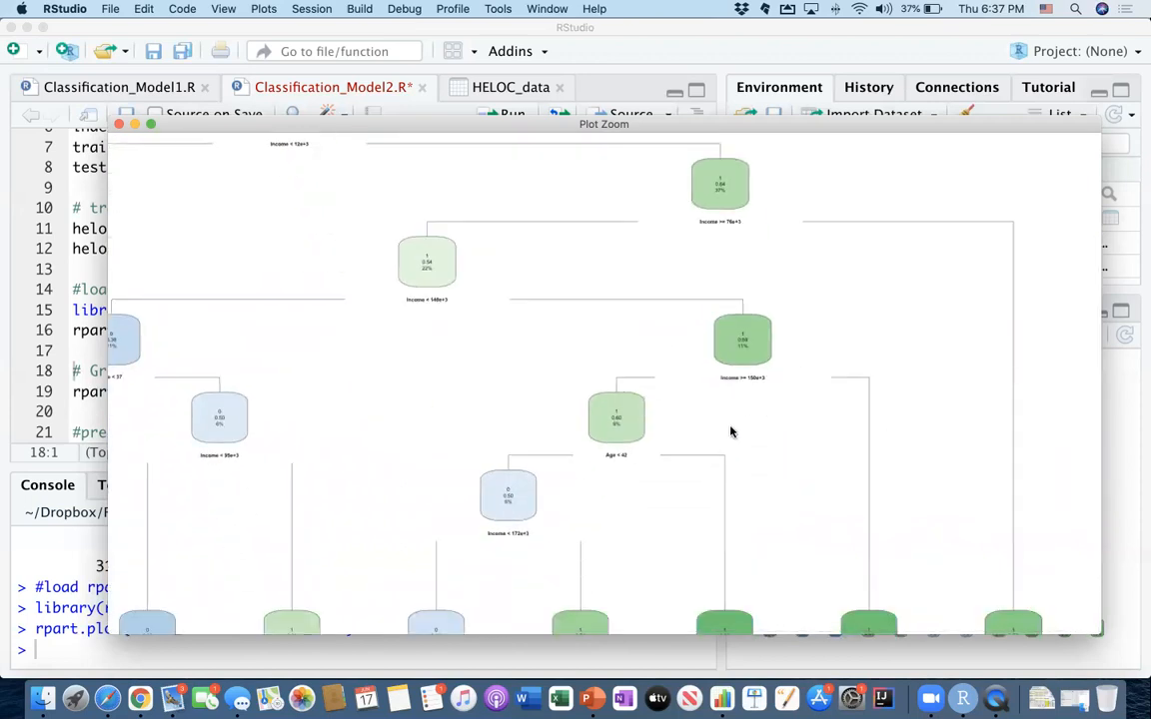
mouse_move(603, 476)
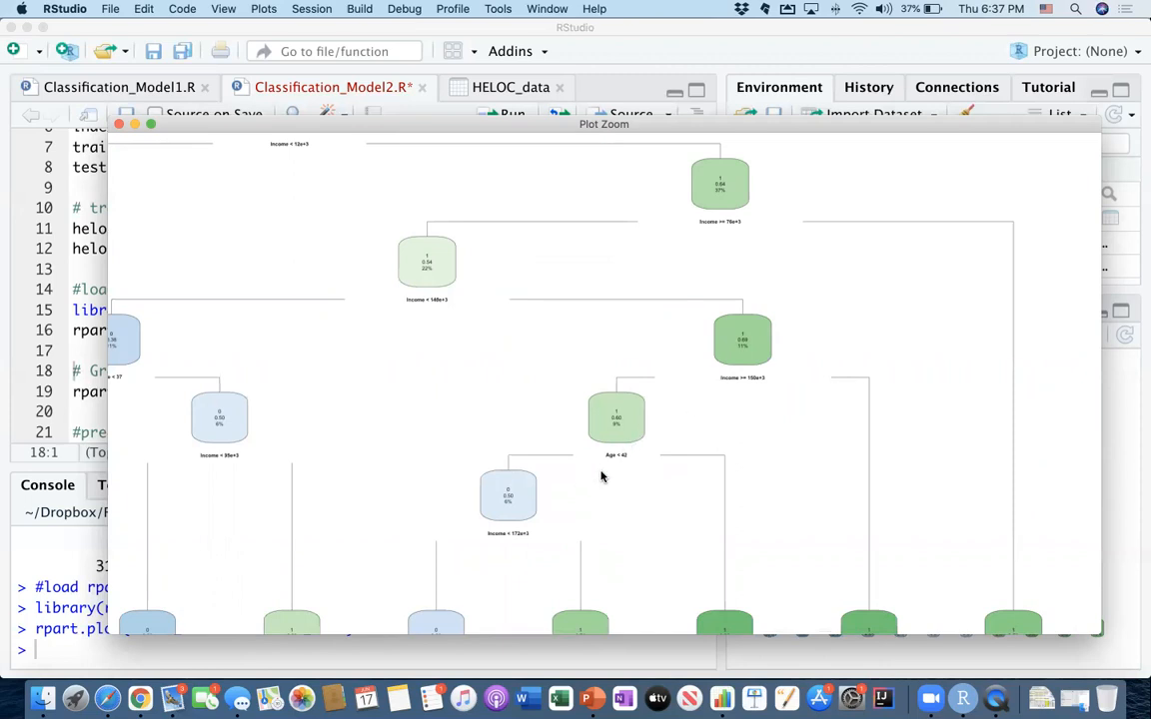
mouse_move(626, 470)
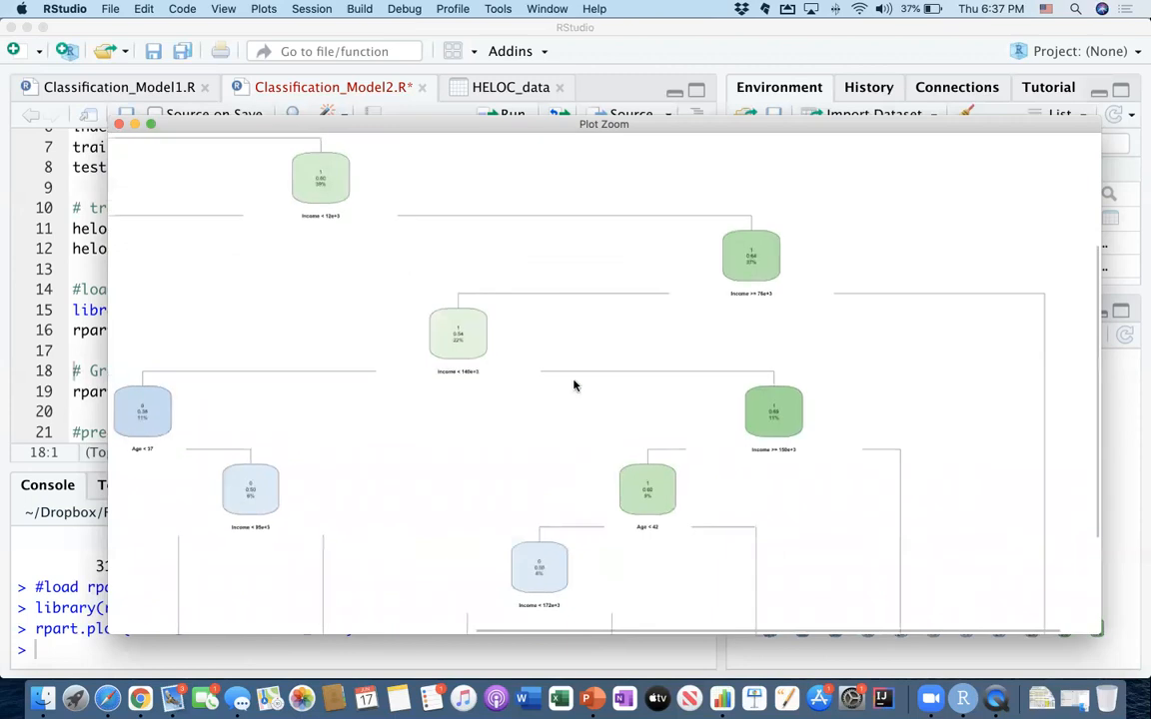
mouse_move(713, 396)
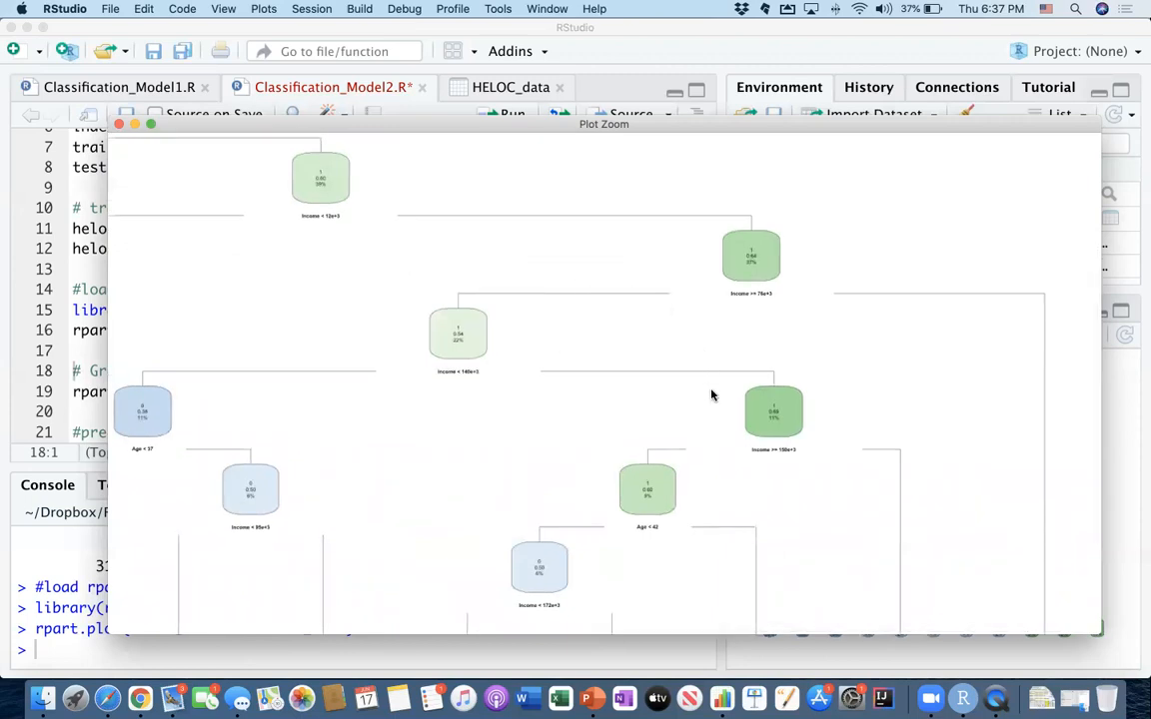
mouse_move(728, 439)
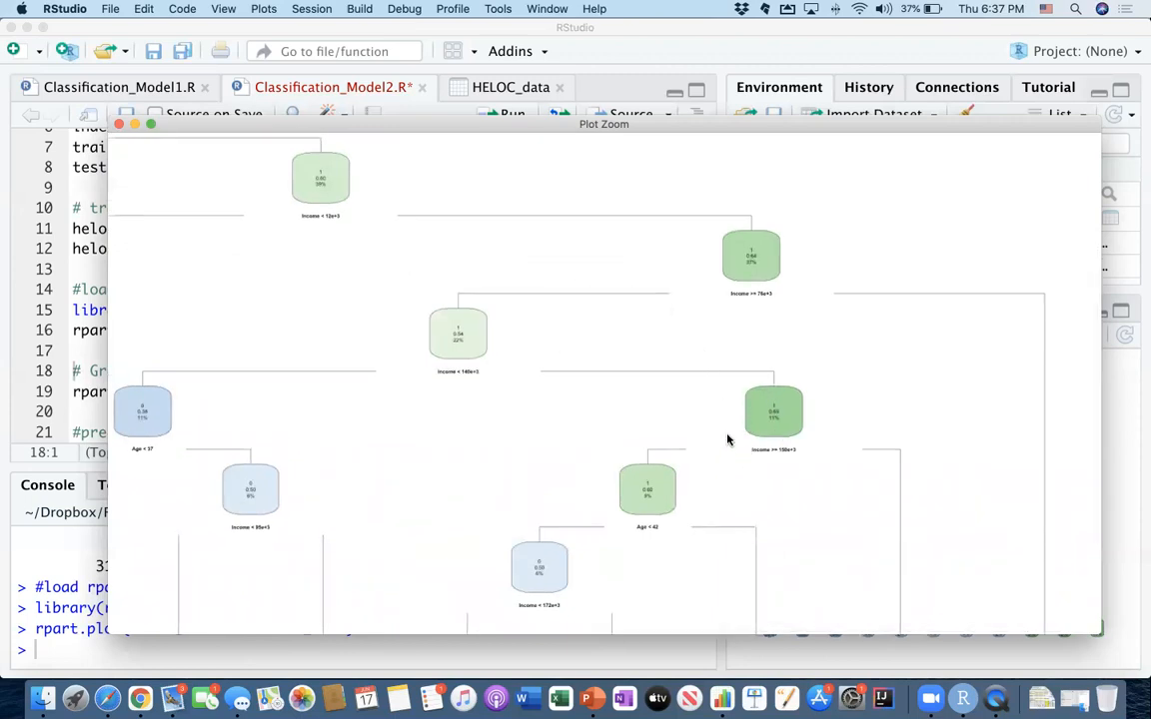
mouse_move(736, 439)
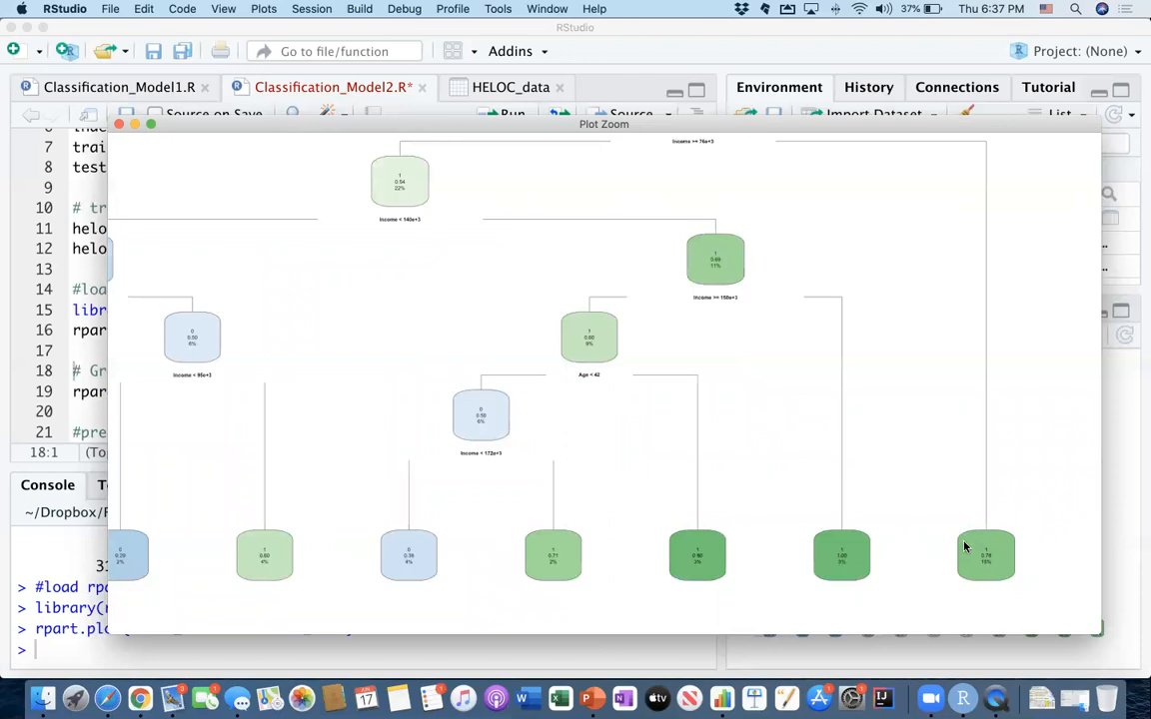
mouse_move(808, 546)
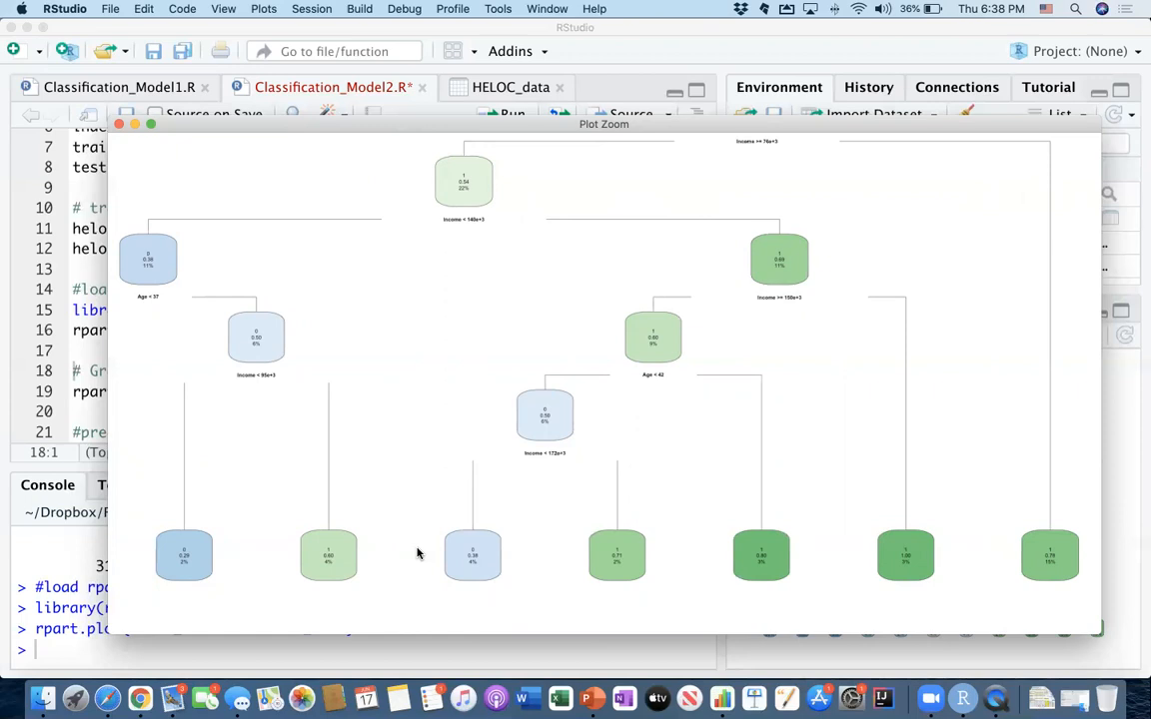
mouse_move(437, 500)
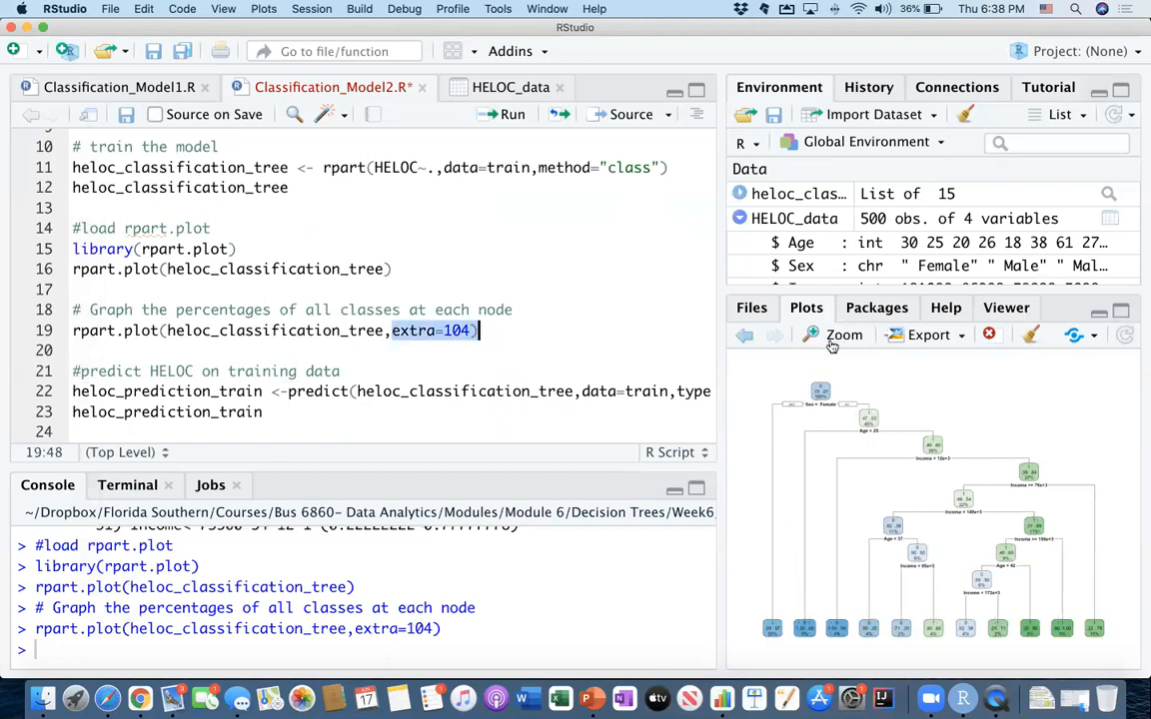
left_click(831, 335)
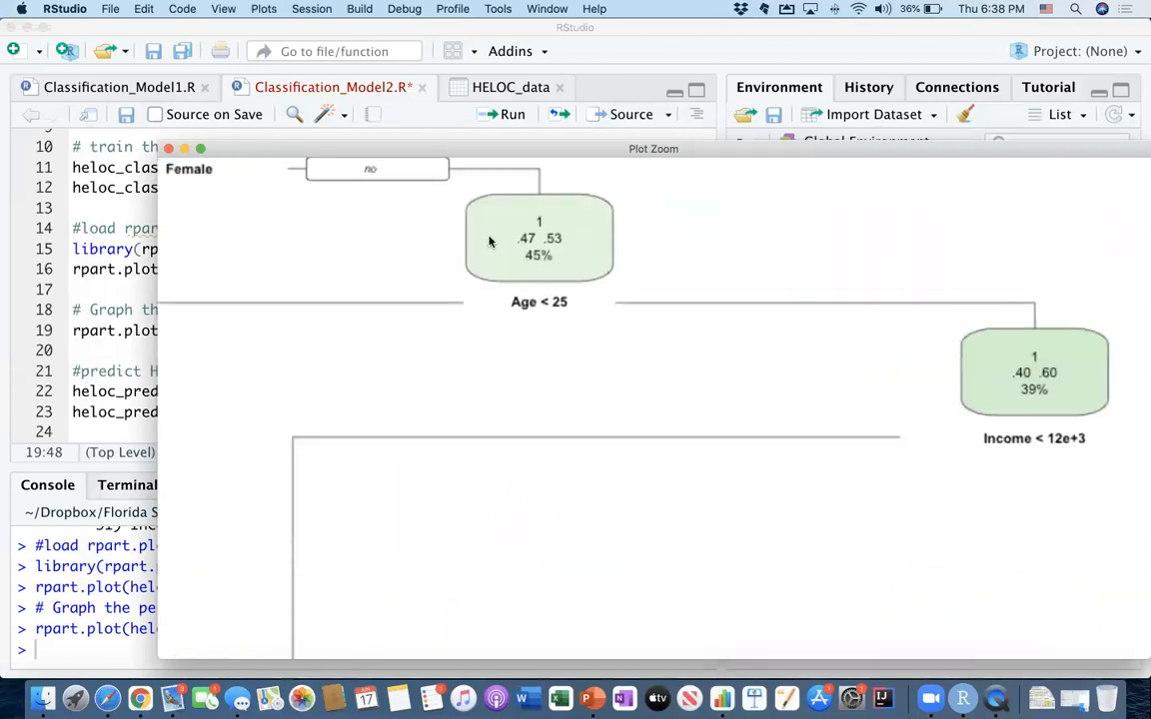
mouse_move(504, 247)
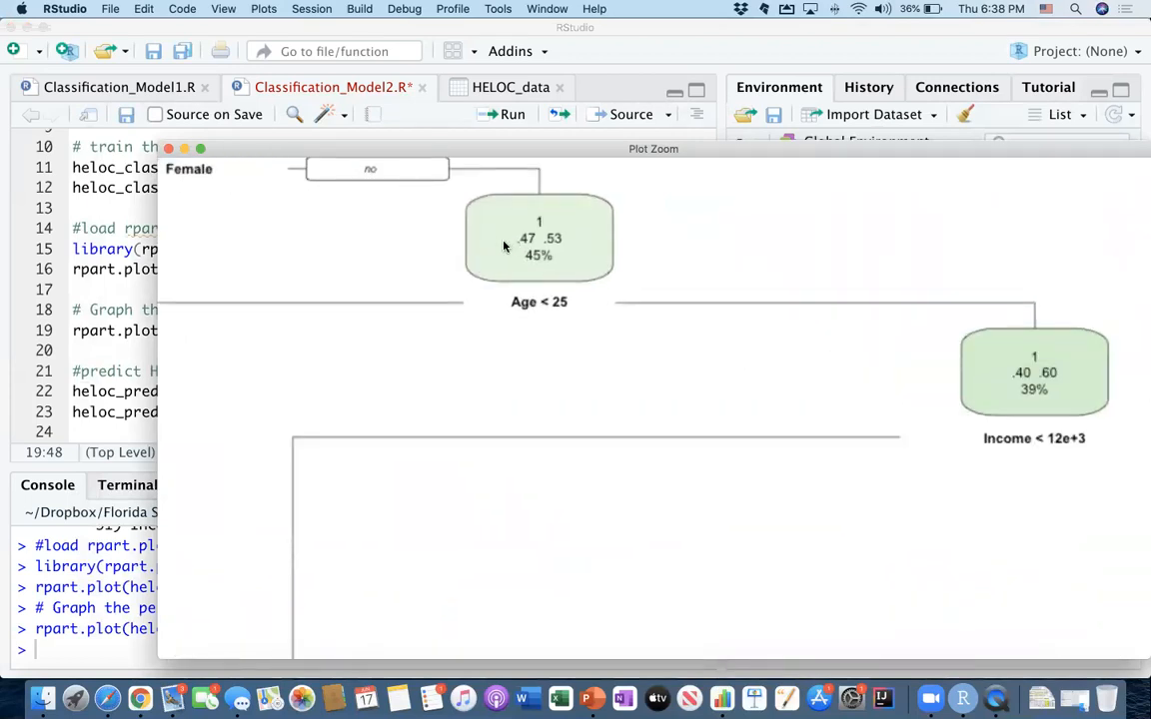
mouse_move(539, 227)
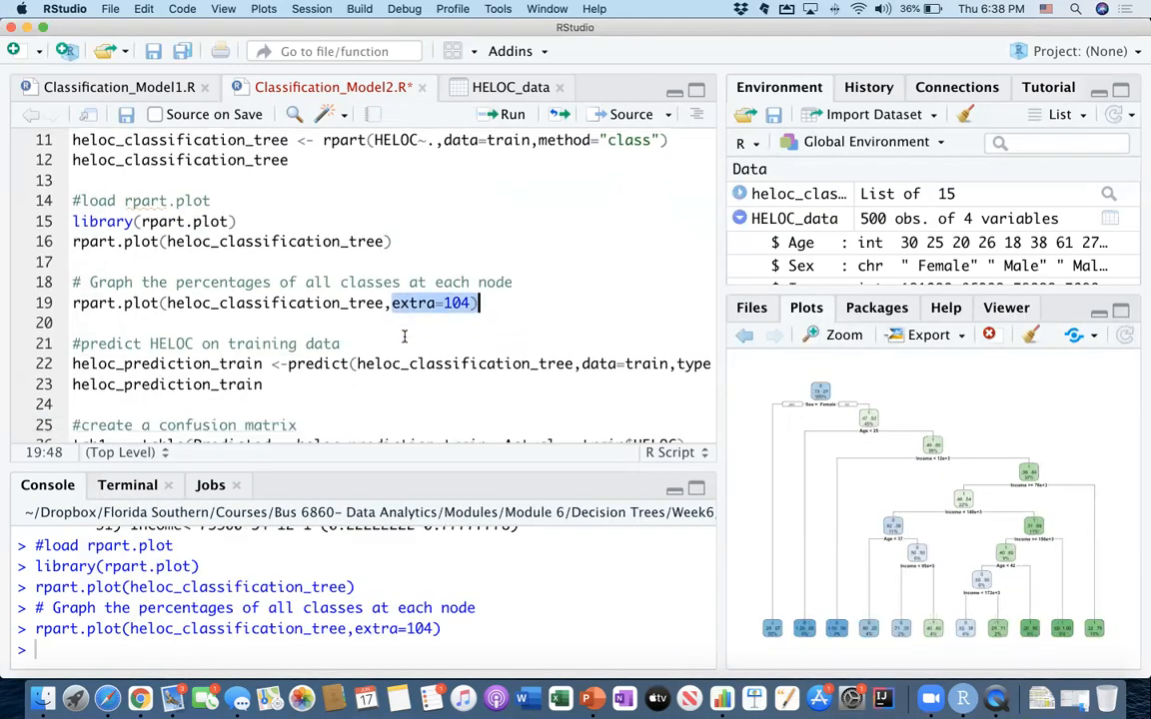
- Scroll the training confusion matrix output: accuracy 0.8722, kappa 0.6767
scroll("down", 3)
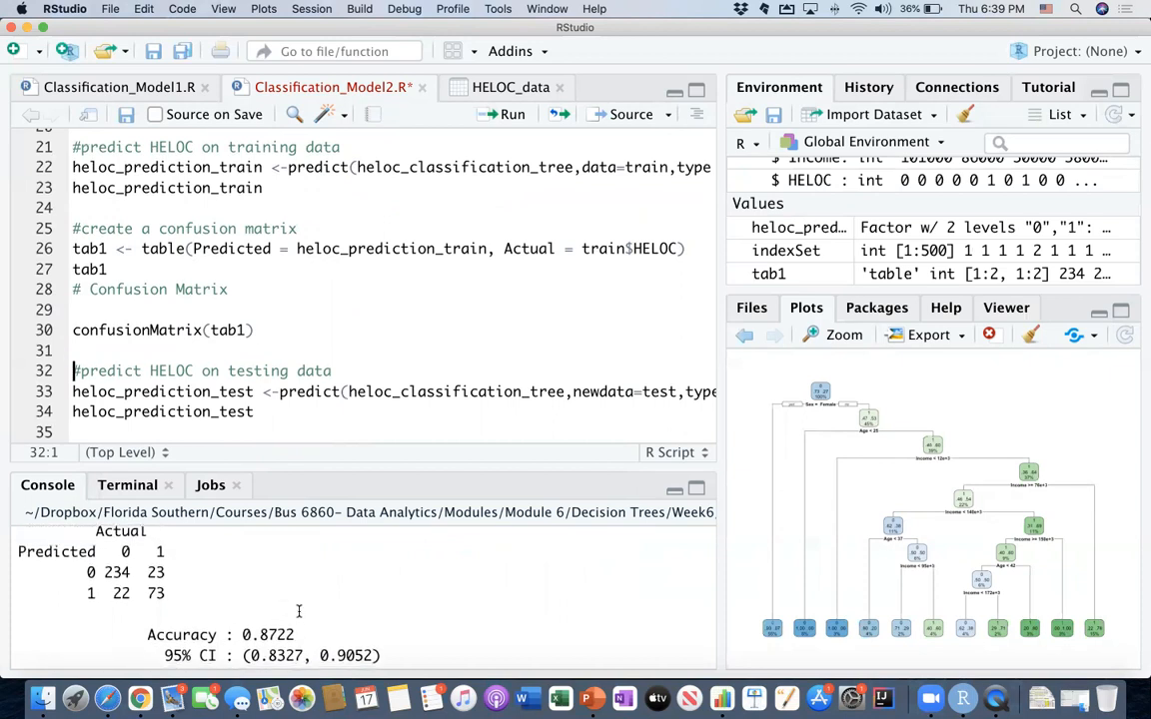
scroll("down", 3)
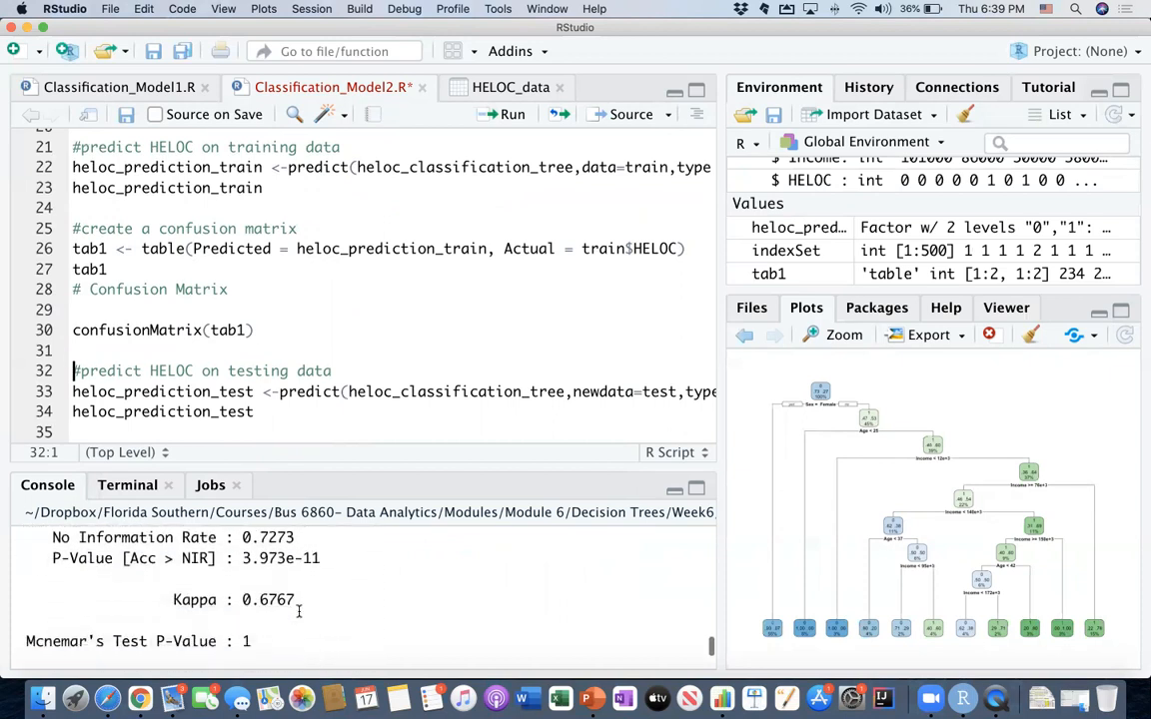
scroll("down", 3)
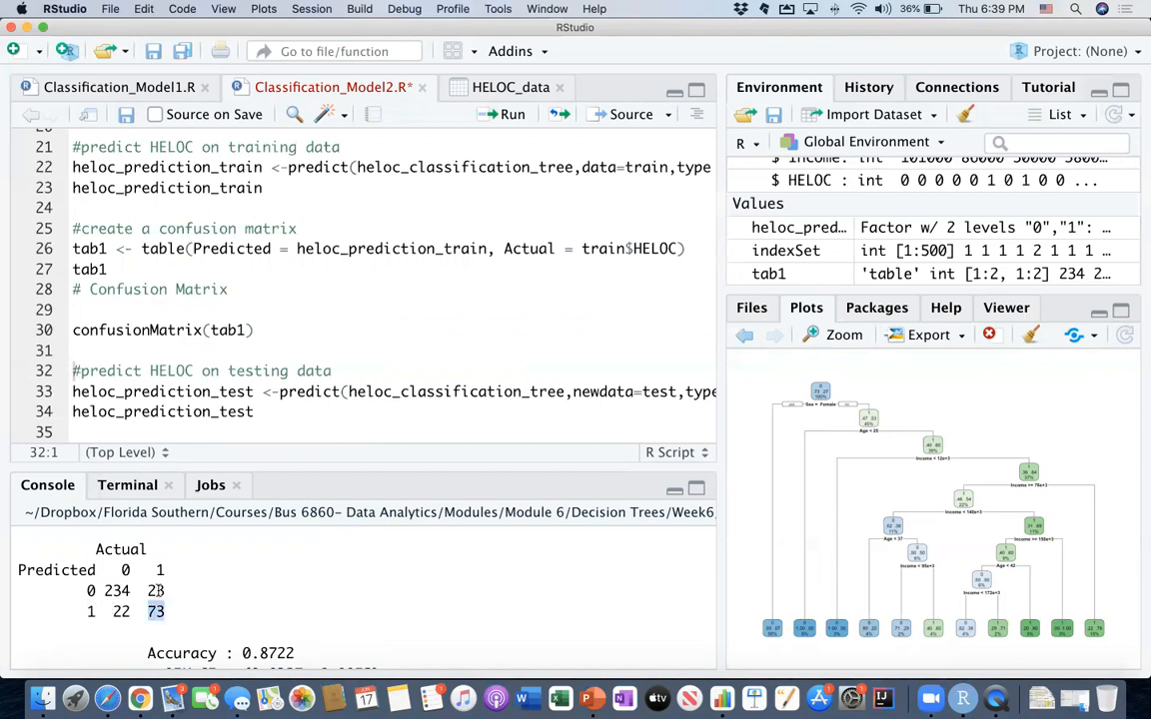
scroll("down", 3)
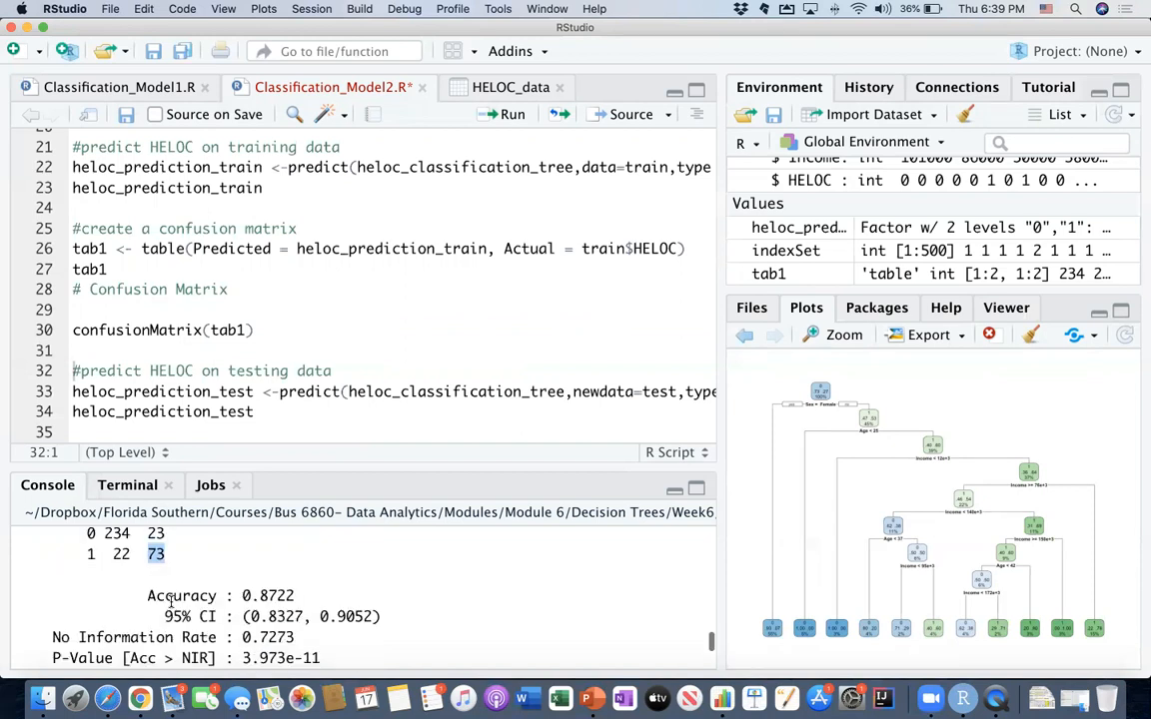
scroll("down", 3)
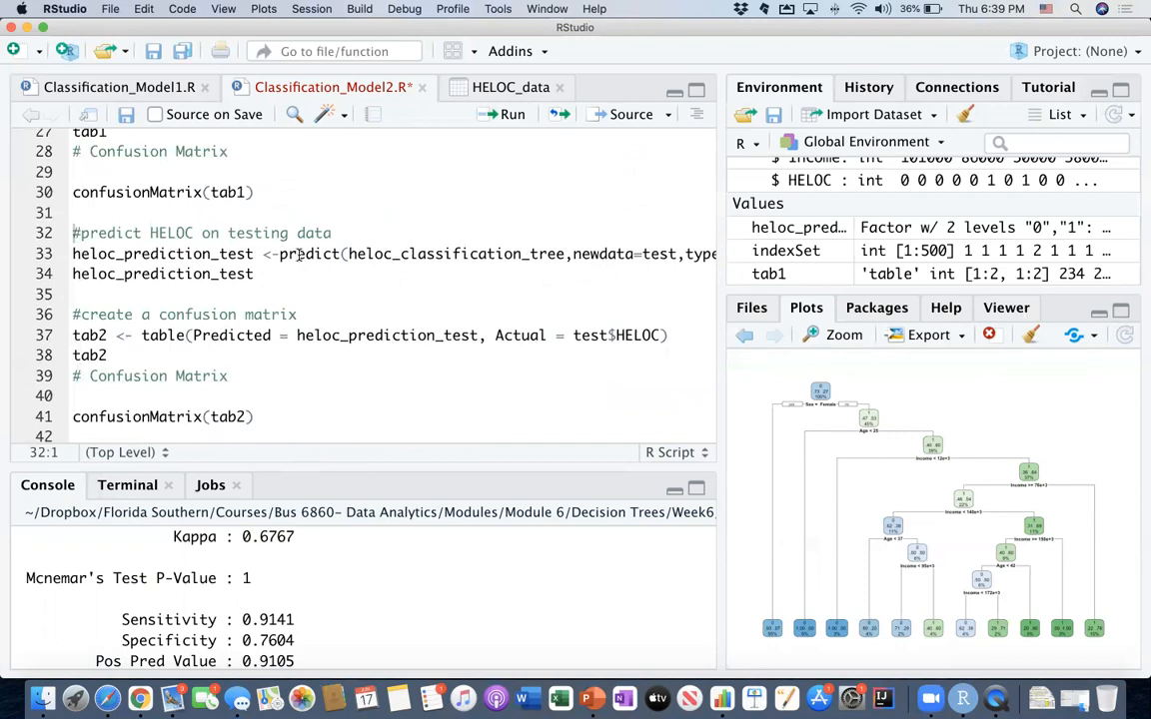
- Run the test predictions, tab2 and confusionMatrix, showing accuracy 0.7703 and kappa 0.3887
scroll("right", 3)
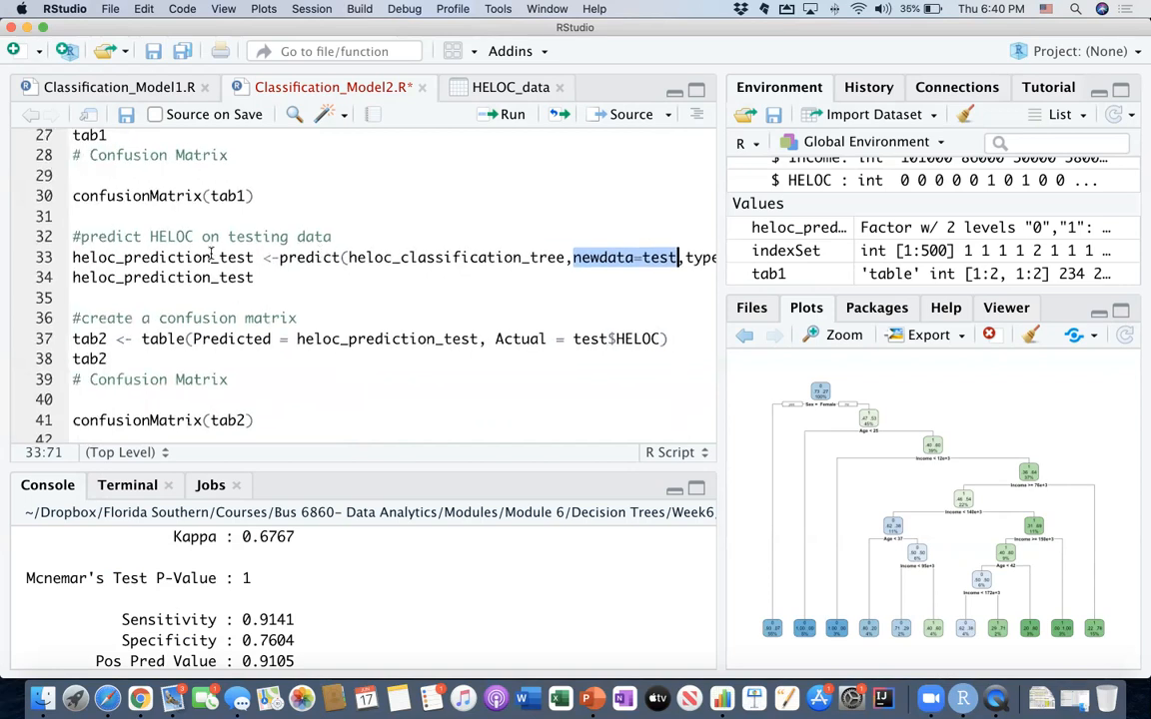
left_click(501, 114)
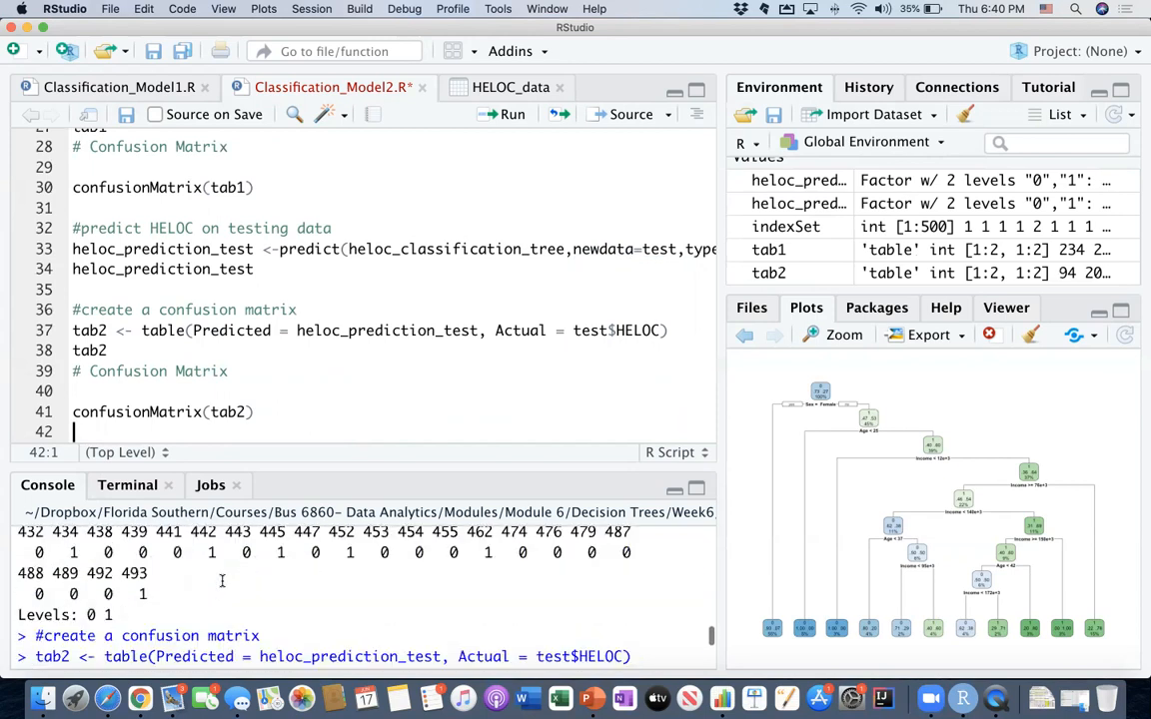
left_click(501, 114)
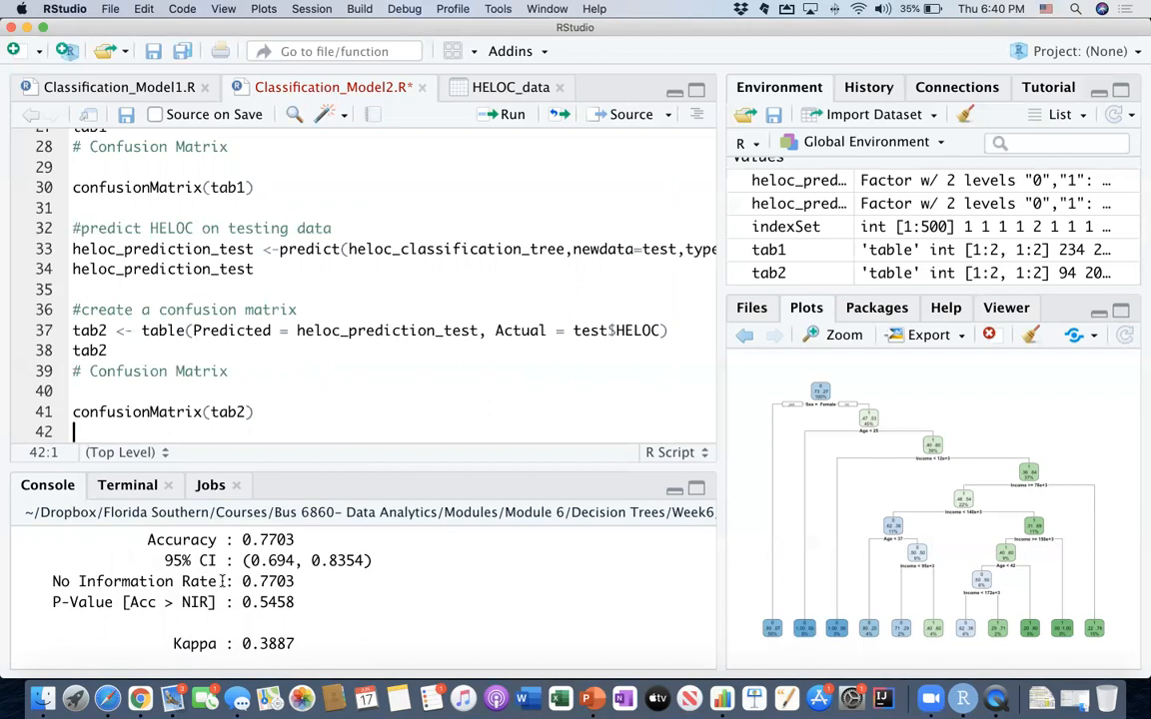
scroll("down", 3)
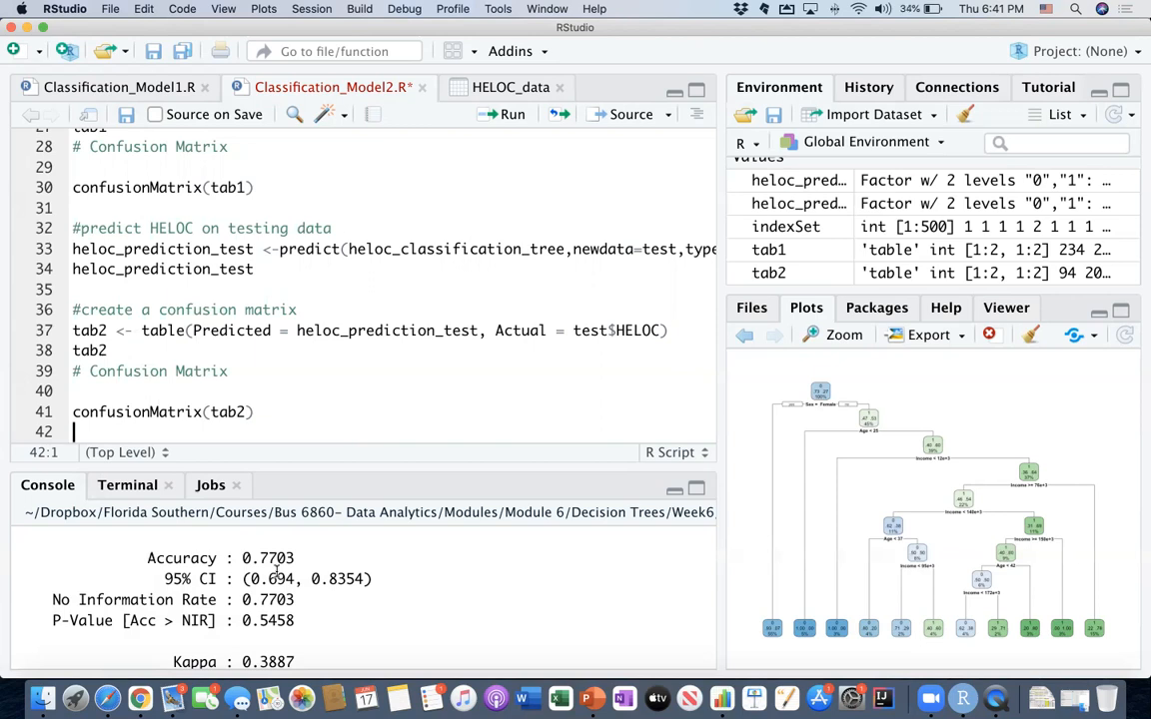
scroll("down", 3)
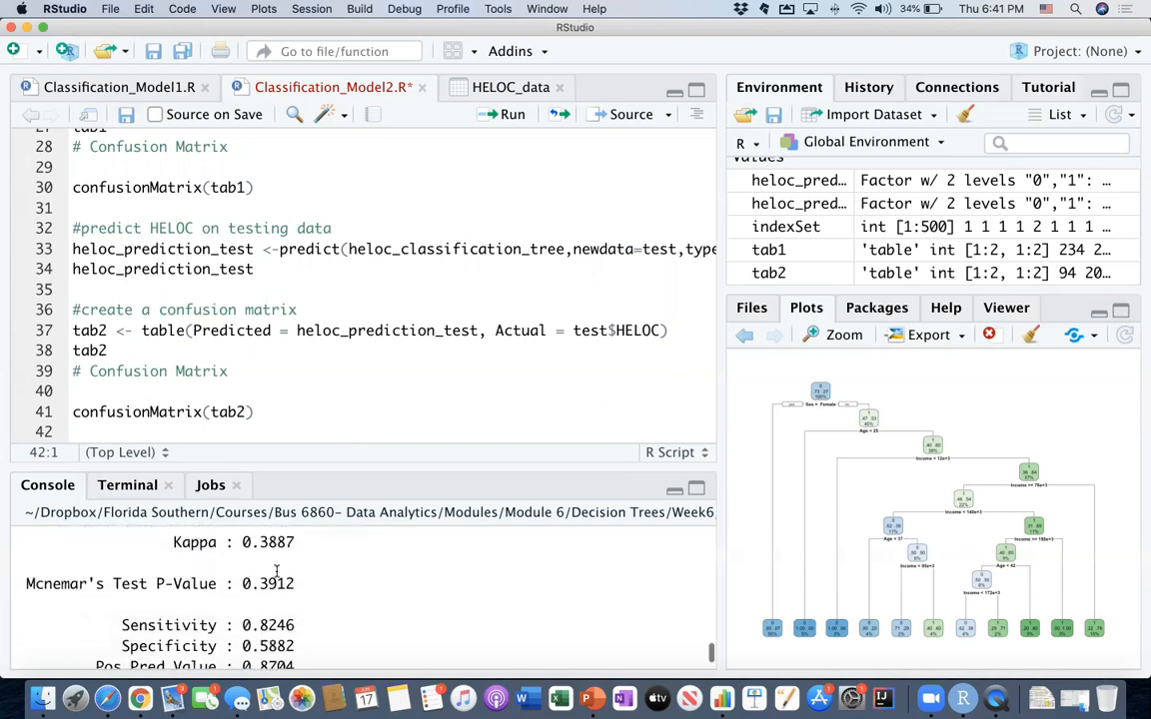
scroll("down", 3)
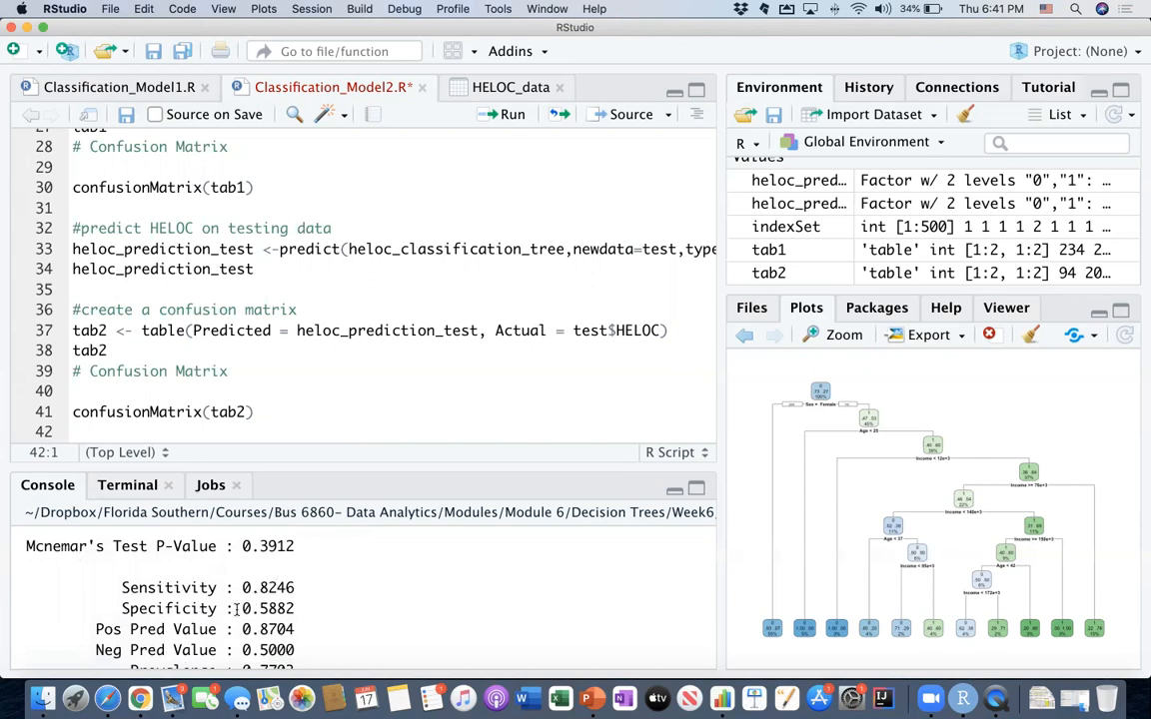
double_click(266, 608)
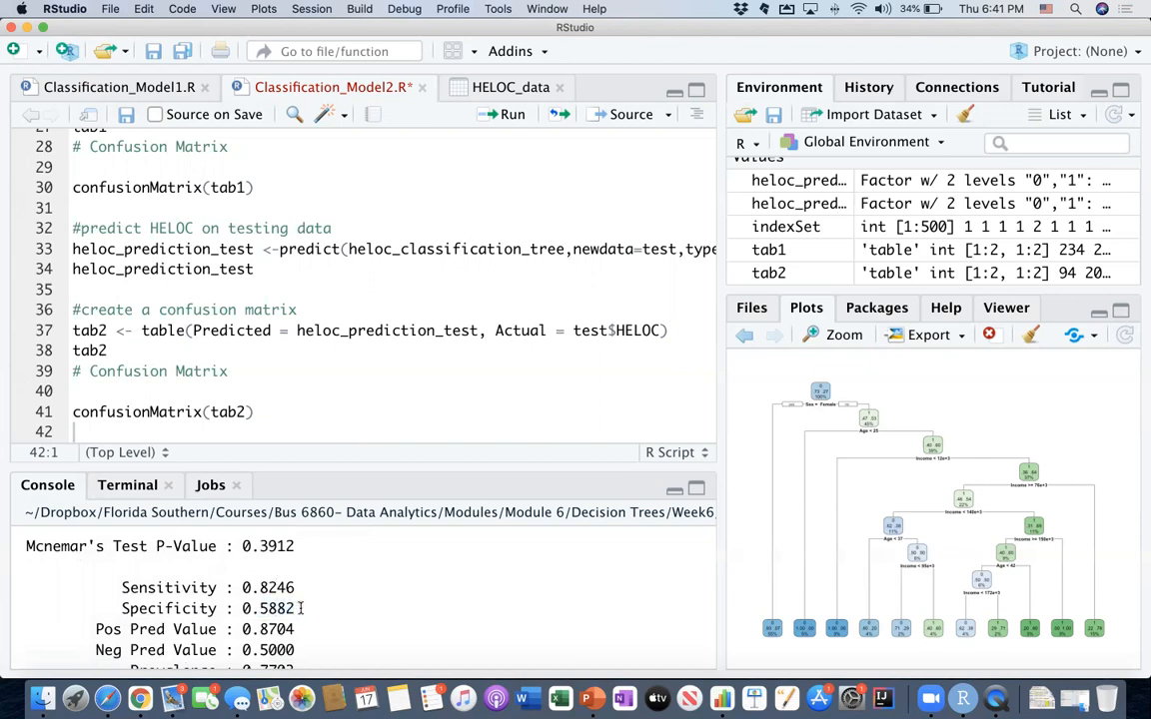
triple_click(200, 608)
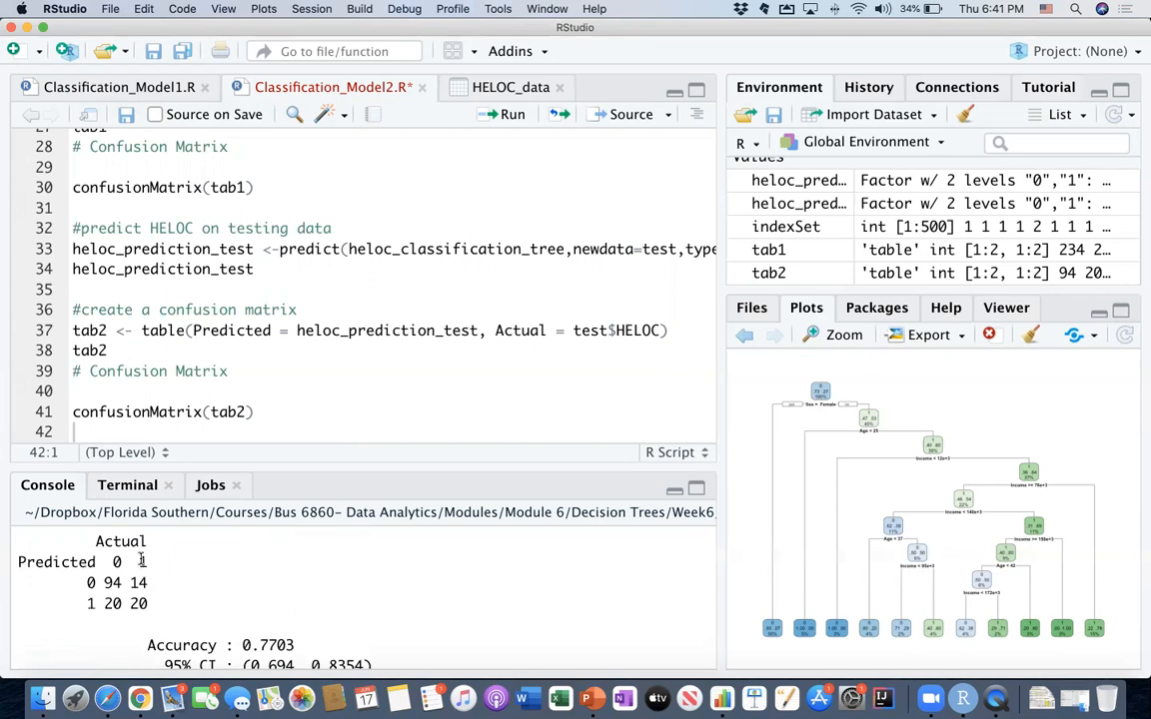
mouse_move(126, 621)
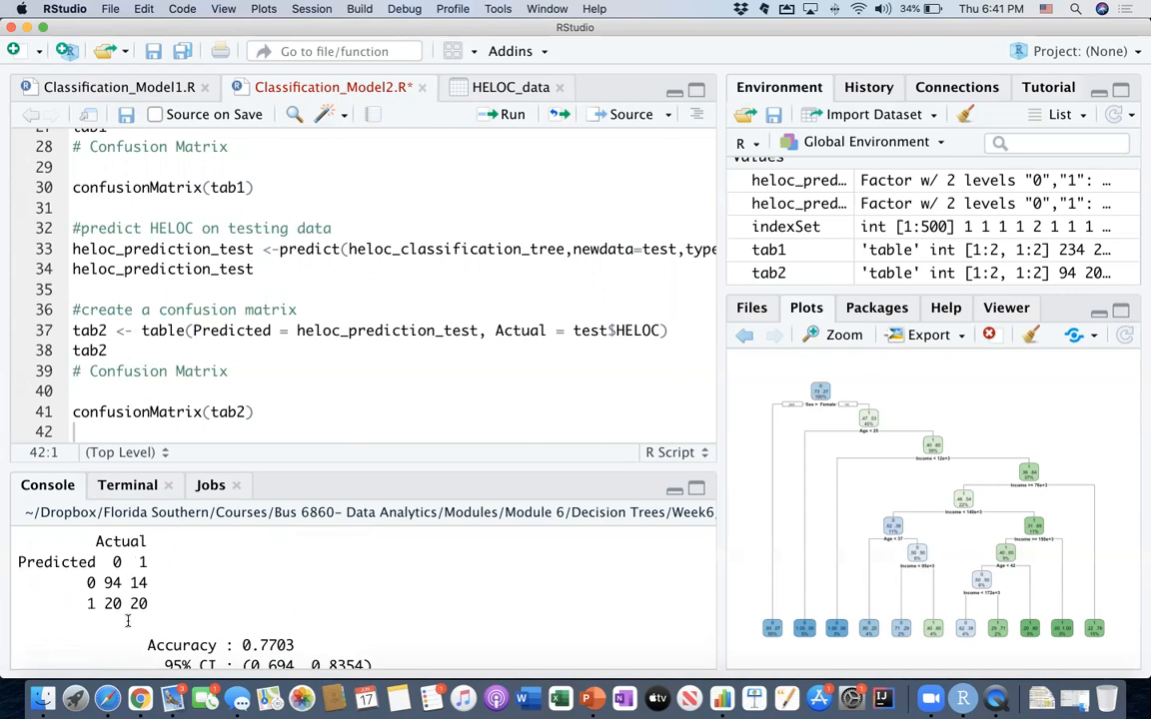
mouse_move(166, 618)
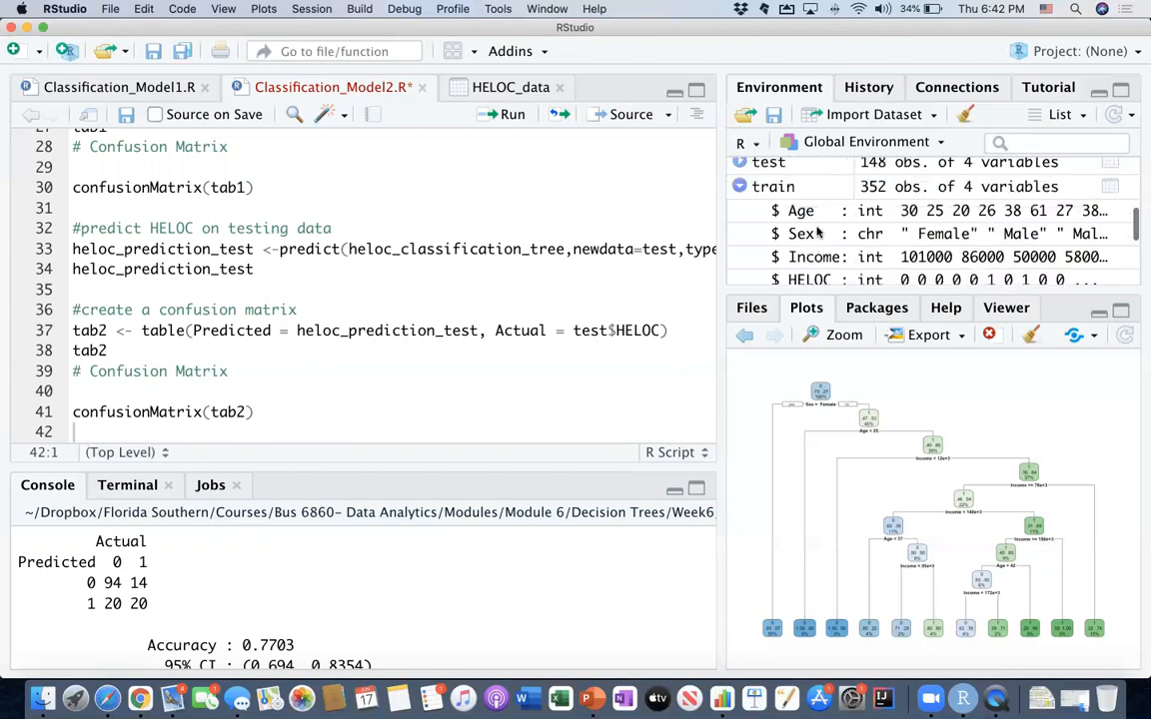
scroll("down", 3)
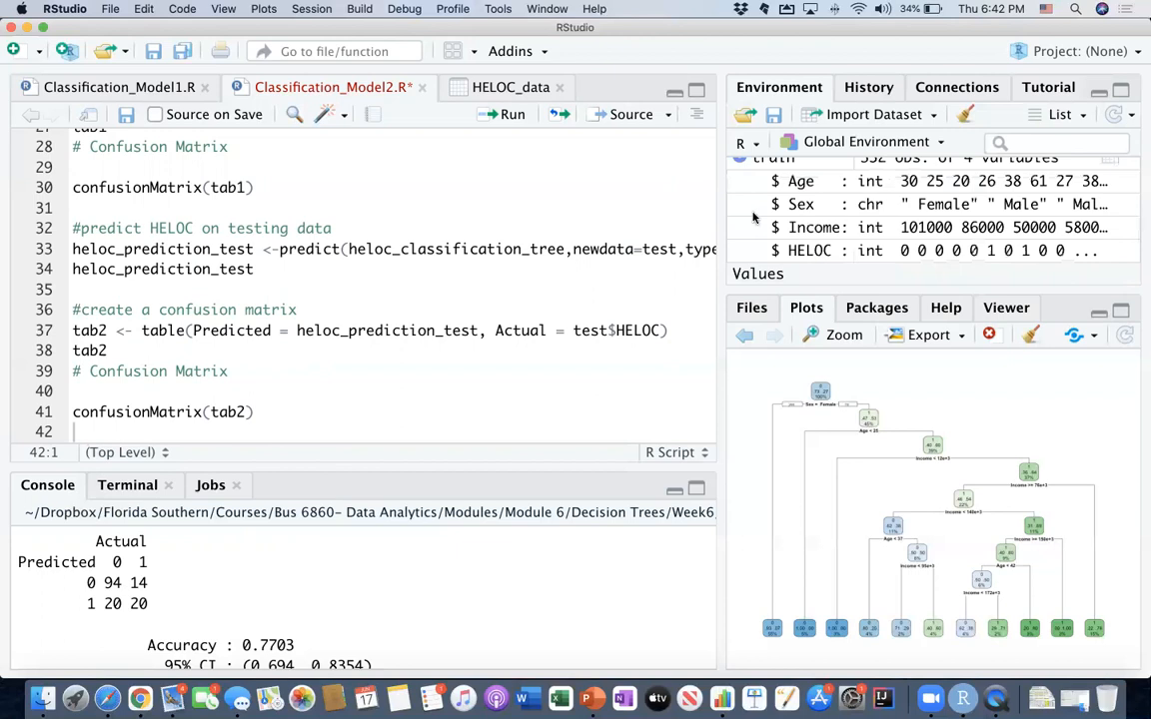
mouse_move(784, 227)
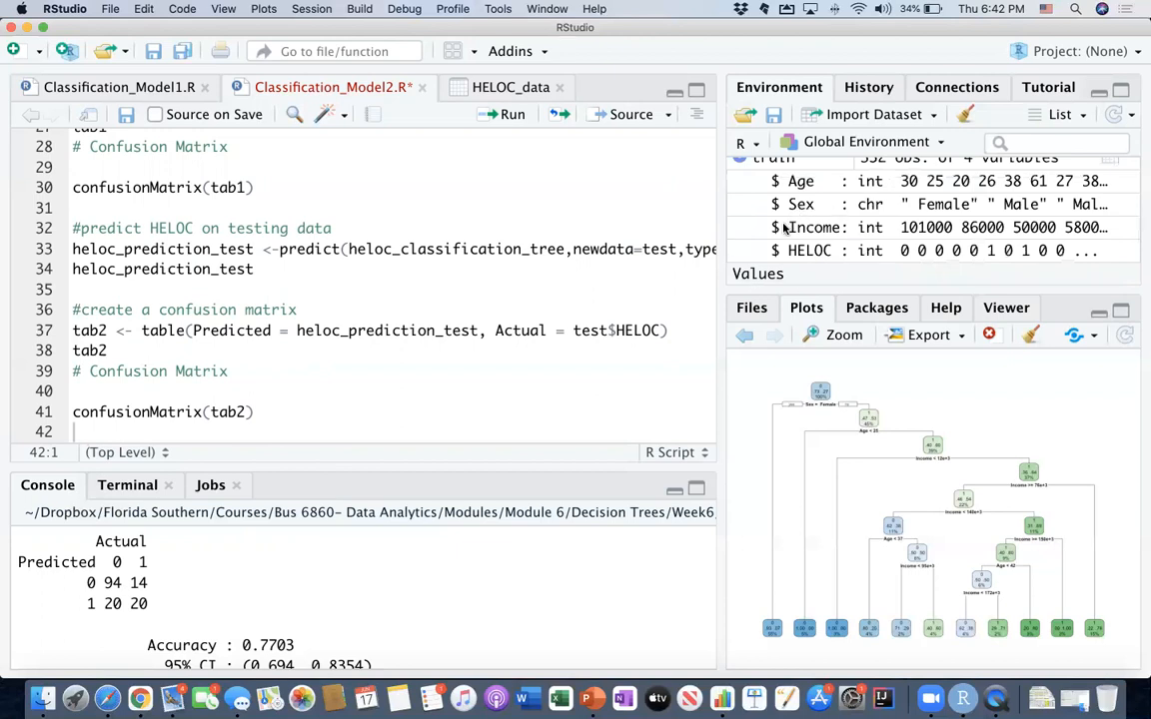
mouse_move(785, 227)
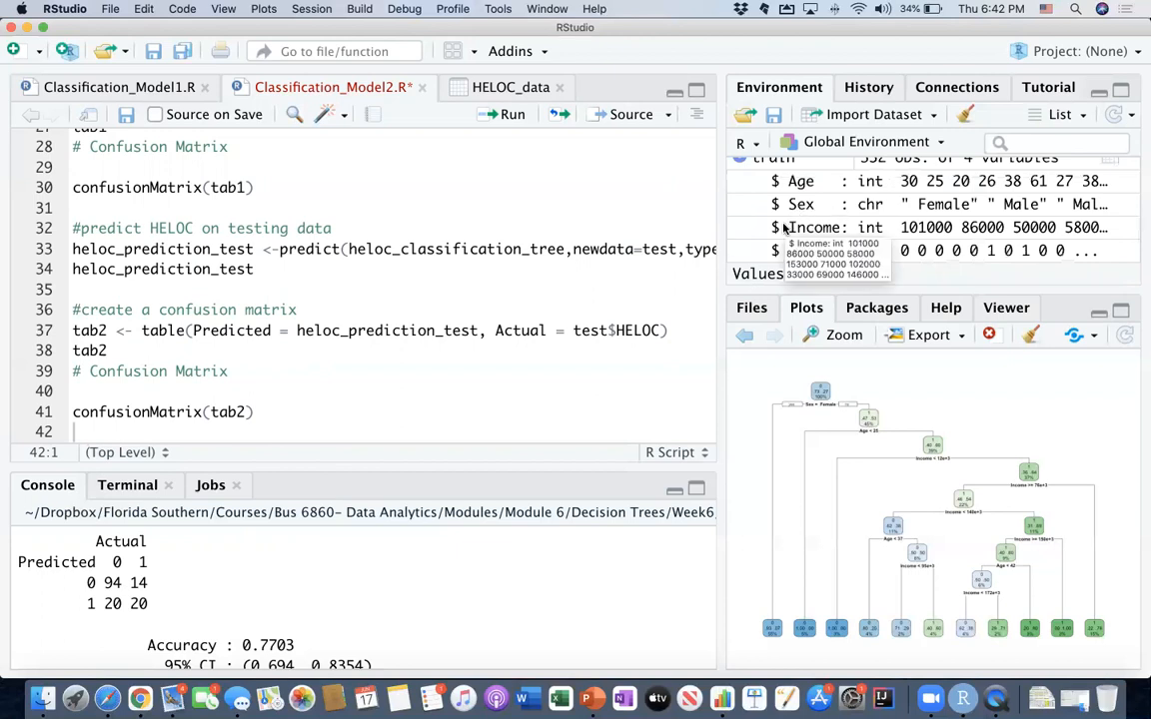
mouse_move(1034, 565)
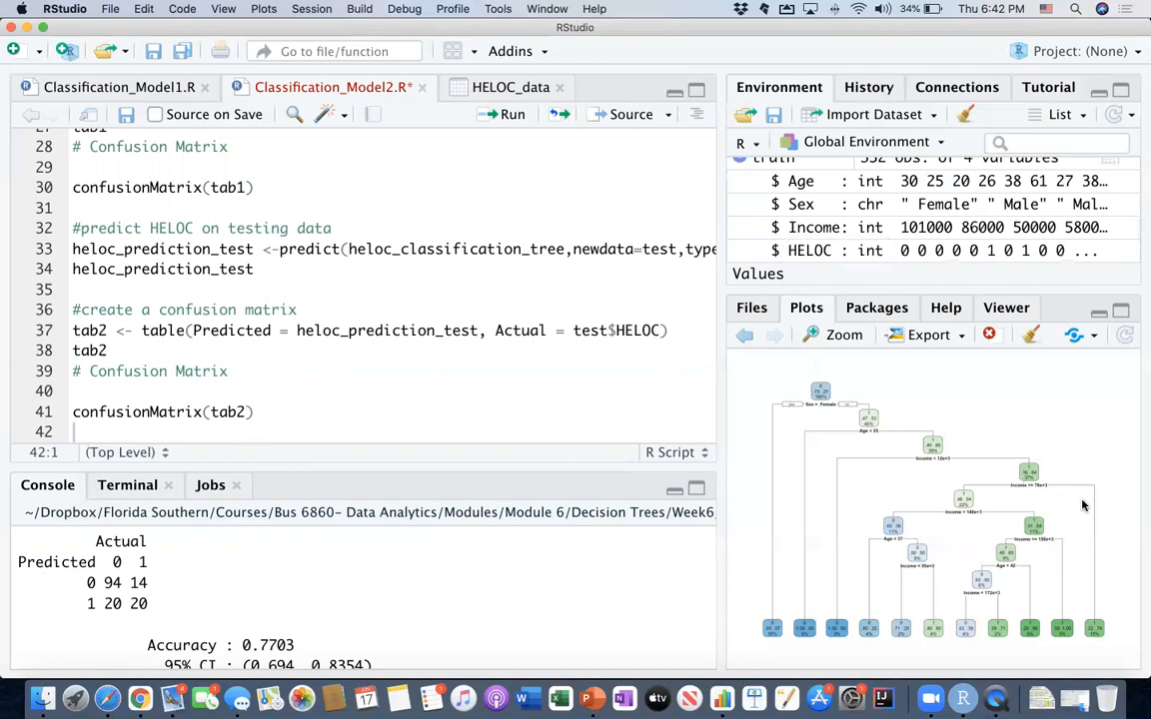
mouse_move(816, 426)
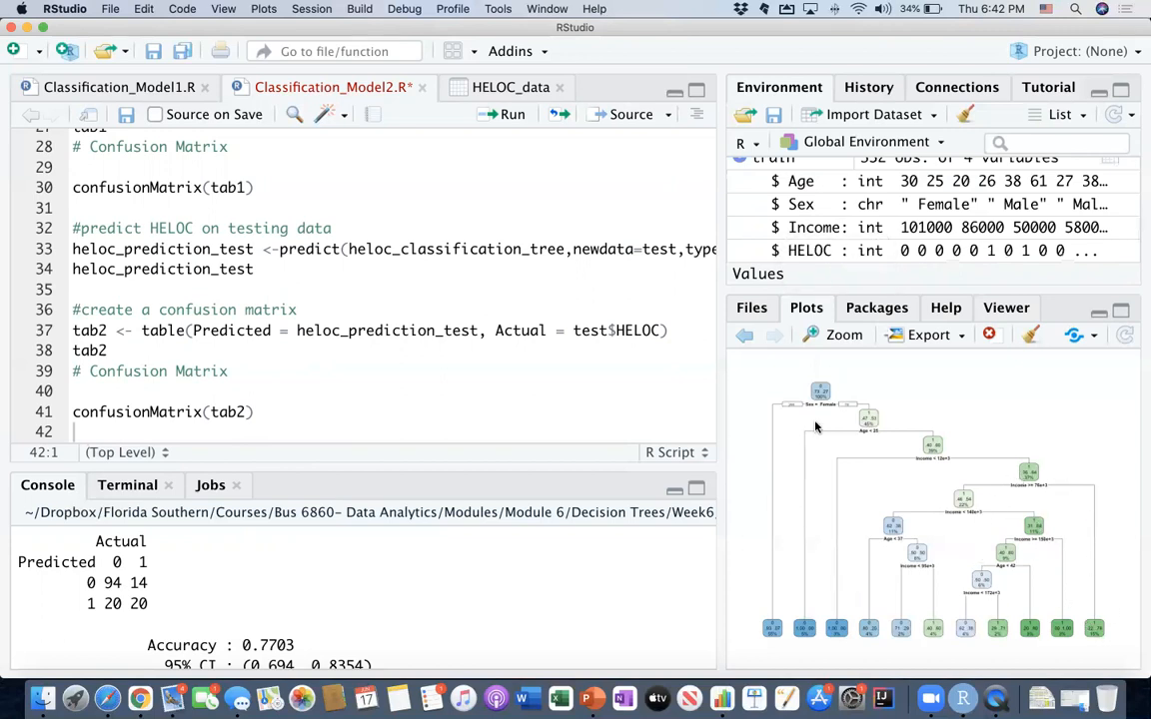
mouse_move(813, 408)
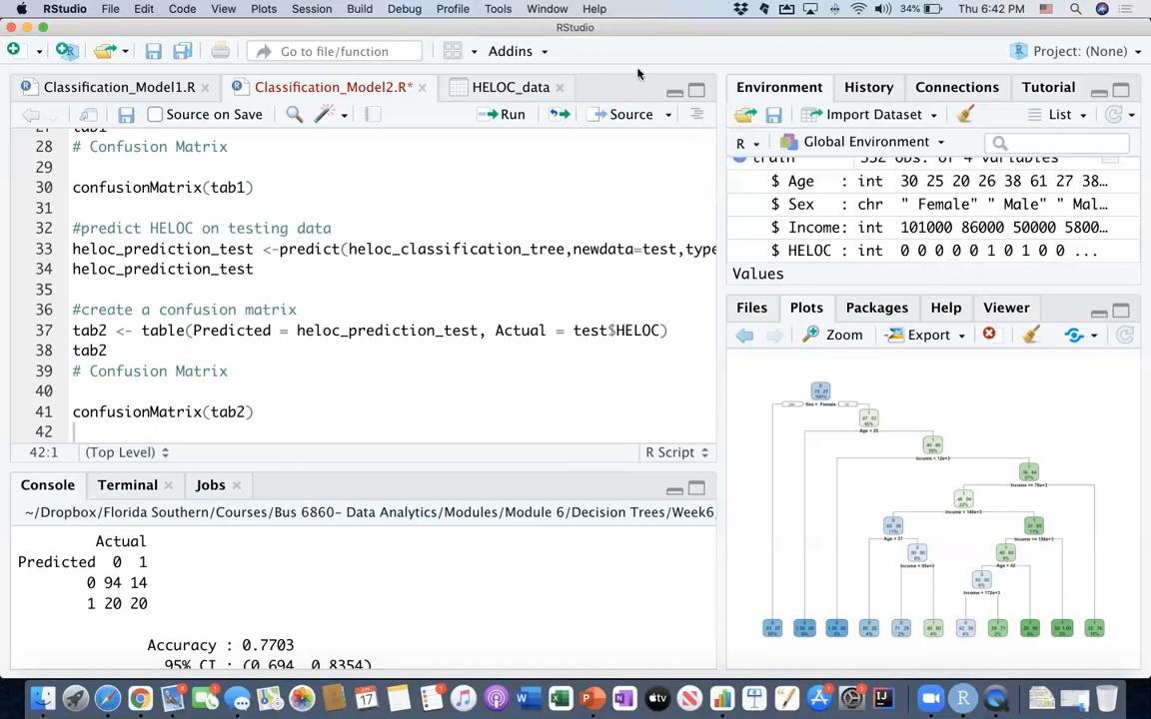
mouse_move(517, 120)
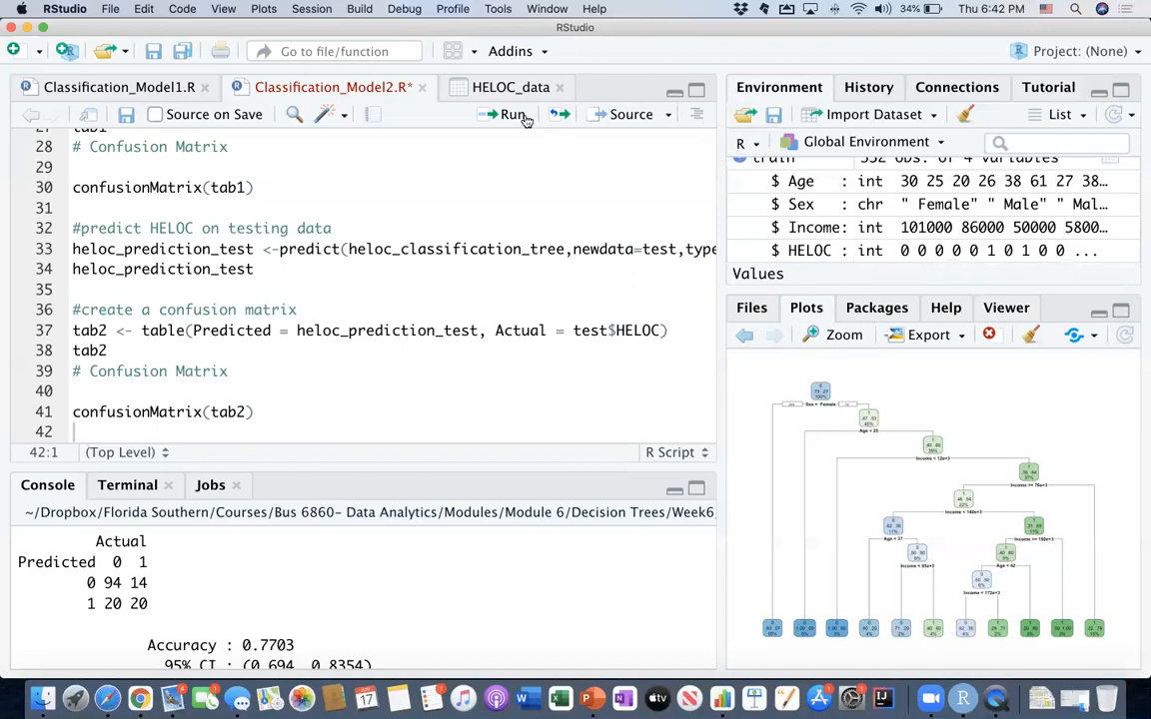